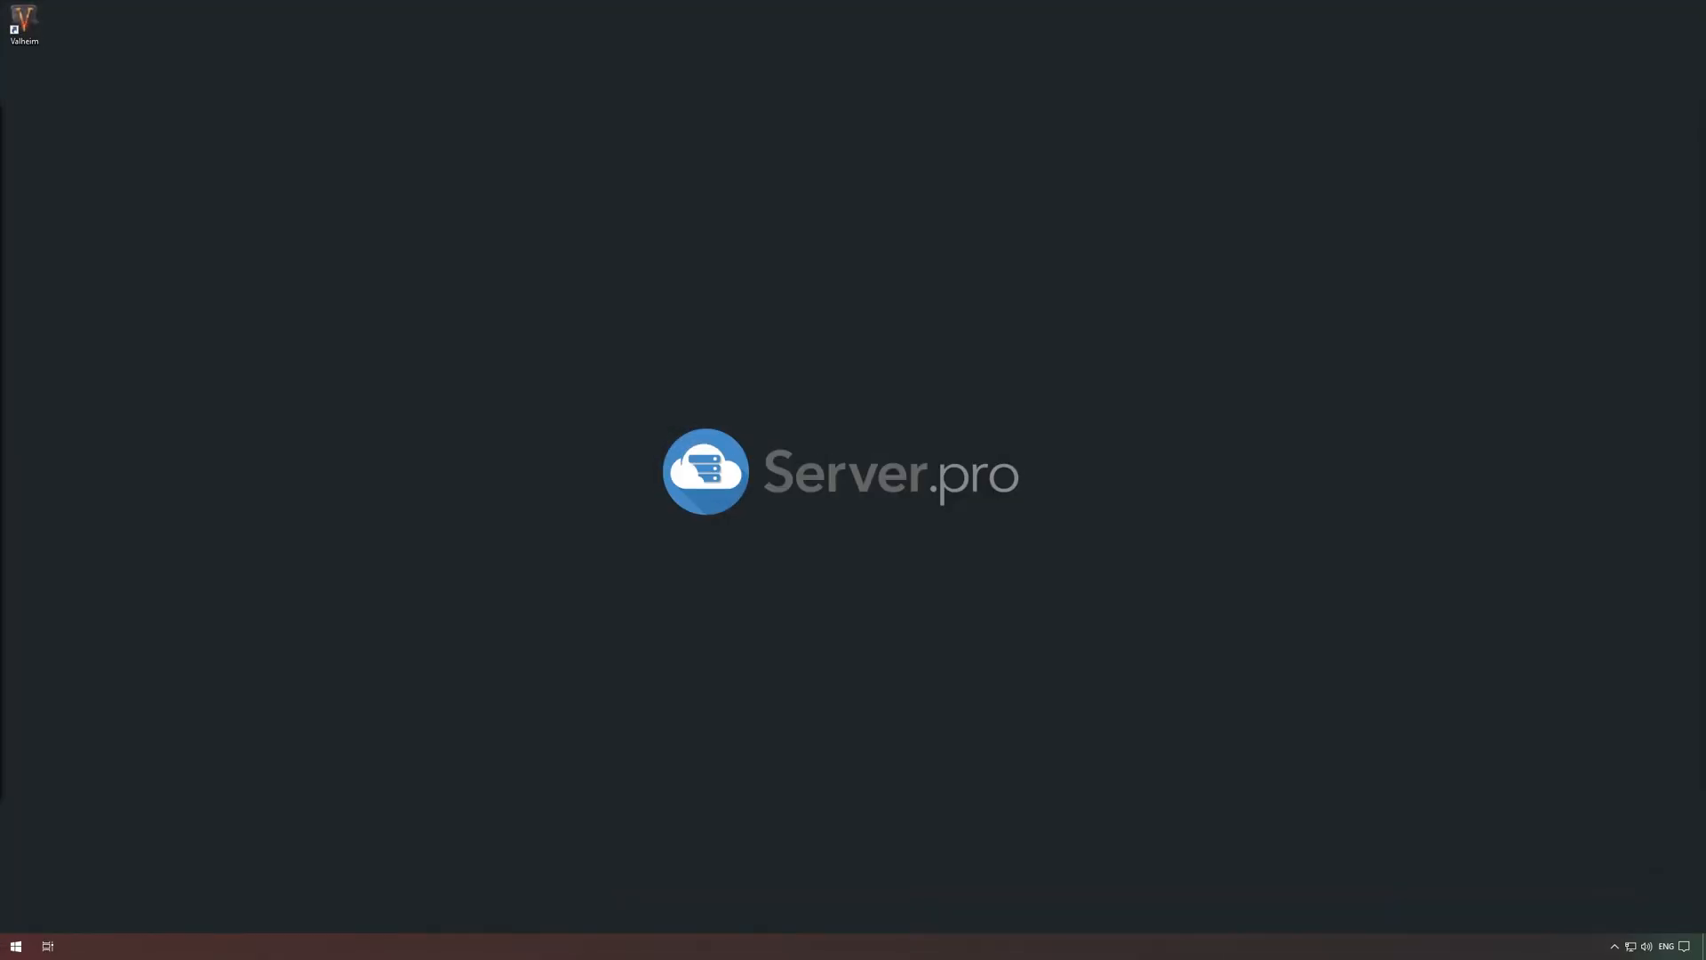
Launch Valheim, start with the chosen character and go to Join Game
{"action": "double_click", "coordinate": [23, 21]}
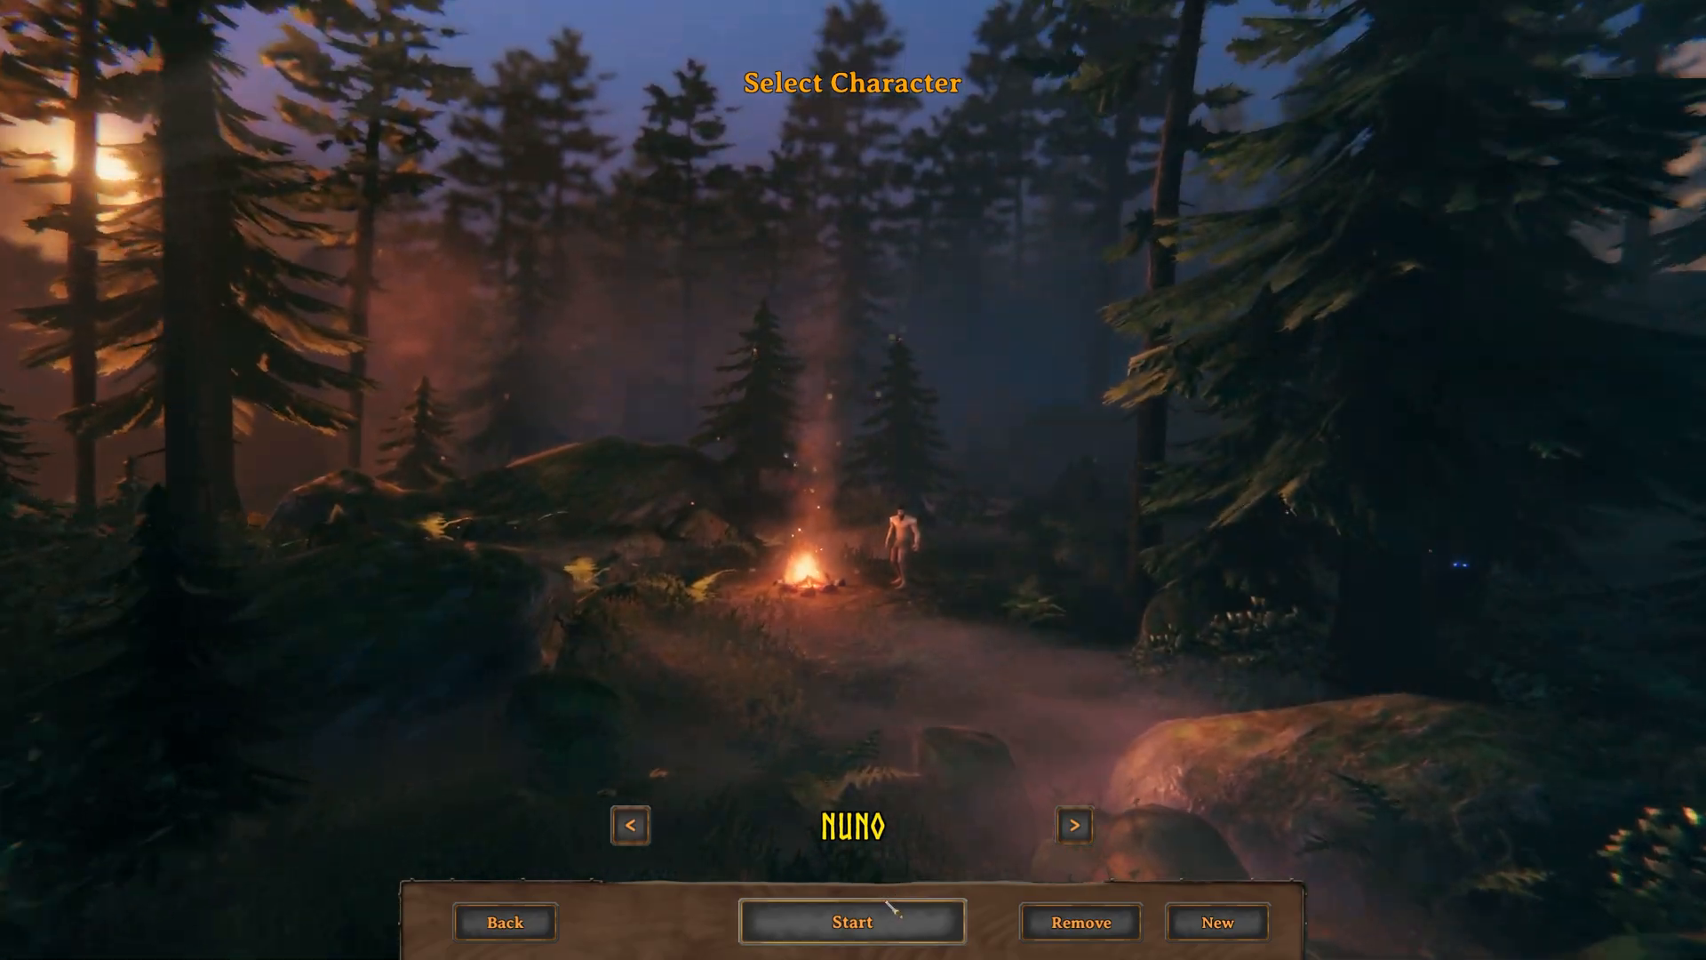
{"action": "left_click", "coordinate": [852, 921]}
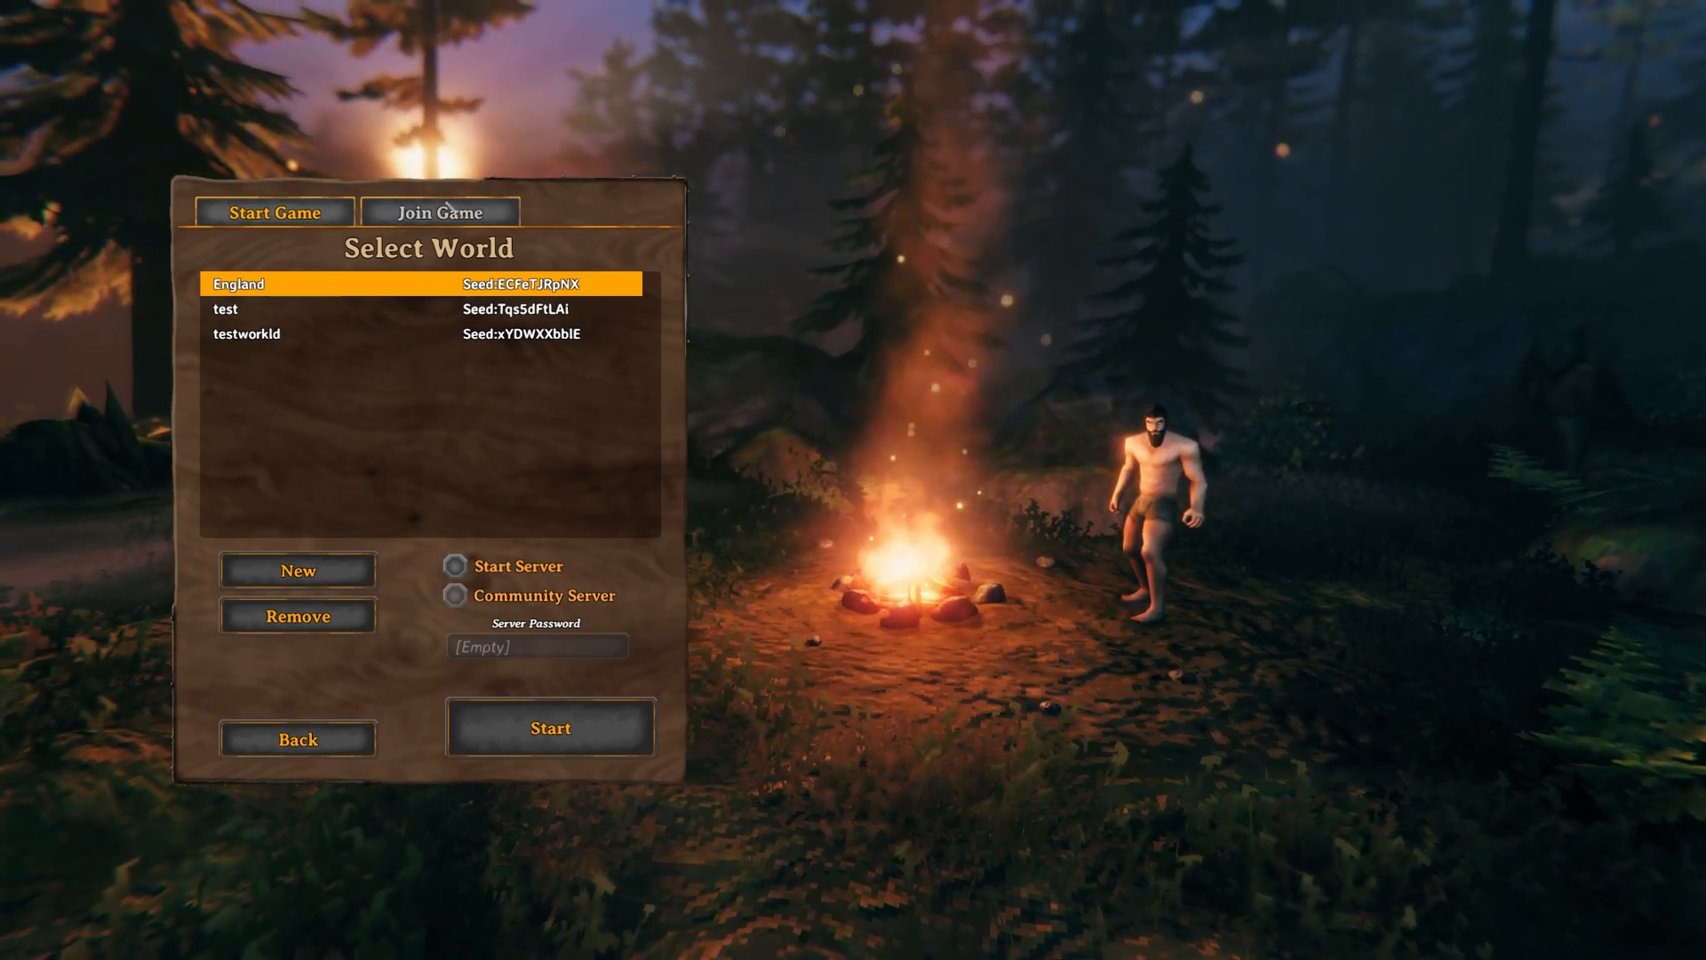
{"action": "left_click", "coordinate": [438, 211]}
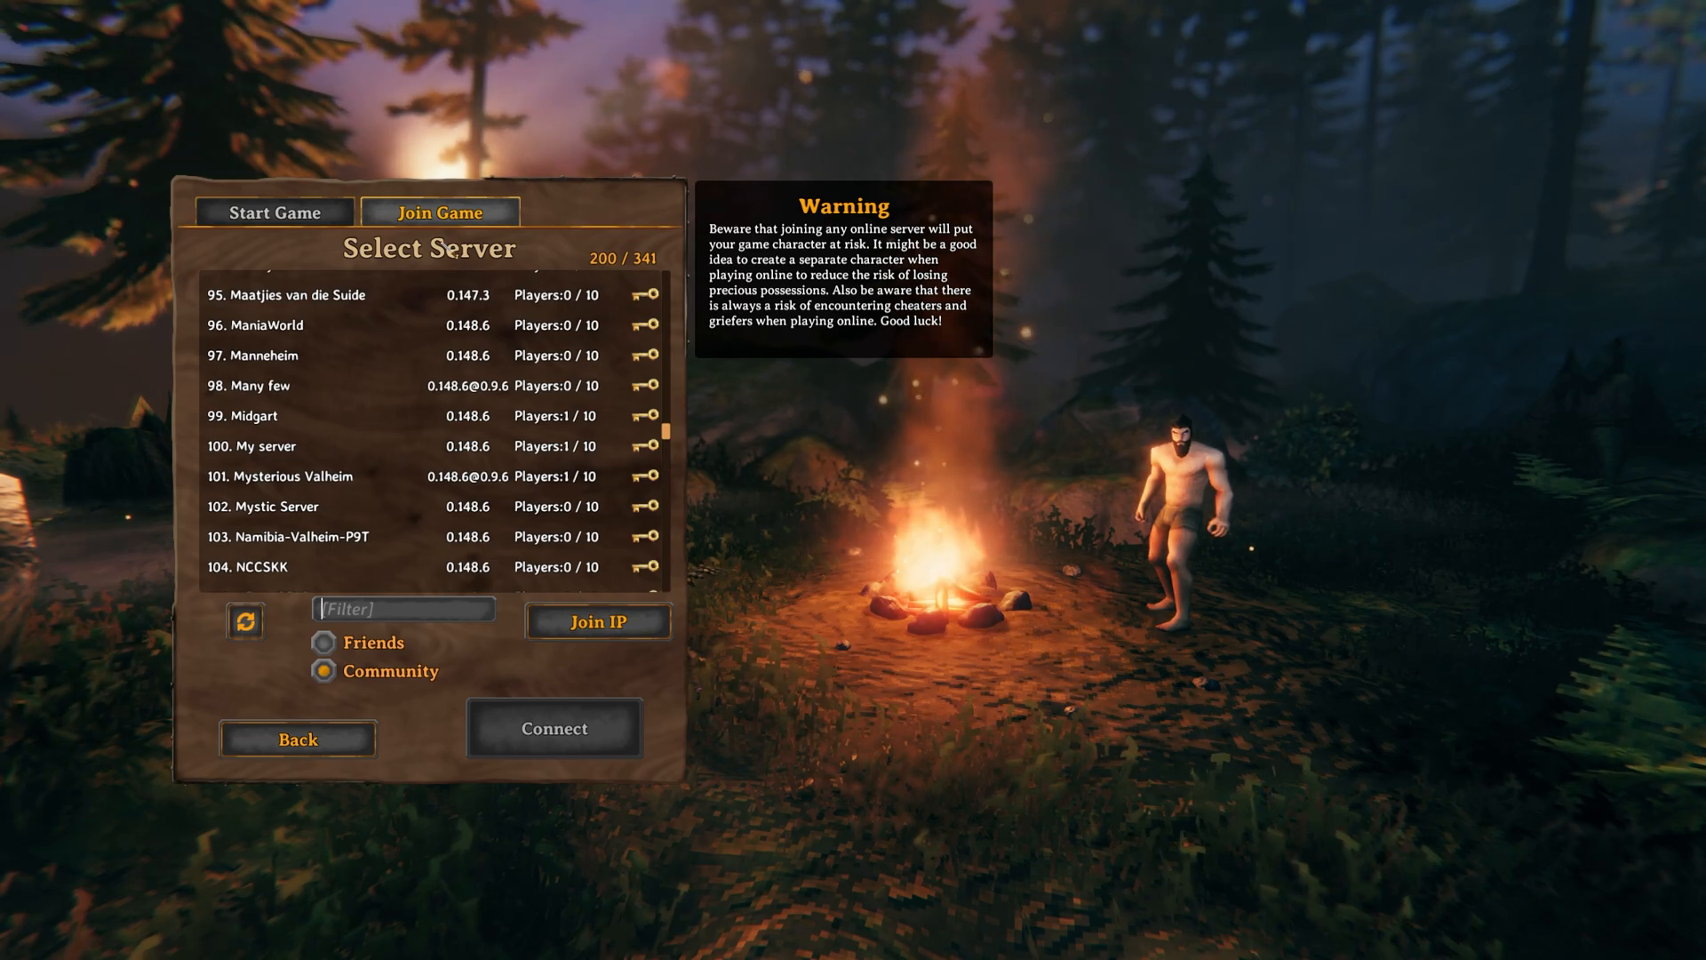
Filter the server list by 'techn', then clear the name filter
{"action": "left_click", "coordinate": [246, 621]}
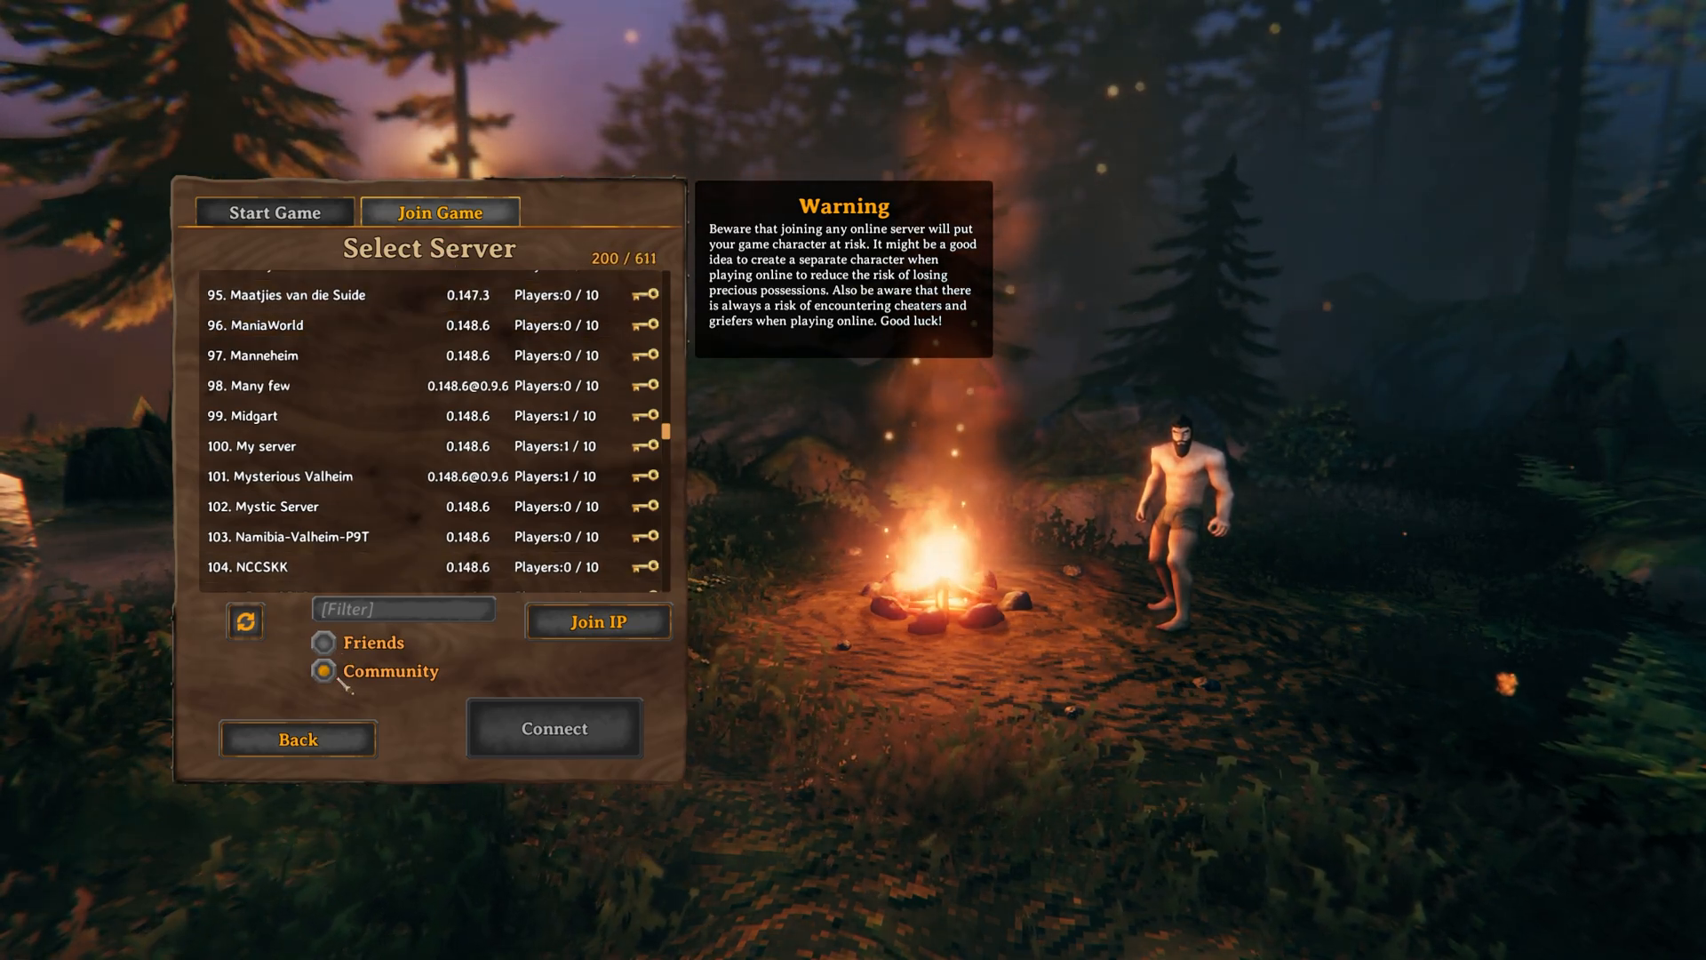
{"action": "type", "text": "techn"}
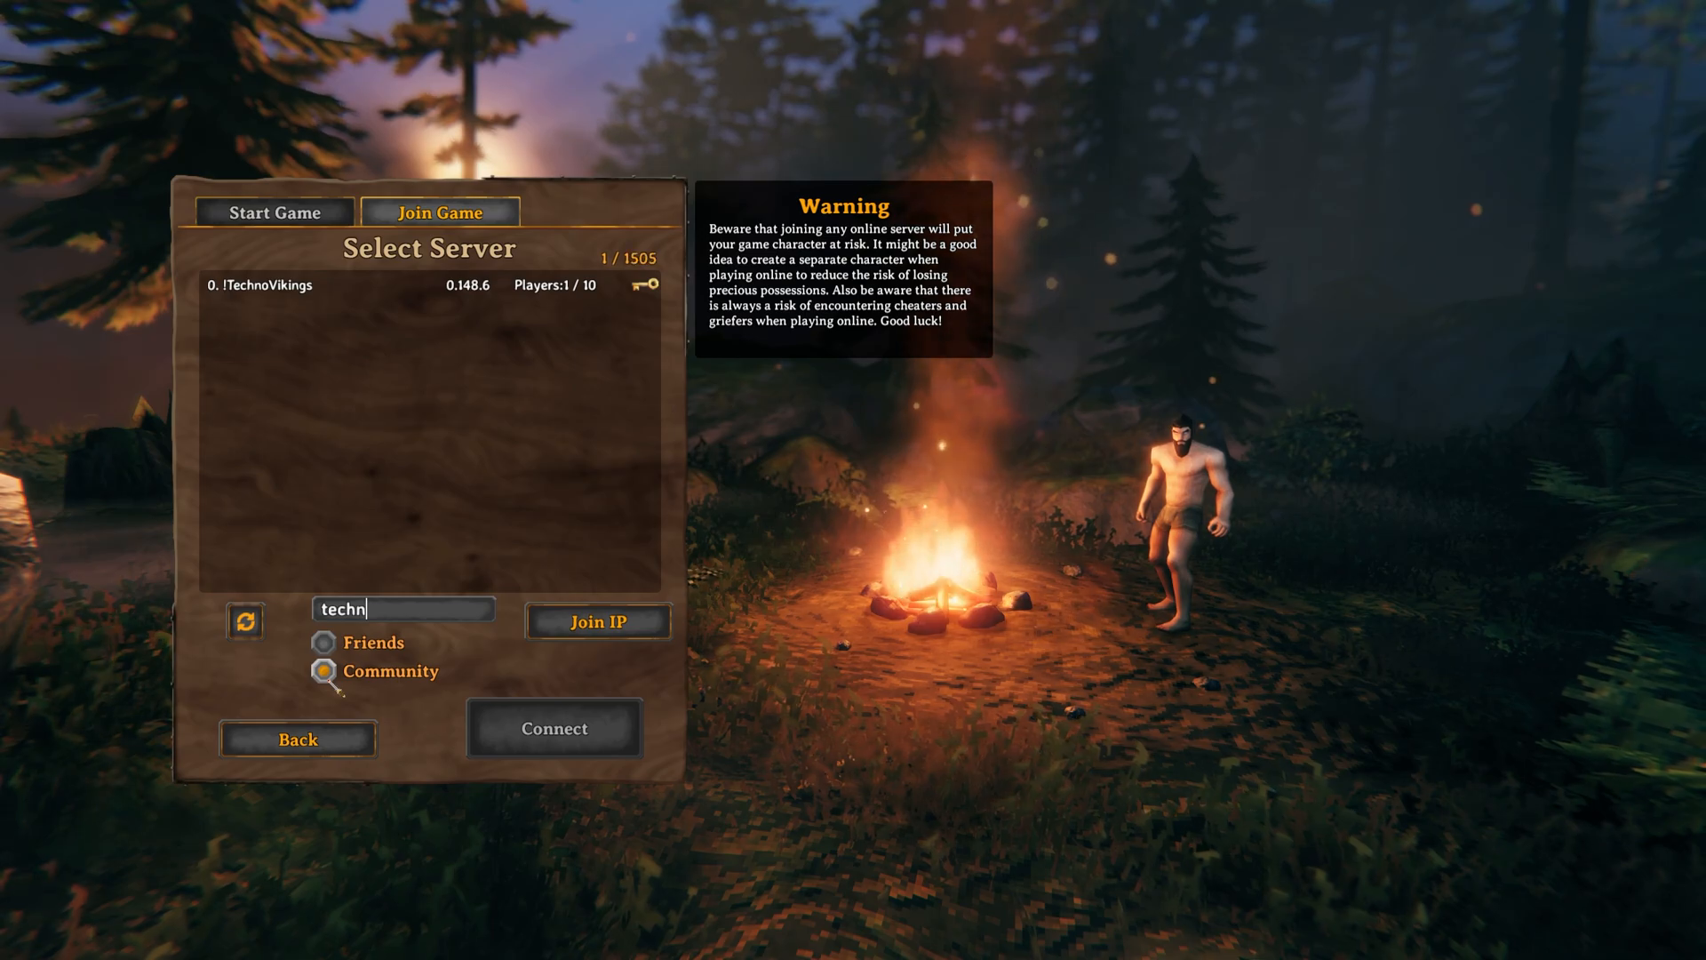
{"action": "left_click", "coordinate": [246, 621]}
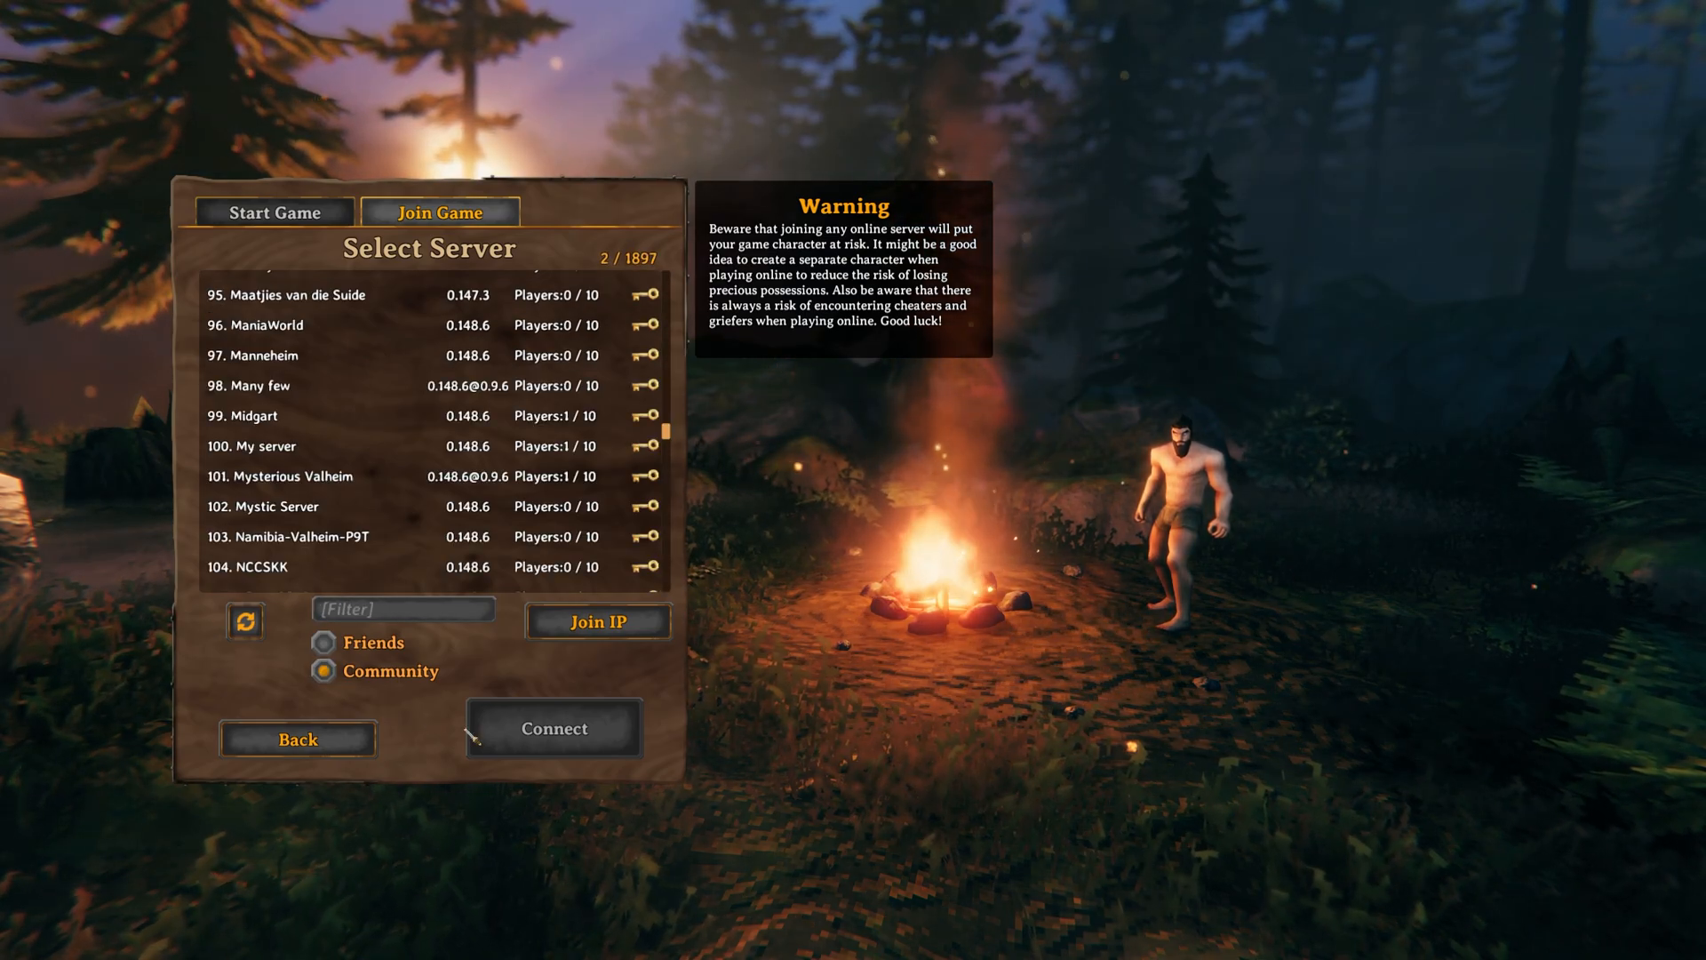
{"action": "left_click", "coordinate": [597, 622]}
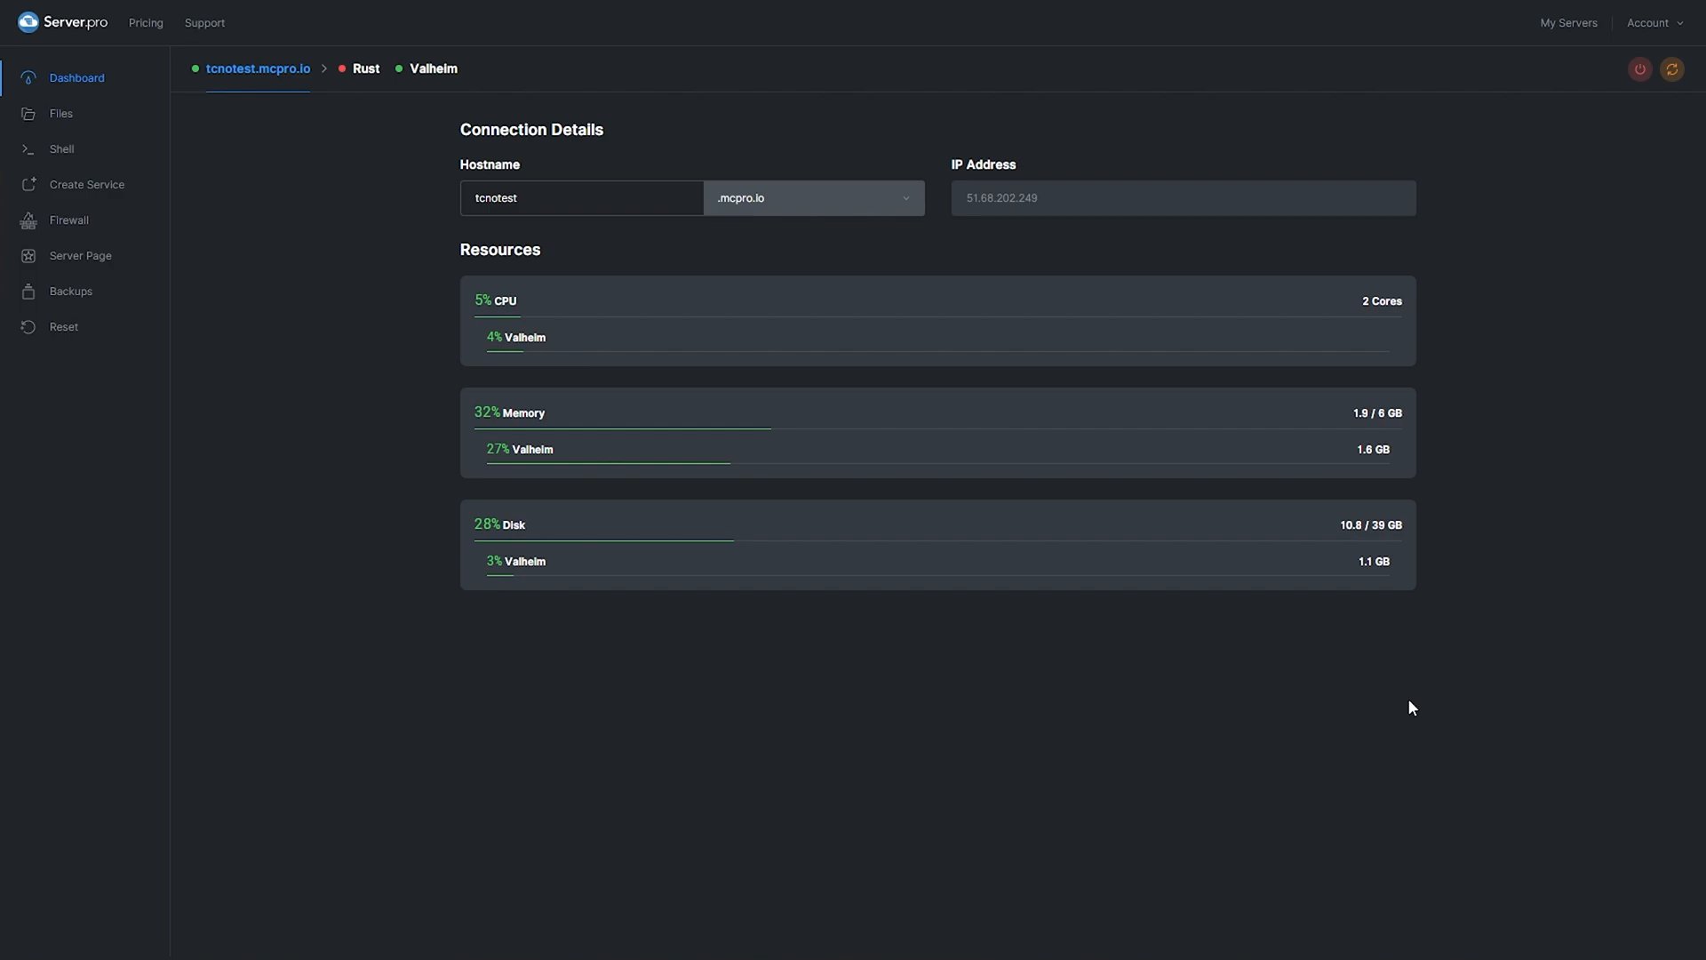
{"action": "mouse_move", "coordinate": [953, 179]}
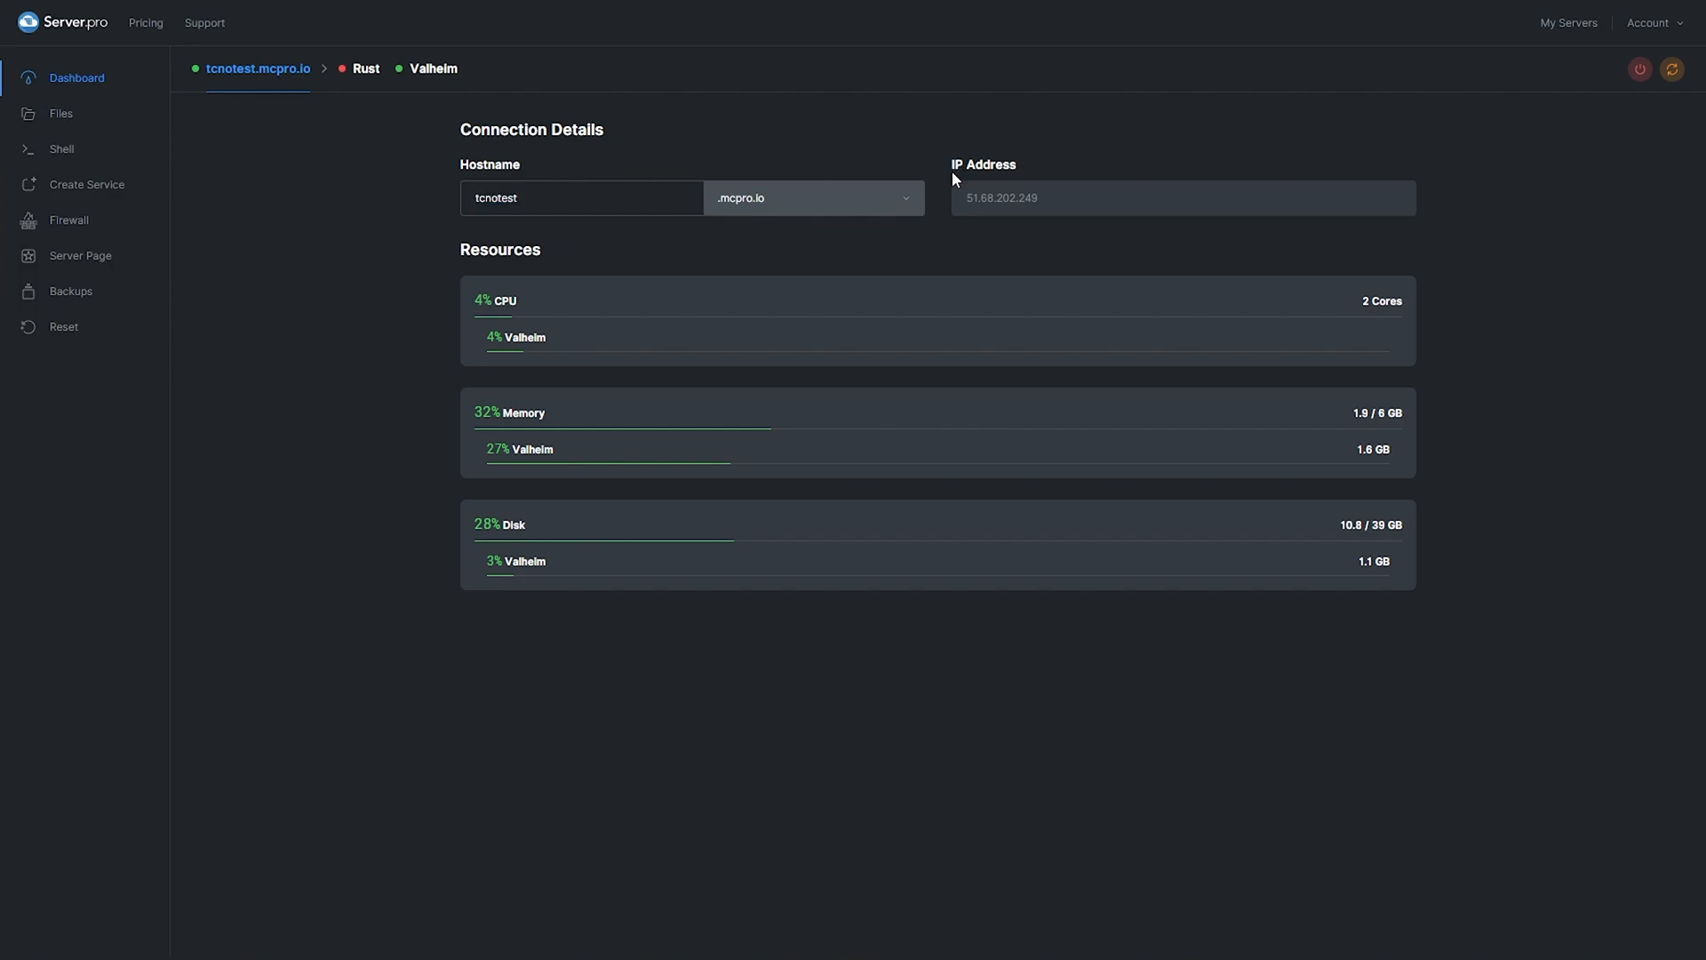
{"action": "mouse_move", "coordinate": [514, 83]}
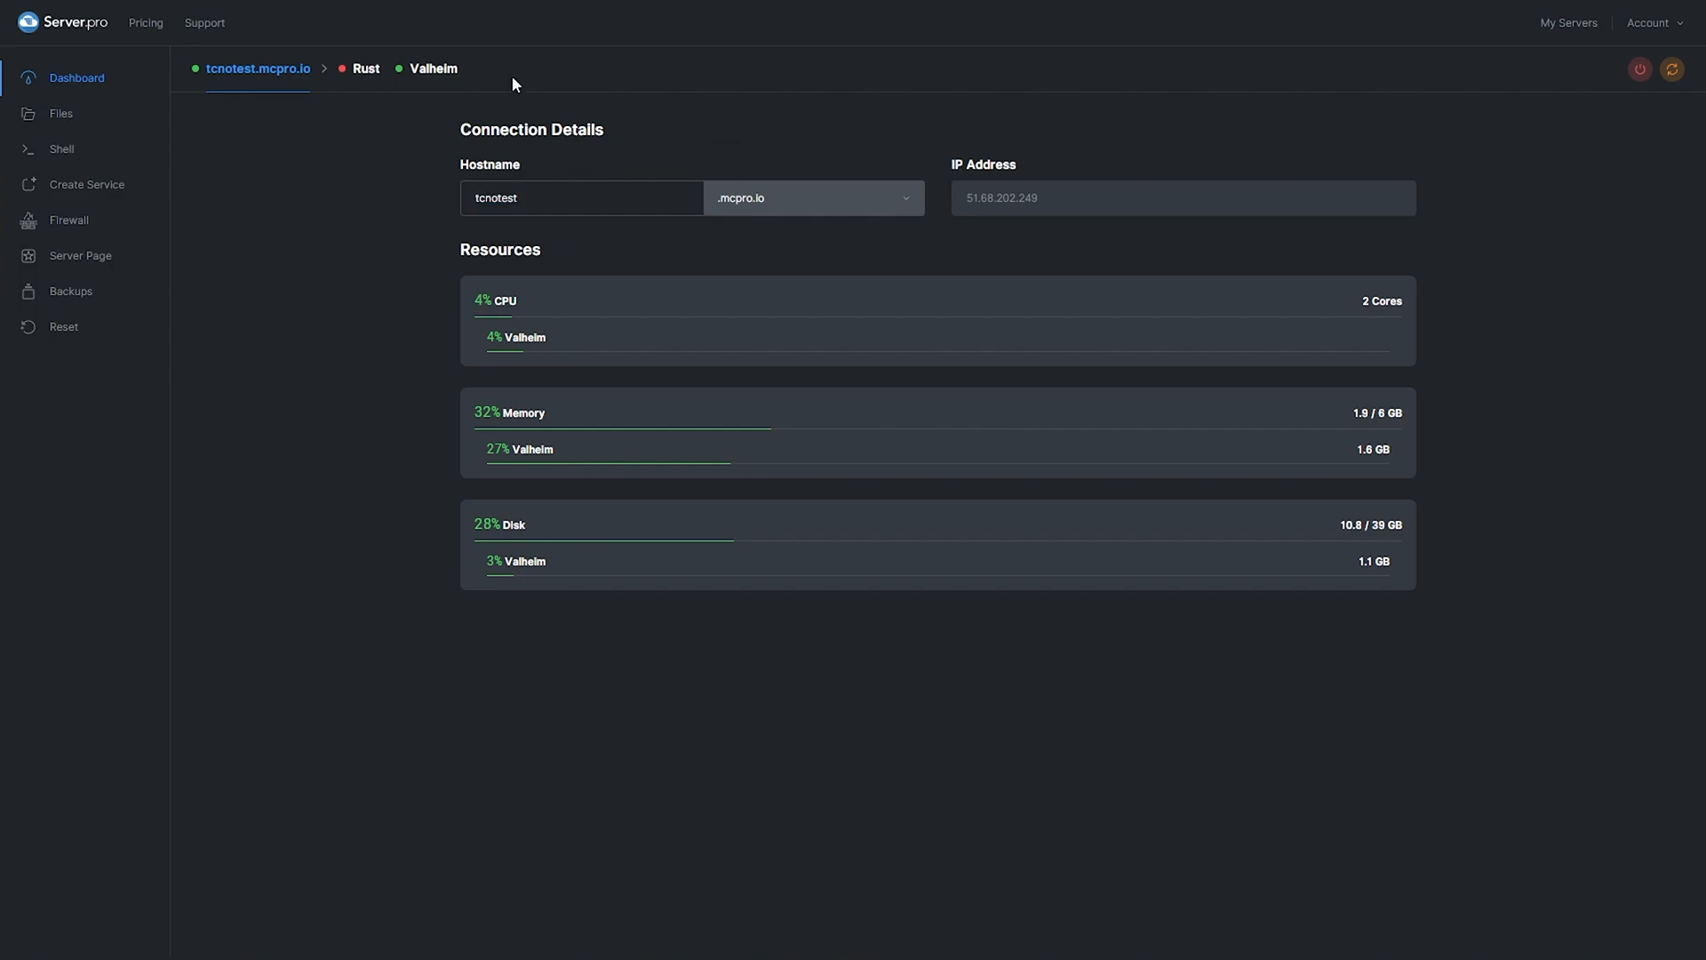
{"action": "mouse_move", "coordinate": [833, 252]}
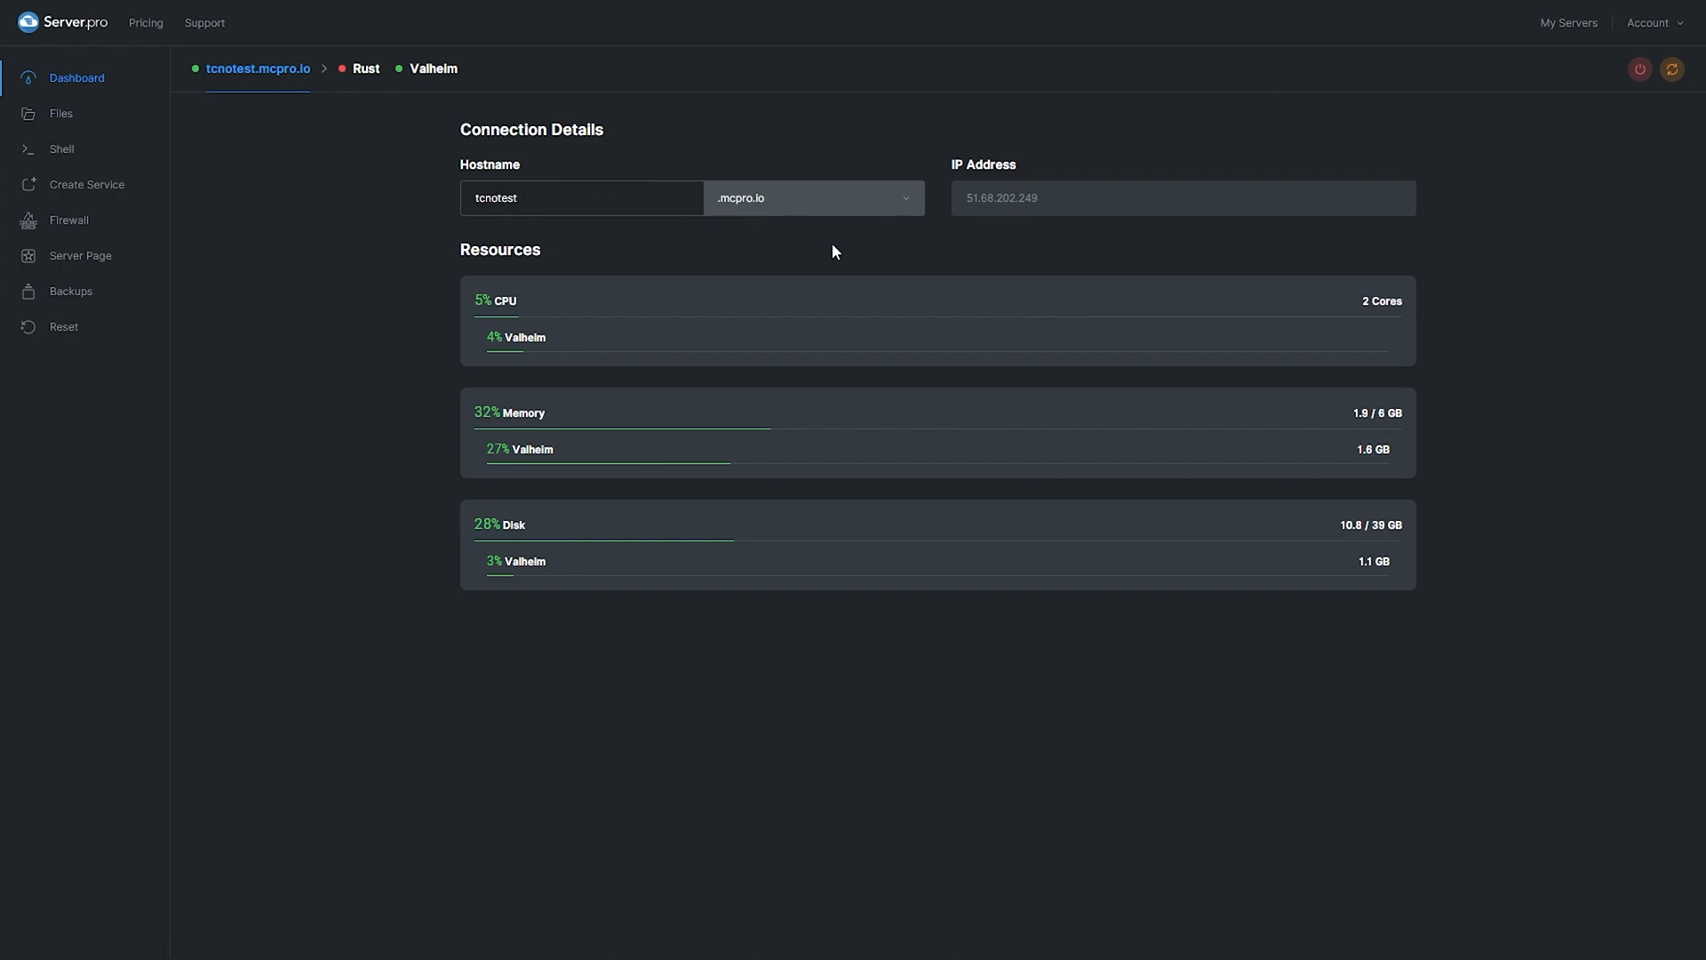
{"action": "mouse_move", "coordinate": [808, 204]}
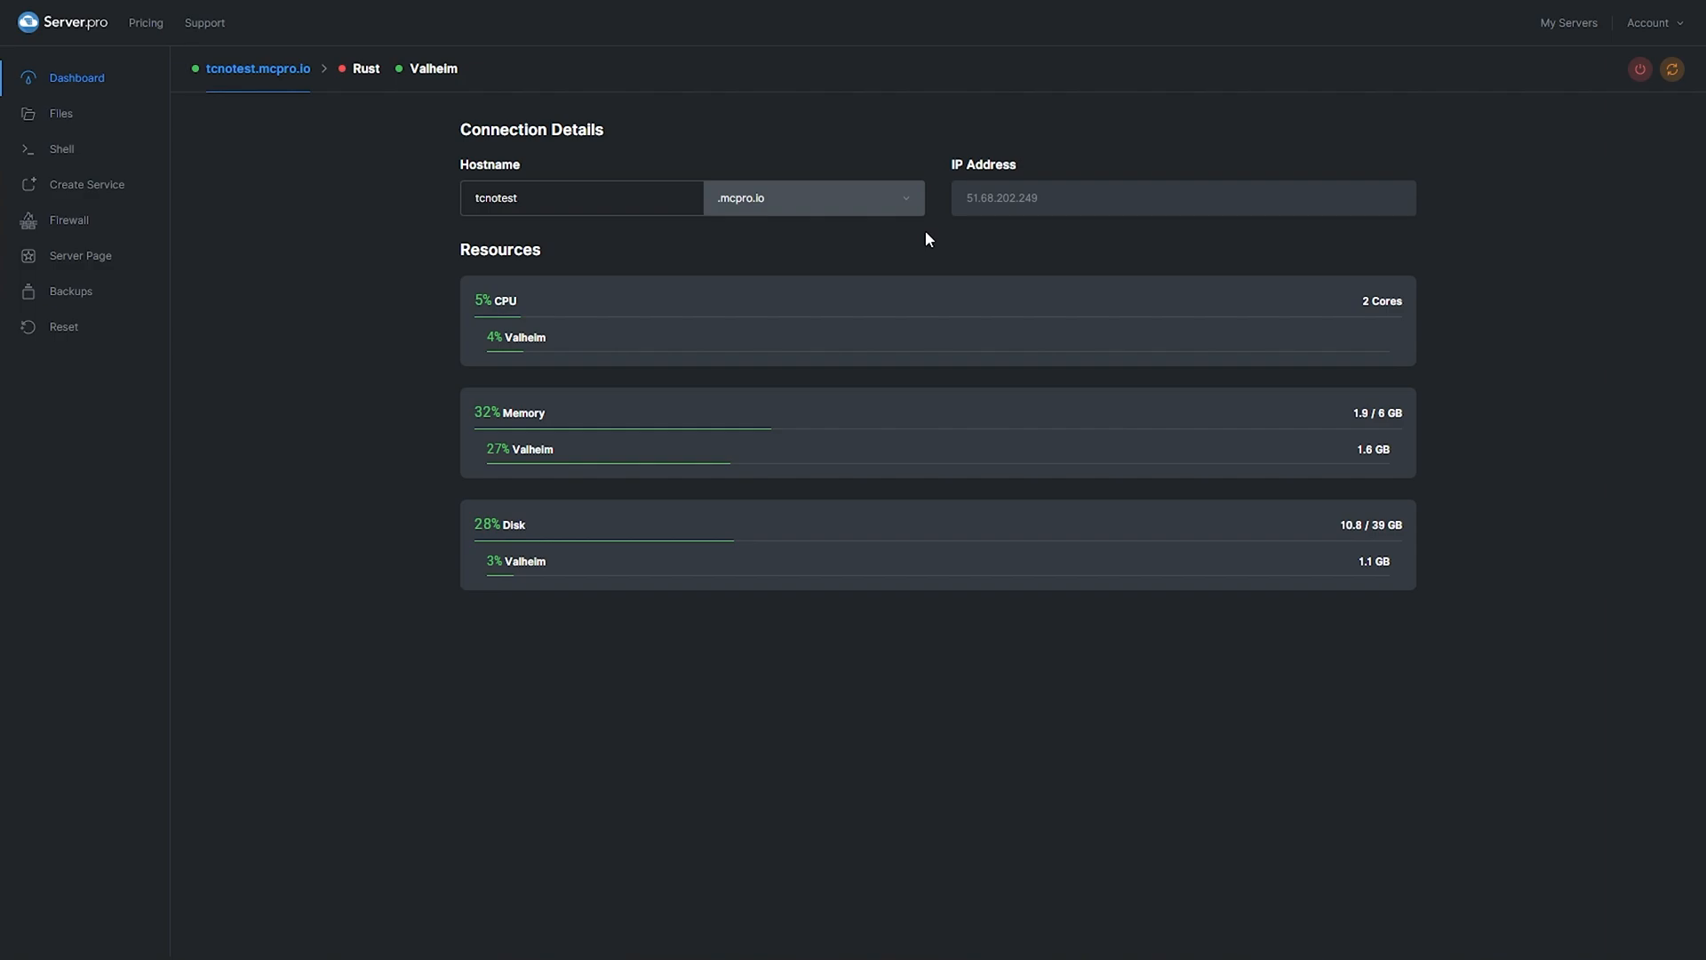
{"action": "mouse_move", "coordinate": [834, 251]}
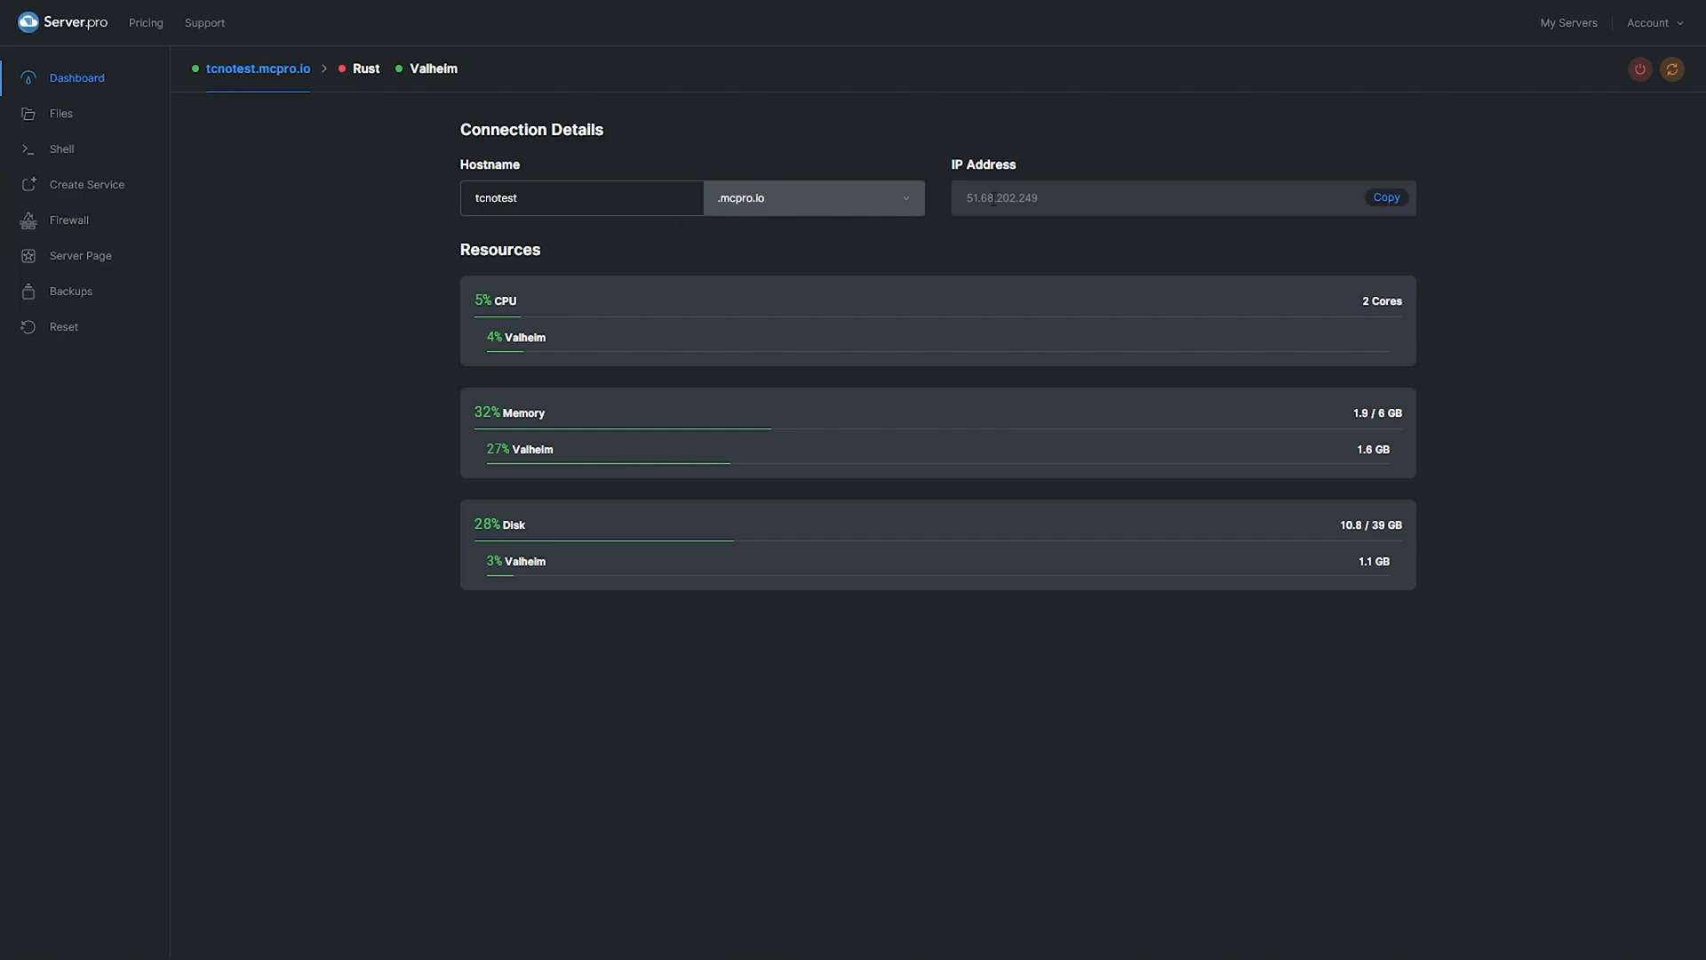
{"action": "mouse_move", "coordinate": [927, 239]}
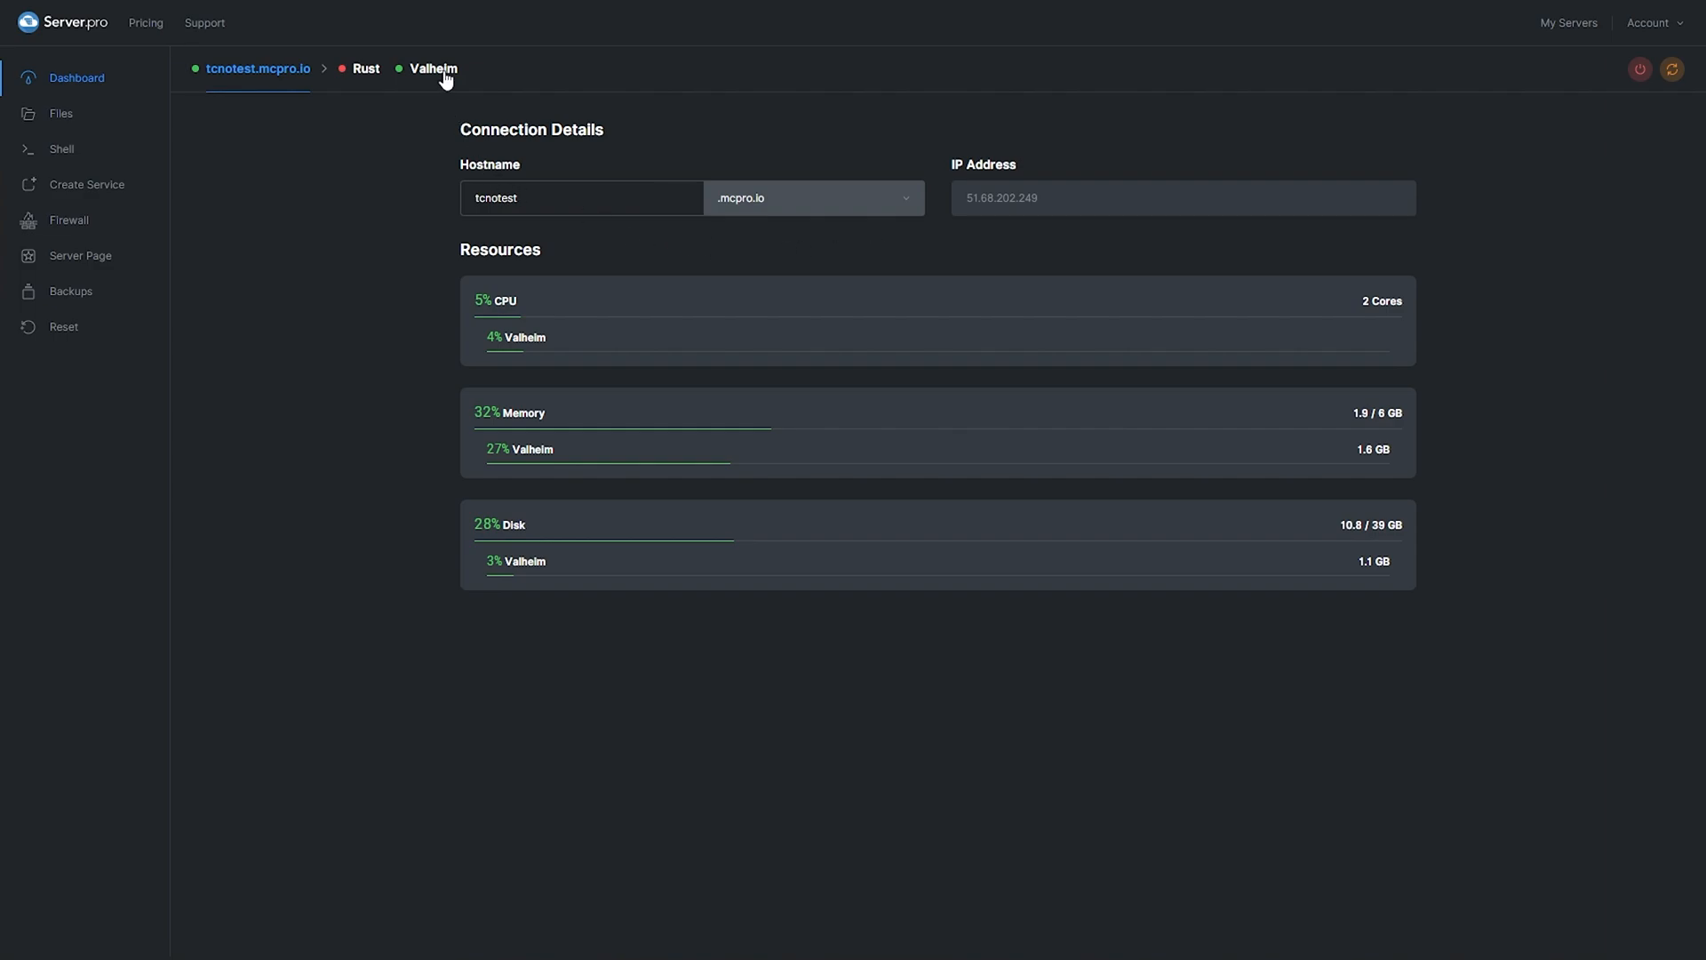
View the Server.pro Valheim service settings, including port 2456, server name and password
{"action": "left_click", "coordinate": [433, 69]}
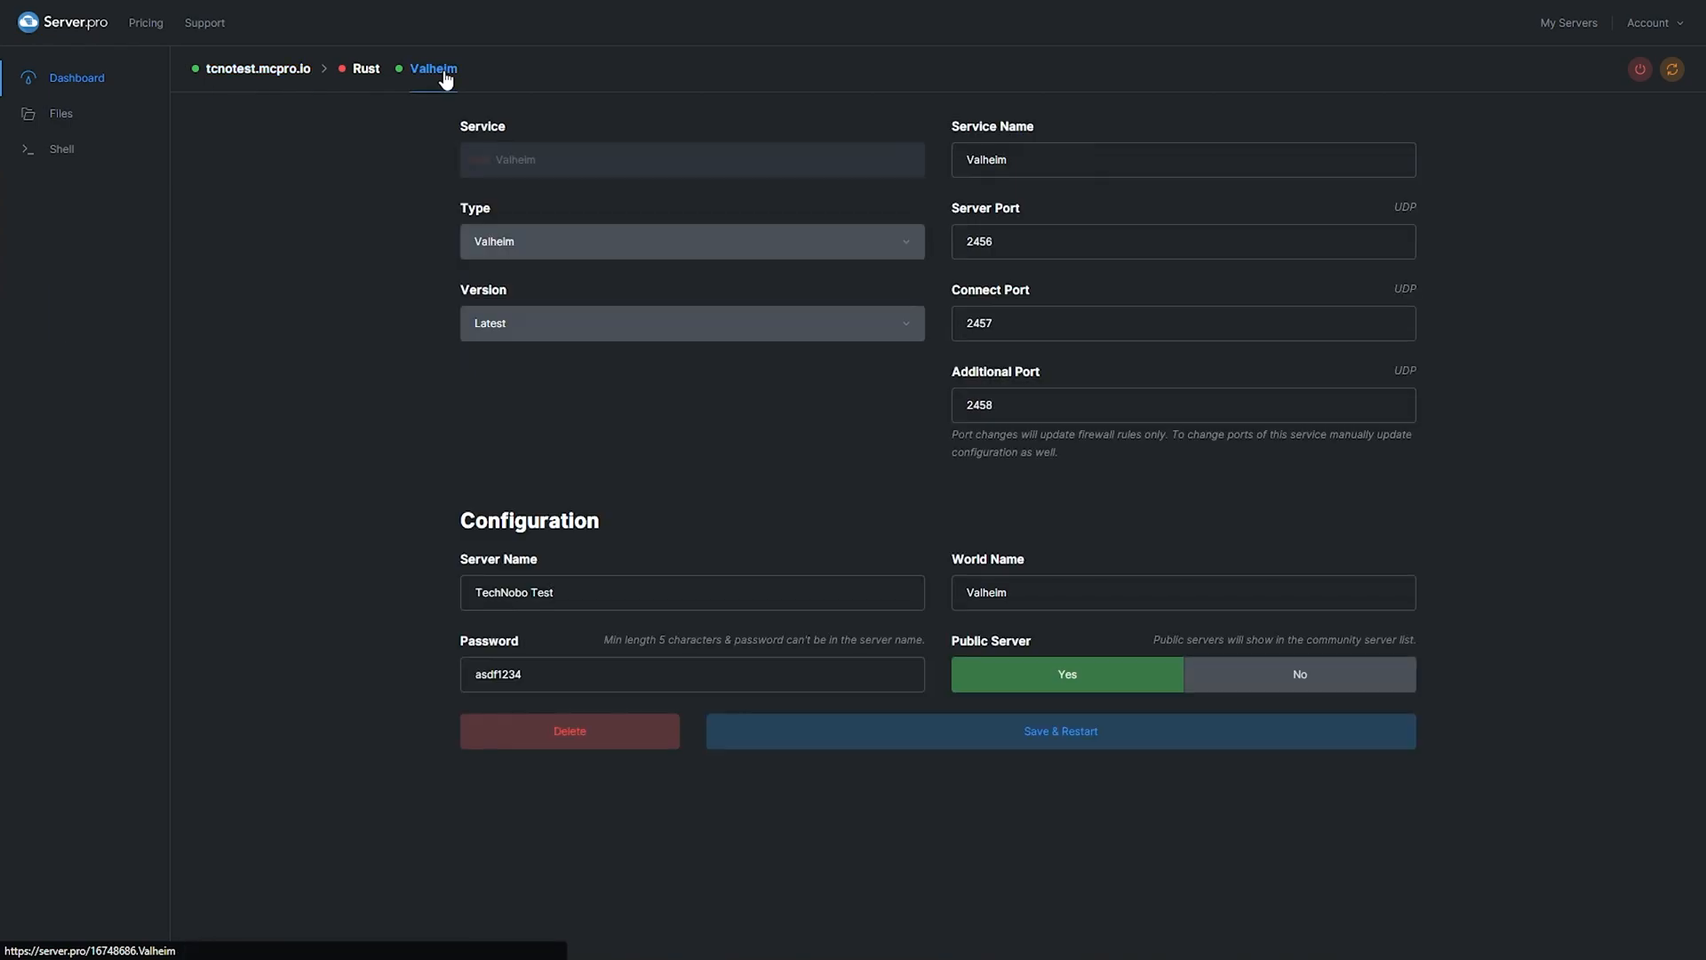
{"action": "left_click", "coordinate": [1183, 241]}
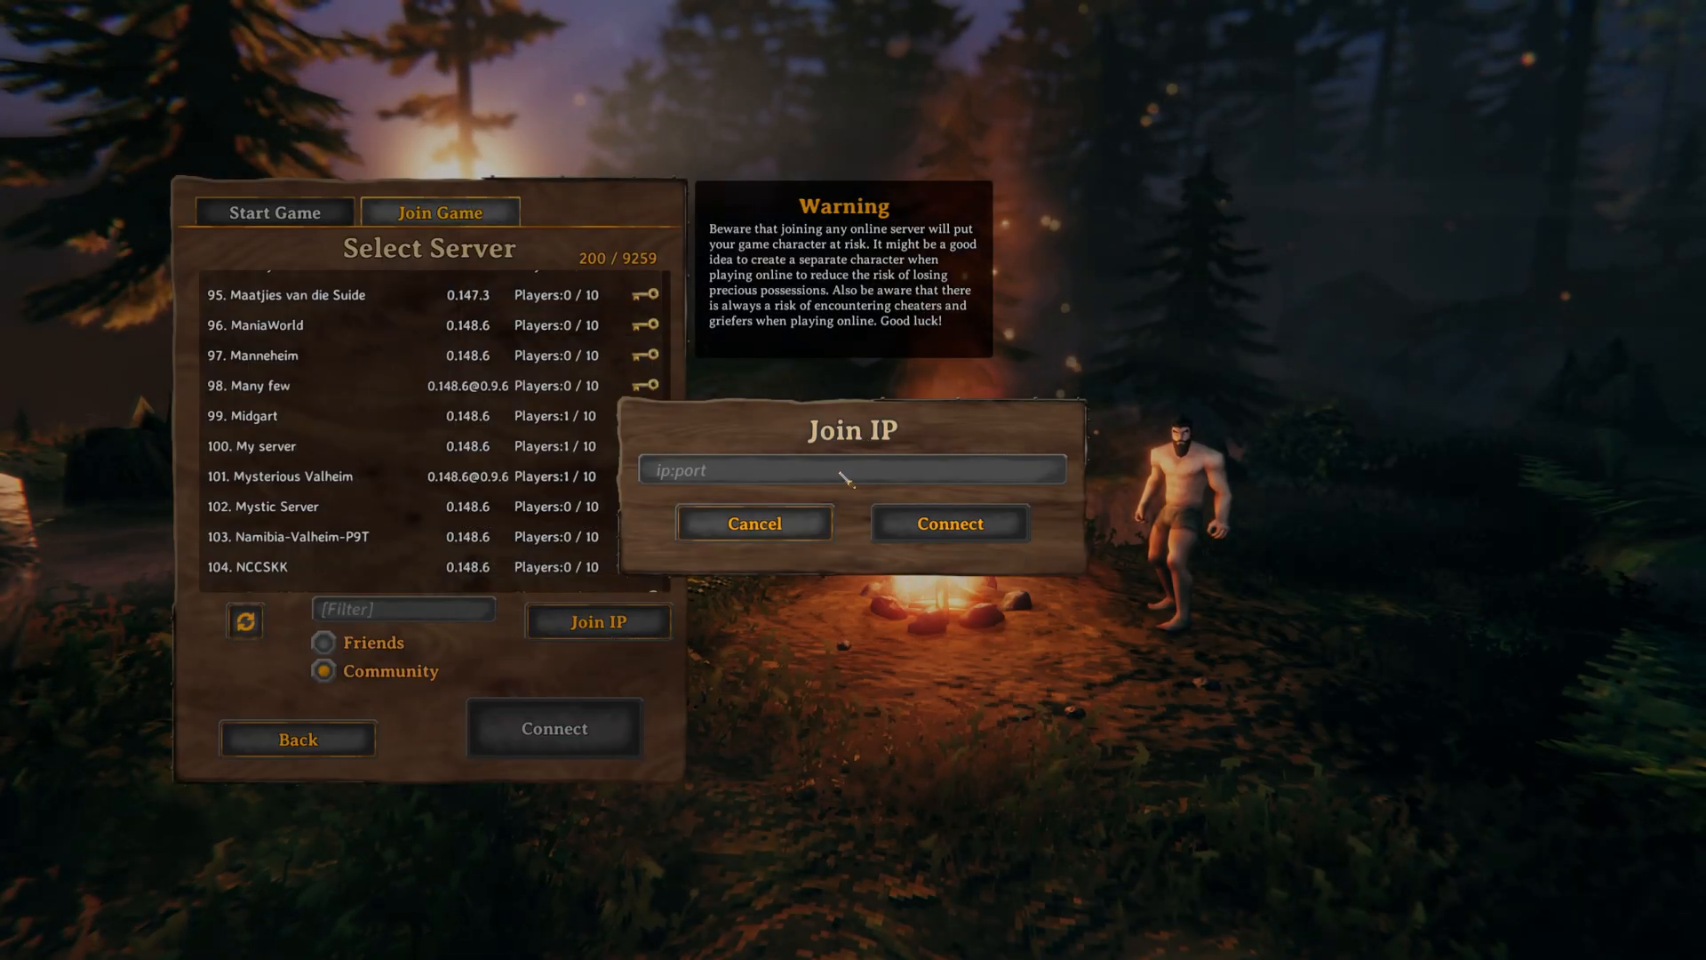
Enter the address tcnotest.mcpro.io:2456 and connect to the server
{"action": "type", "text": "tcnotest."}
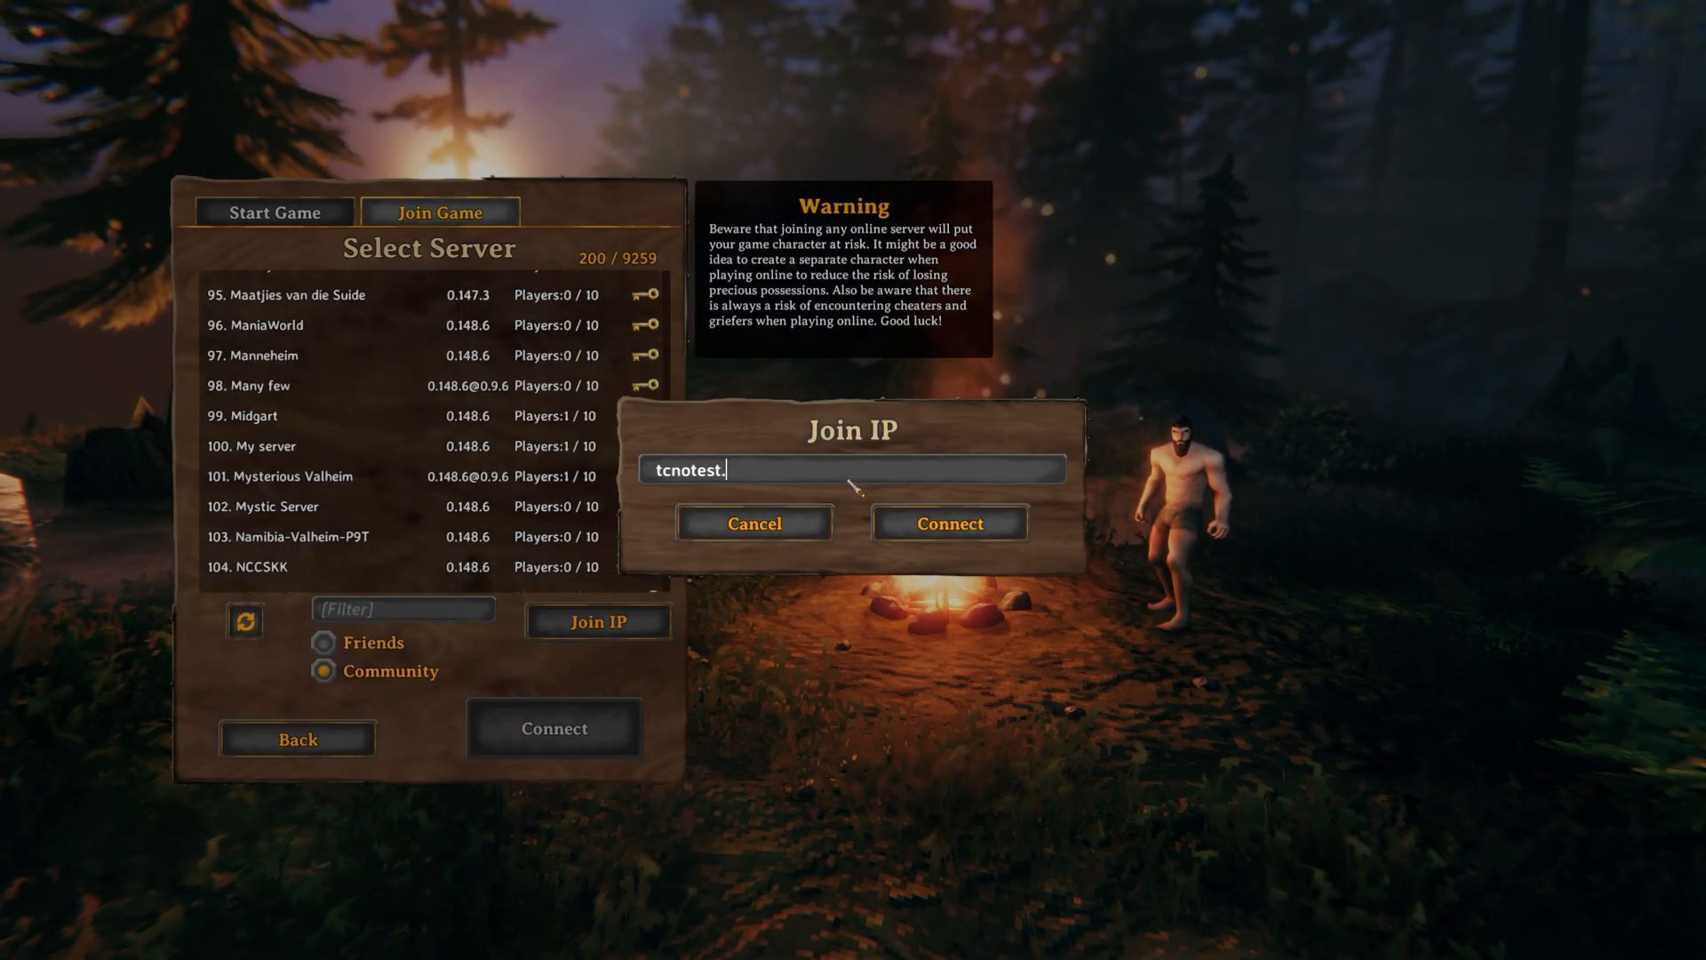
{"action": "type", "text": "mcpro.io:"}
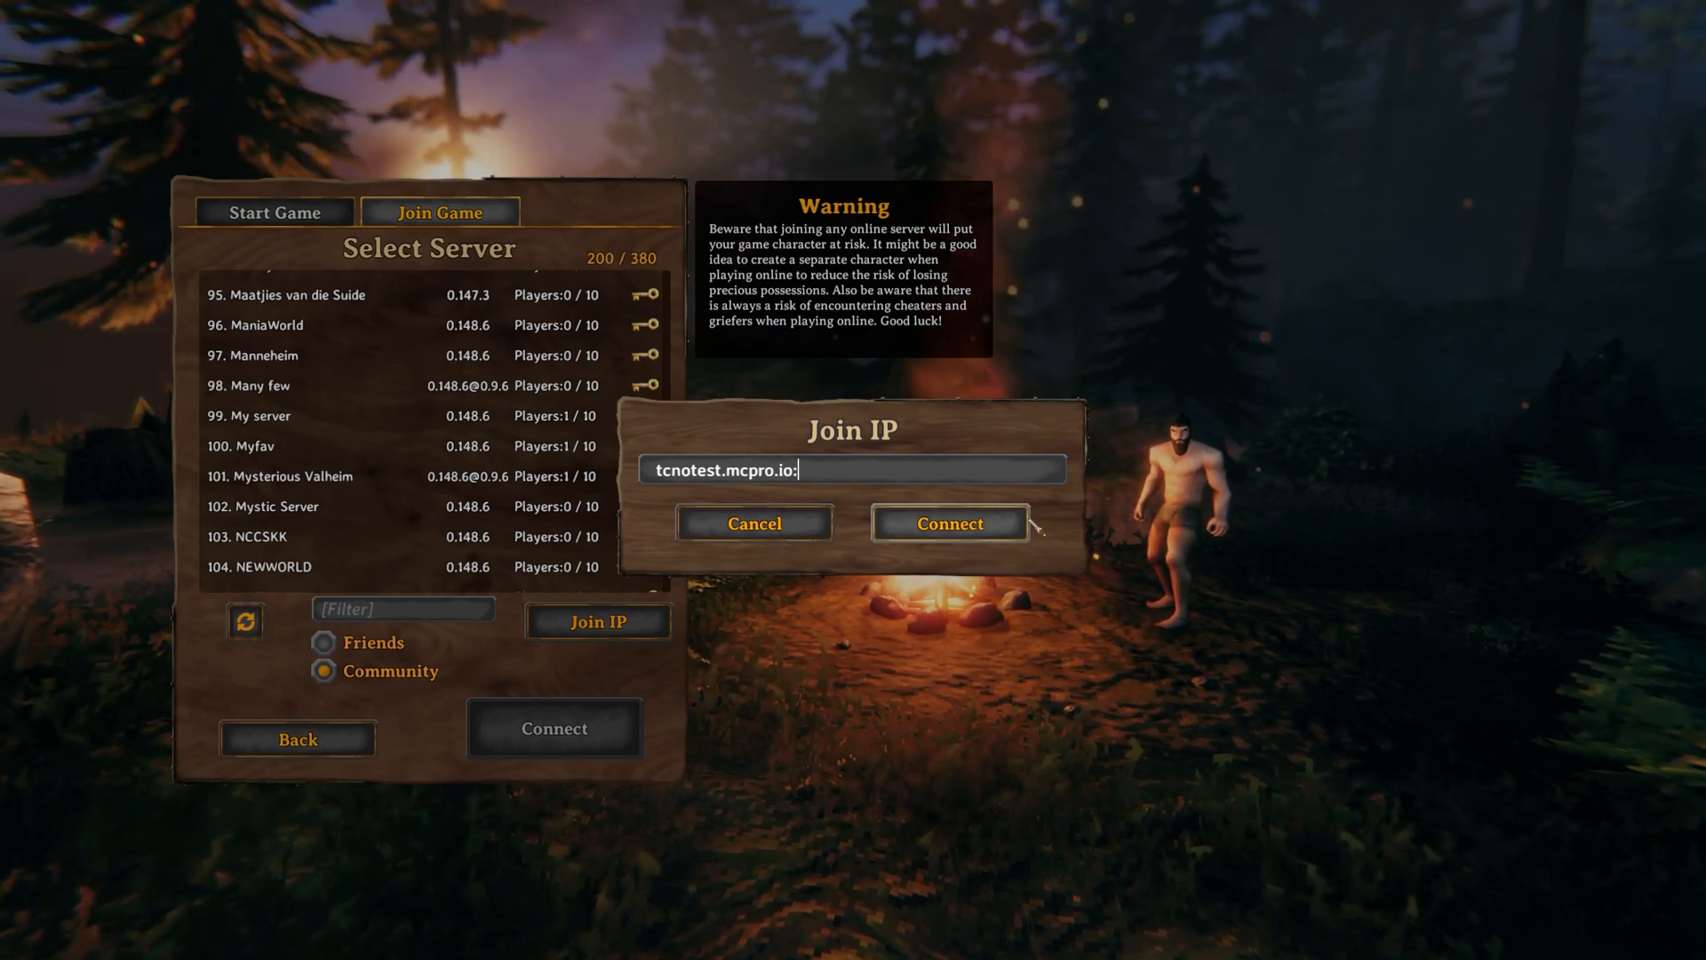
{"action": "type", "text": "245"}
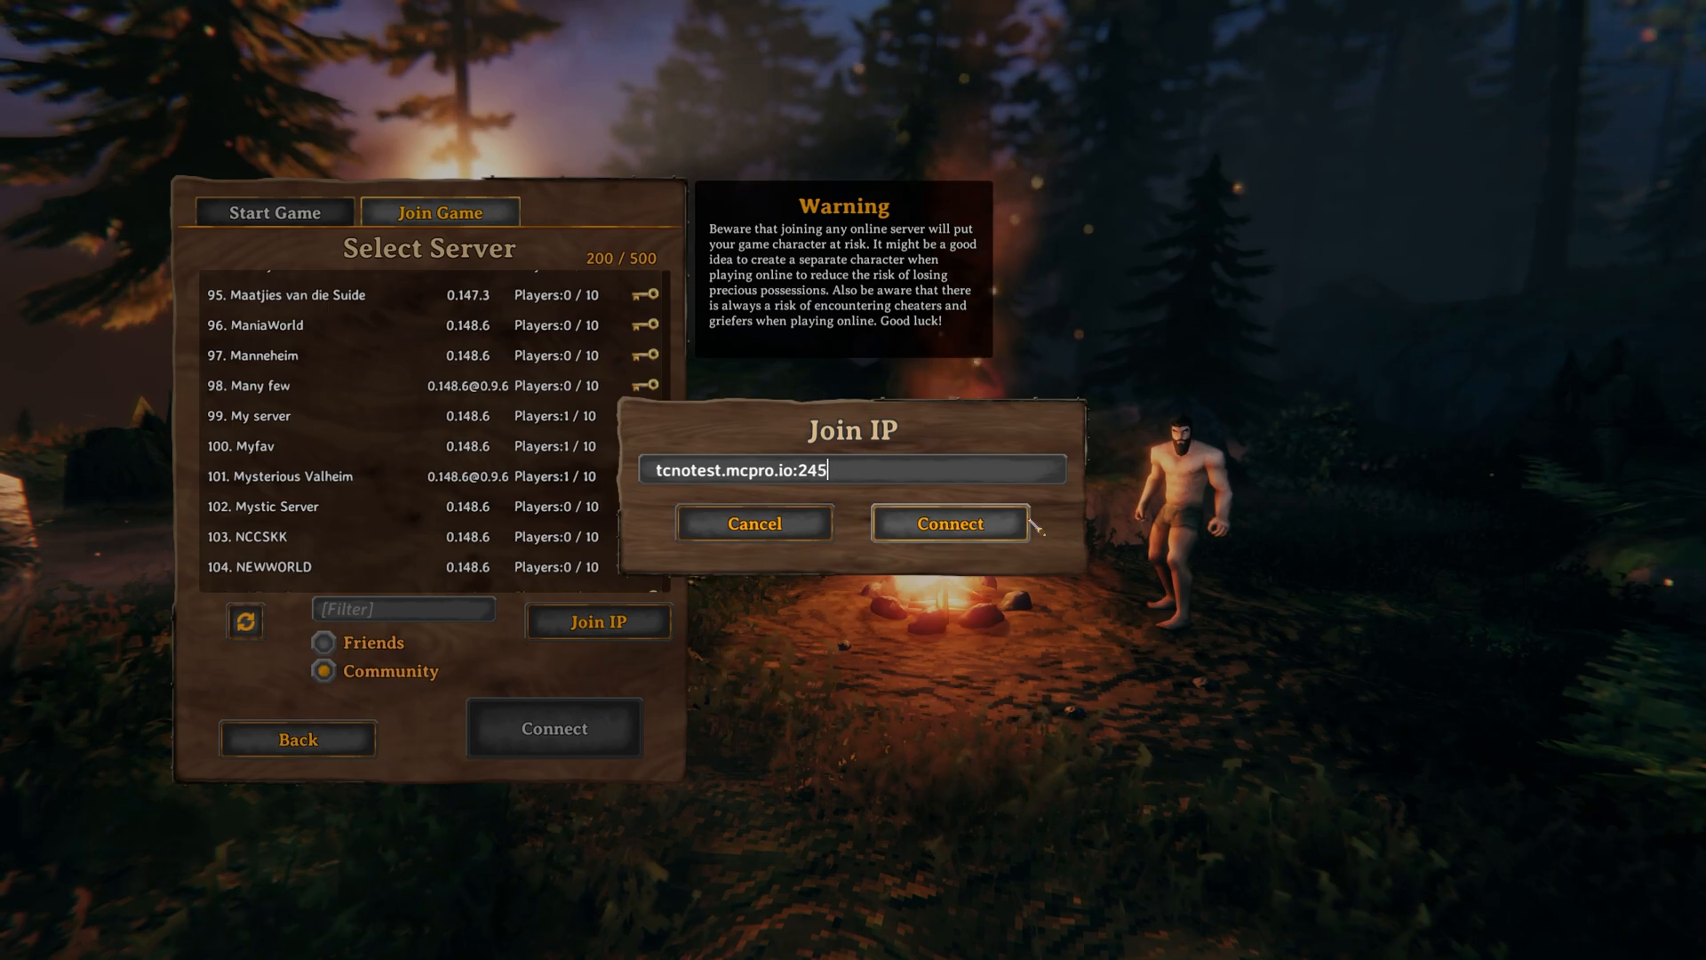
{"action": "type", "text": "6"}
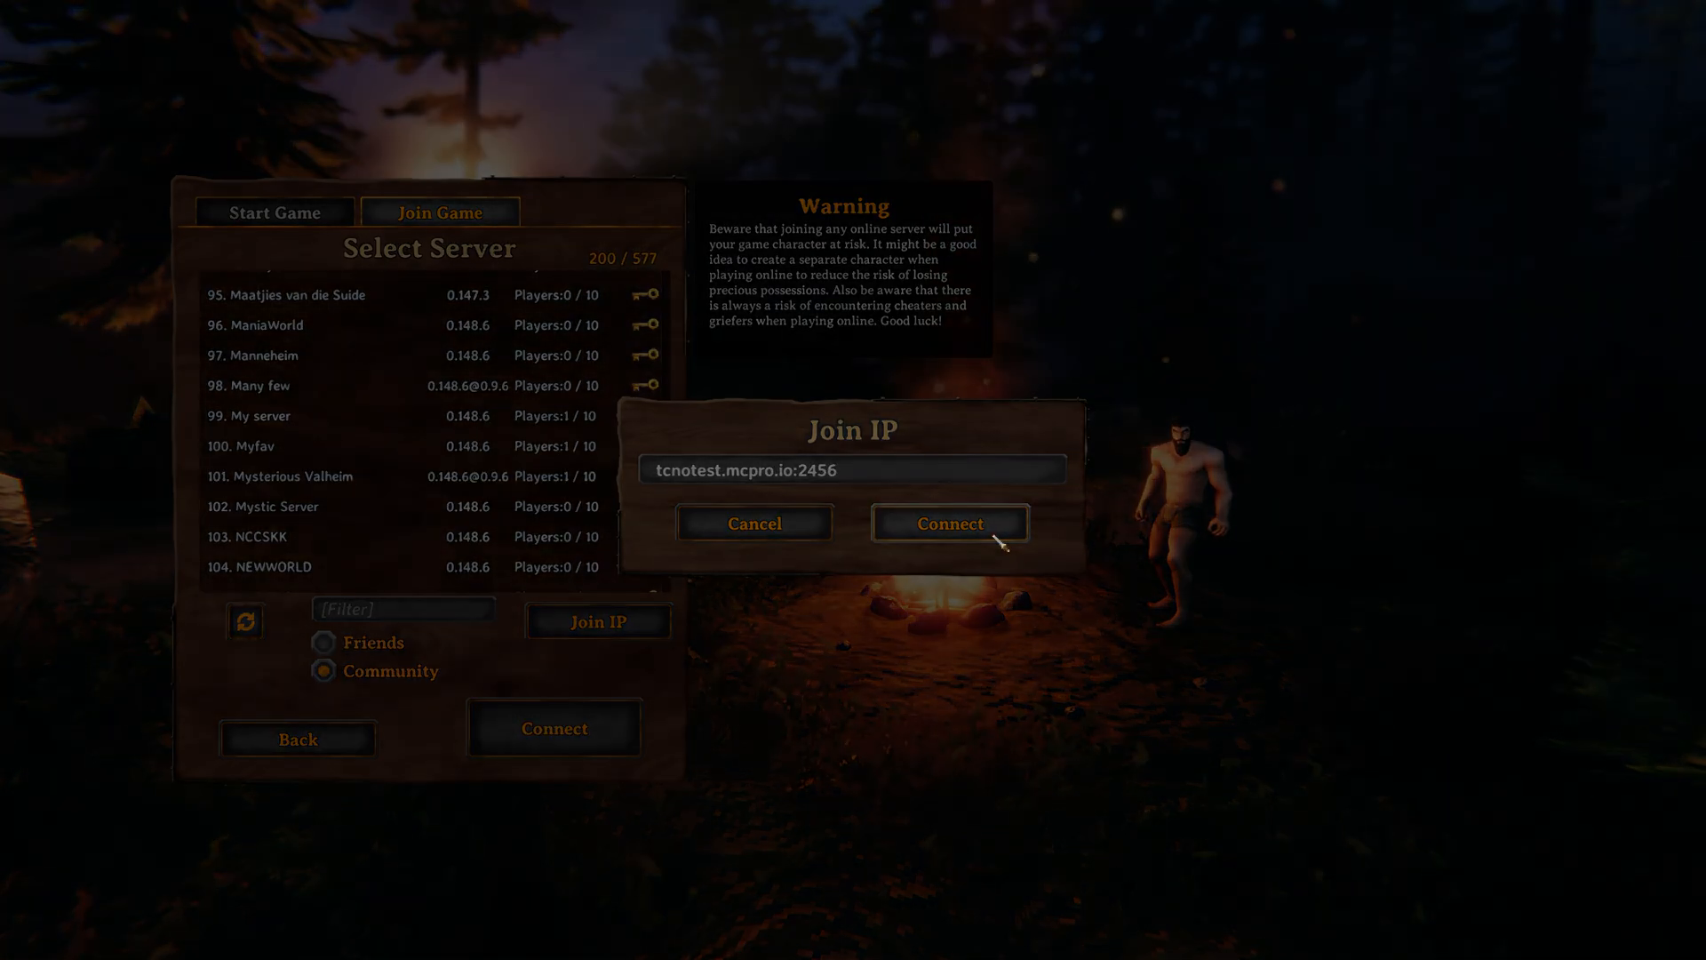
{"action": "left_click", "coordinate": [948, 524]}
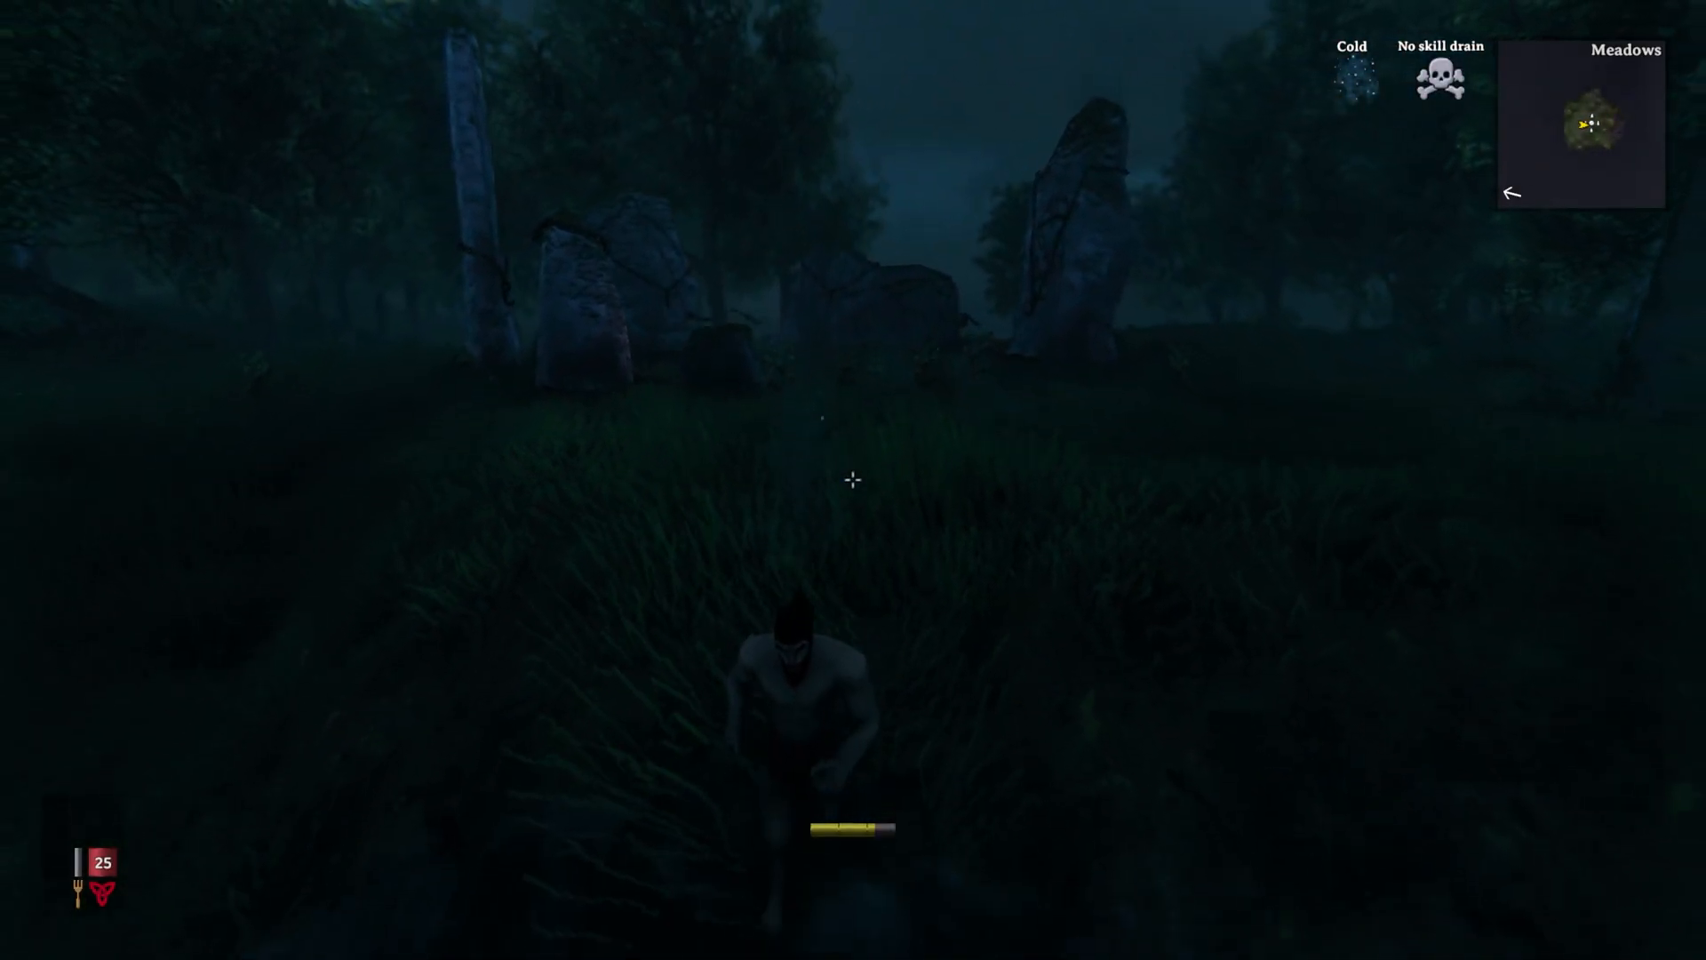
Leave the world and browse the Community server list in Join Game
{"action": "key", "text": "w"}
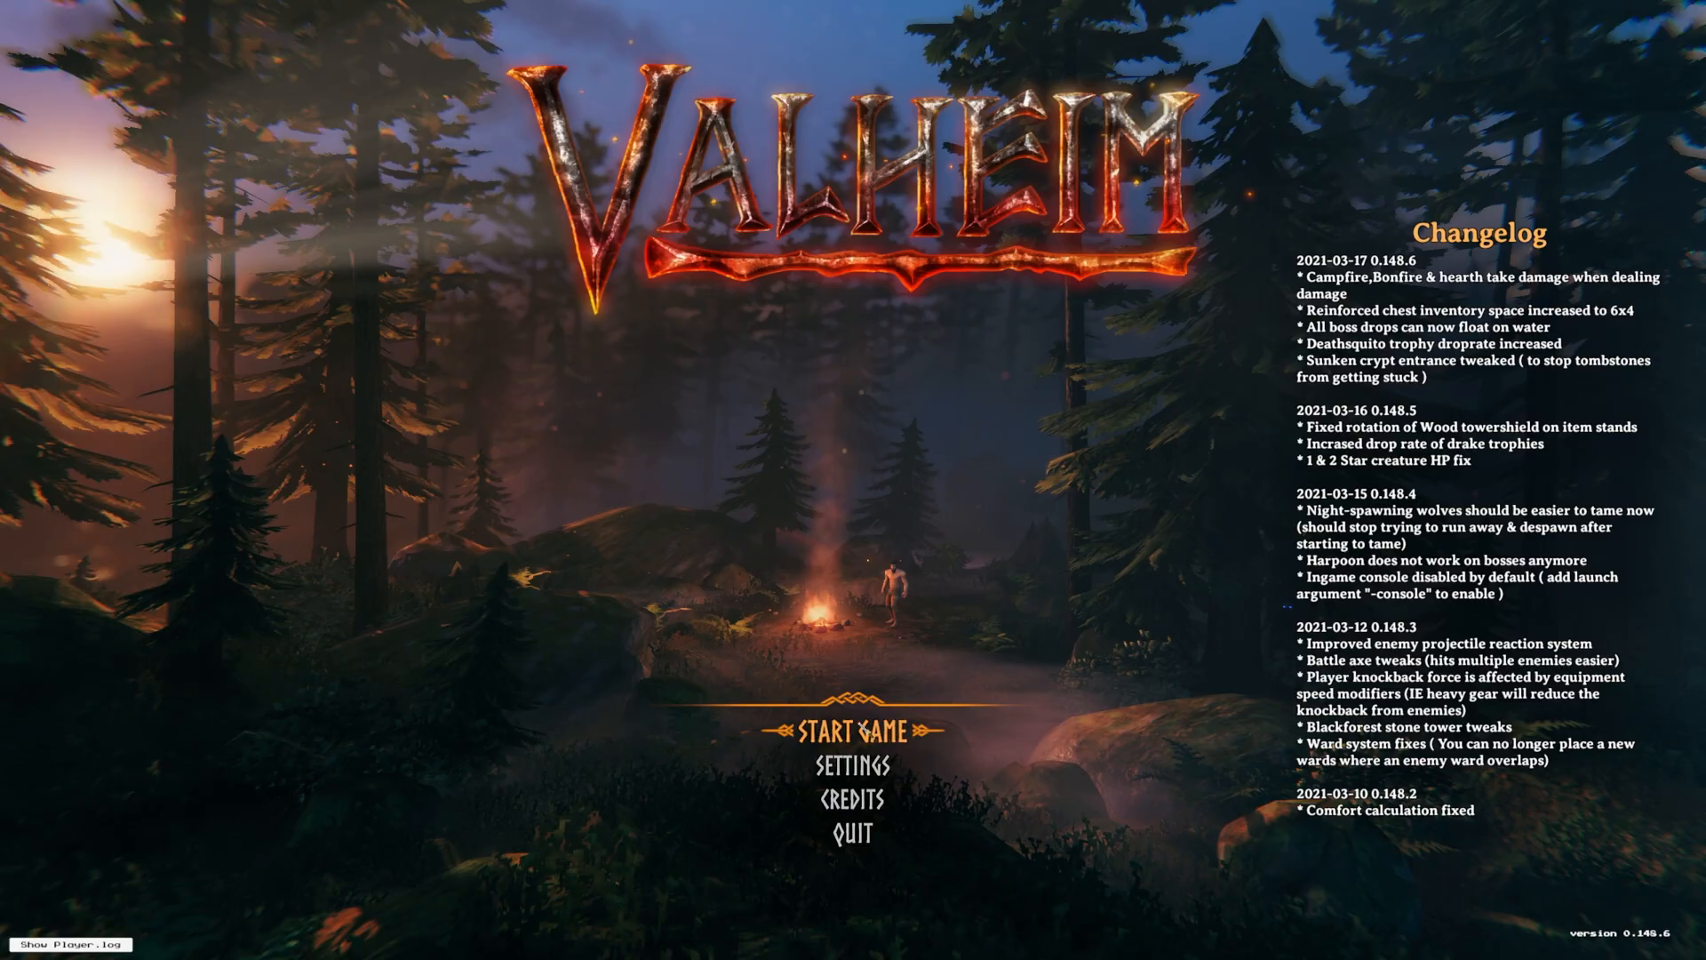
{"action": "left_click", "coordinate": [849, 727]}
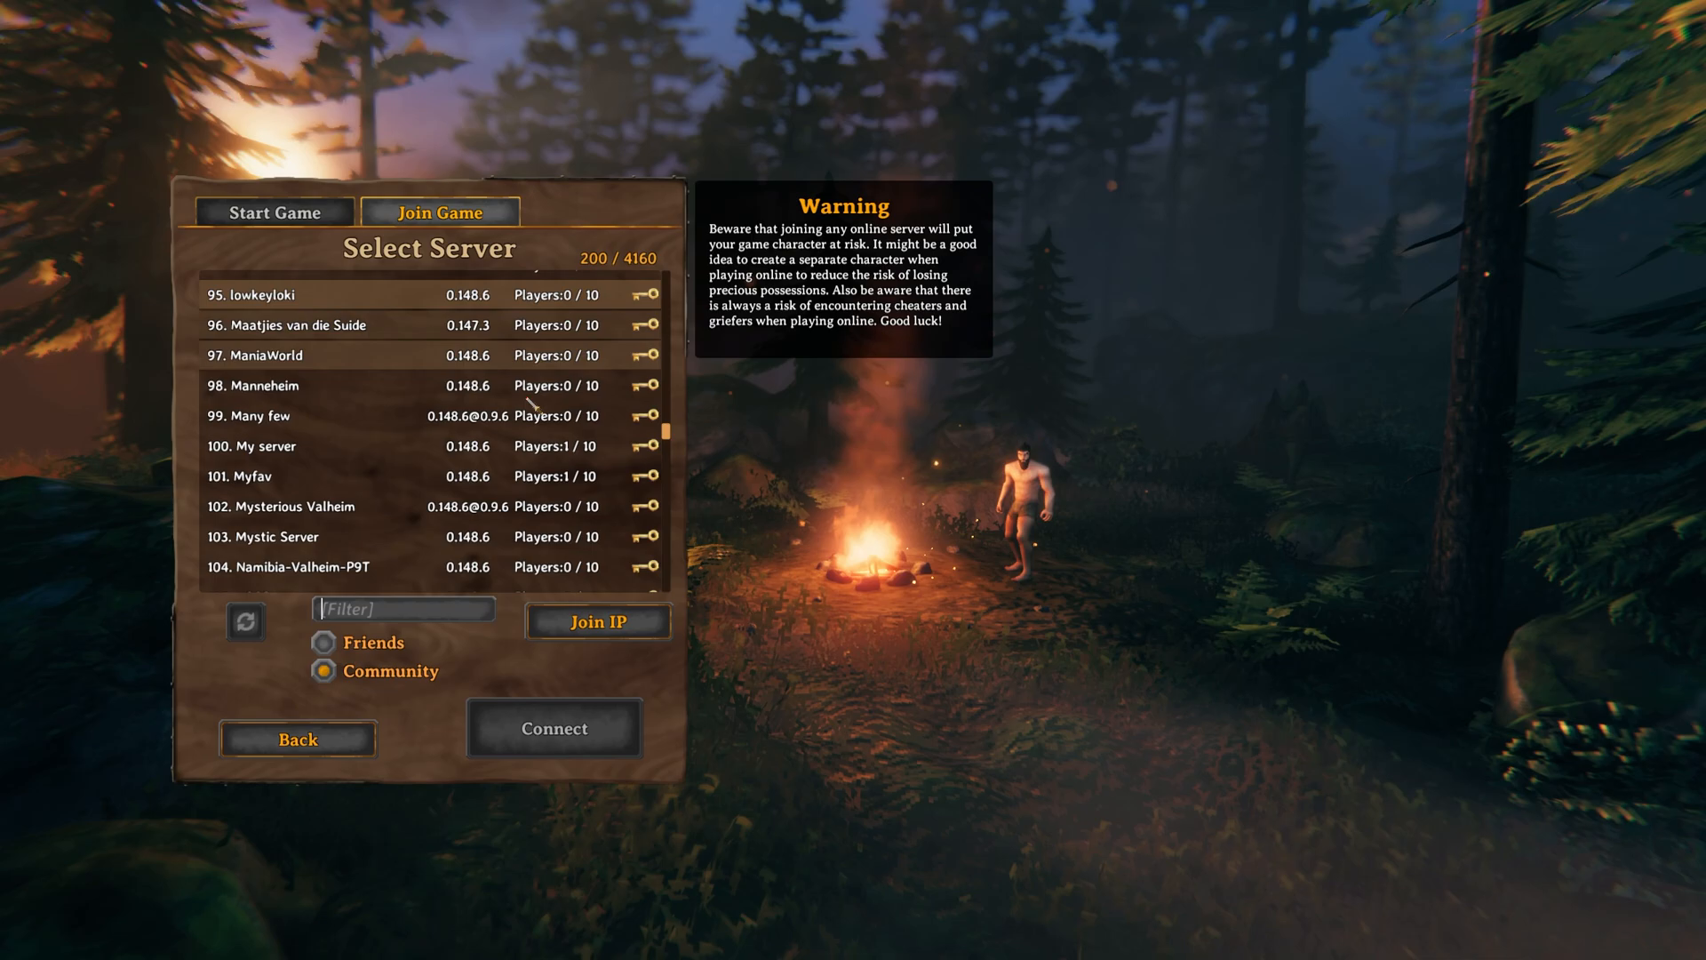
{"action": "left_click", "coordinate": [596, 622]}
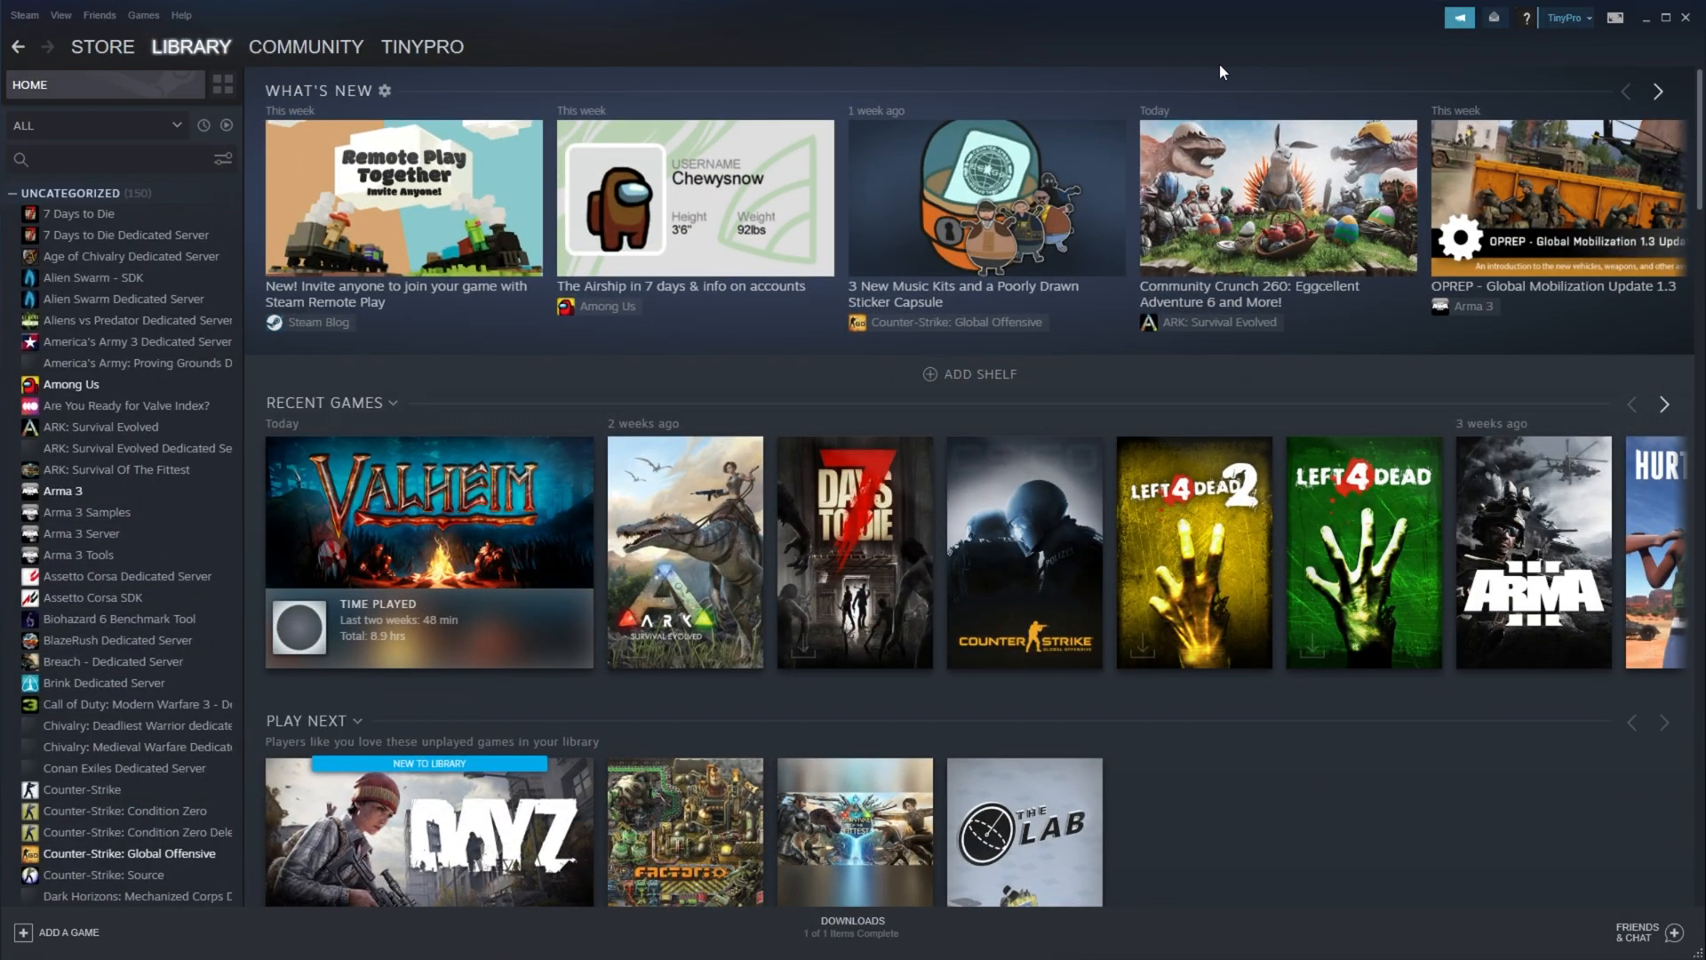
{"action": "left_click", "coordinate": [61, 14]}
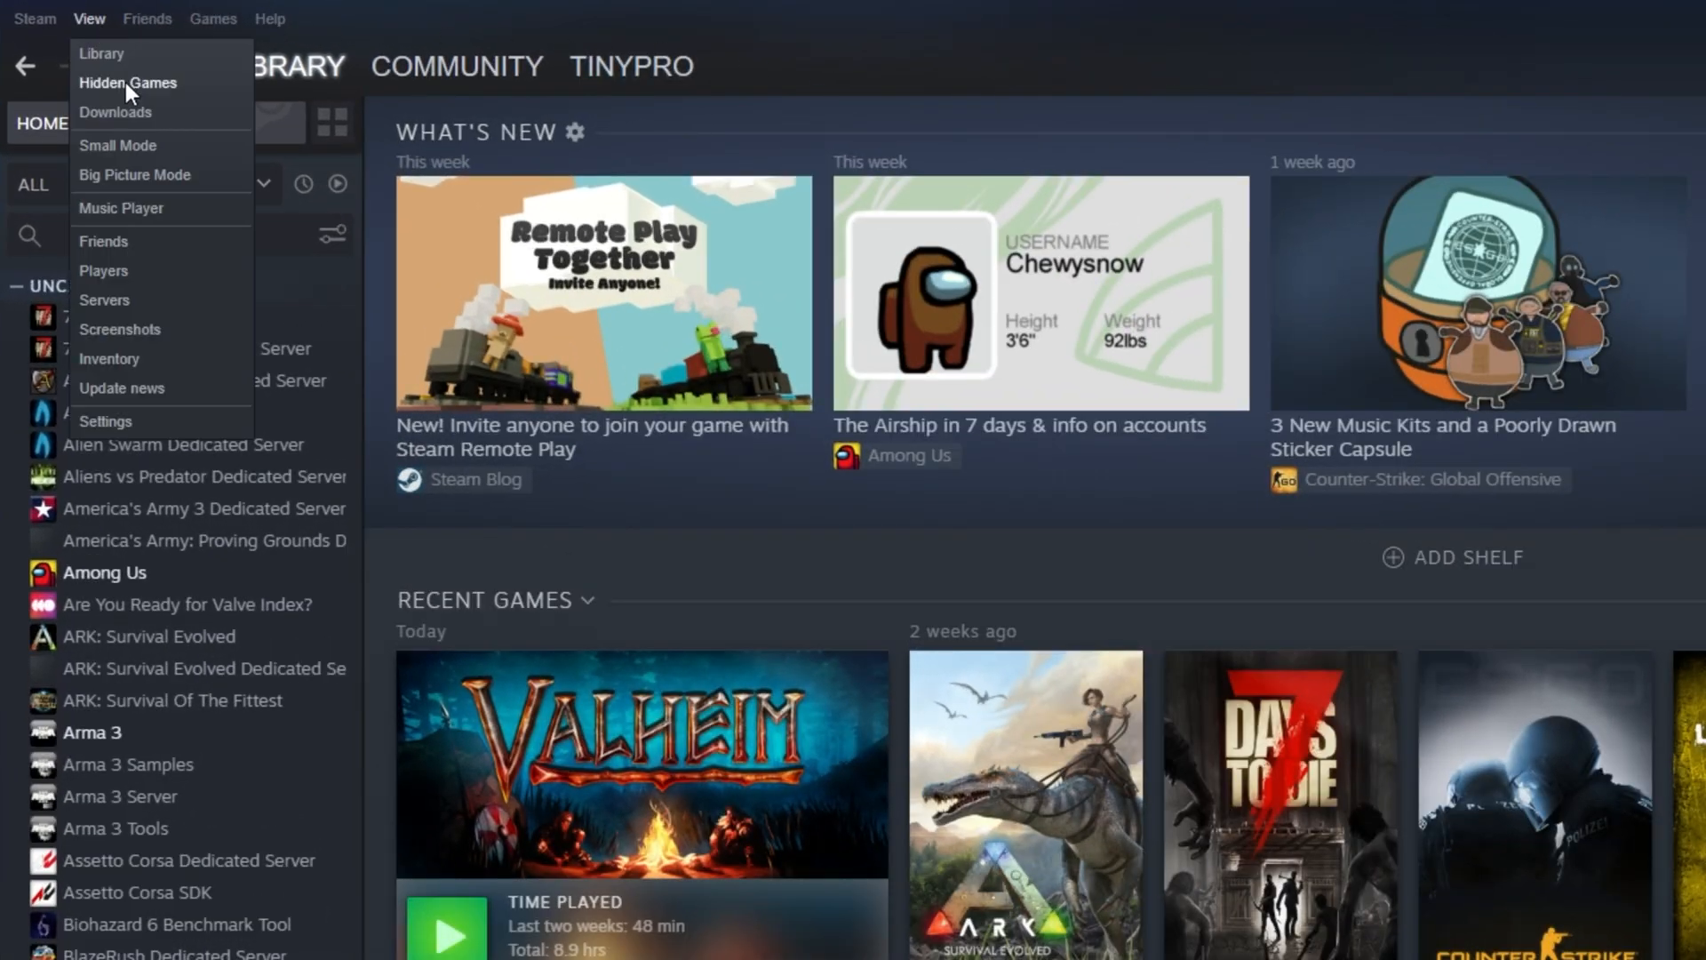
{"action": "left_click", "coordinate": [105, 304]}
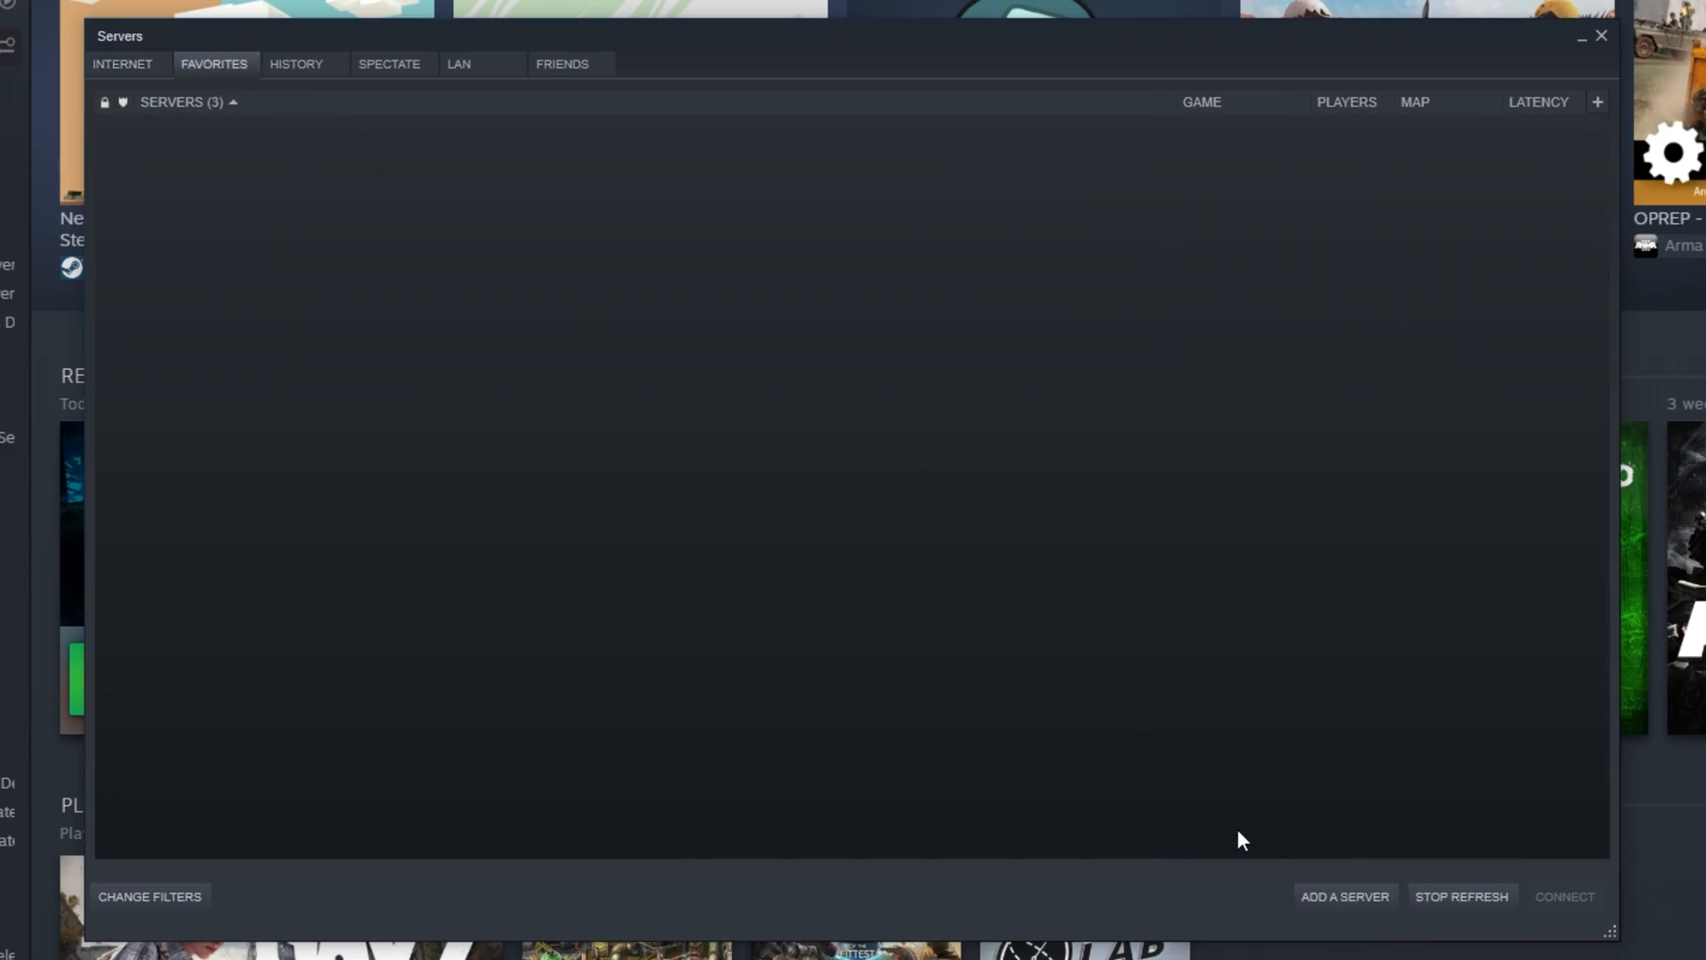
{"action": "left_click", "coordinate": [1344, 896]}
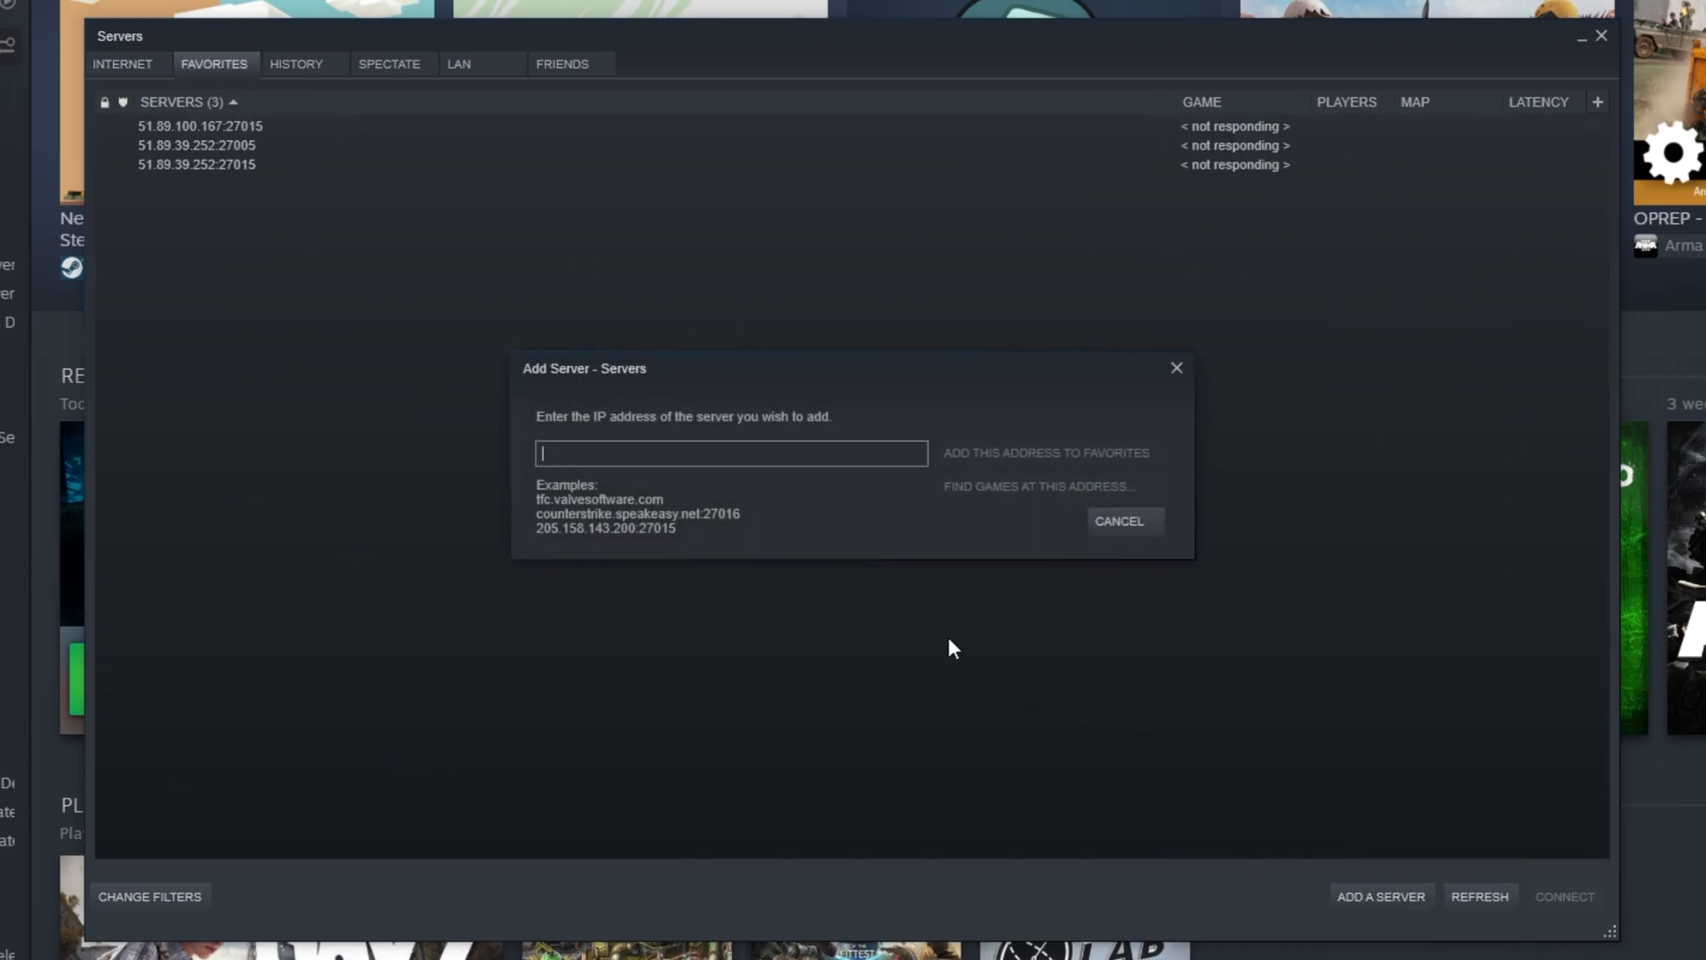
{"action": "mouse_move", "coordinate": [785, 458]}
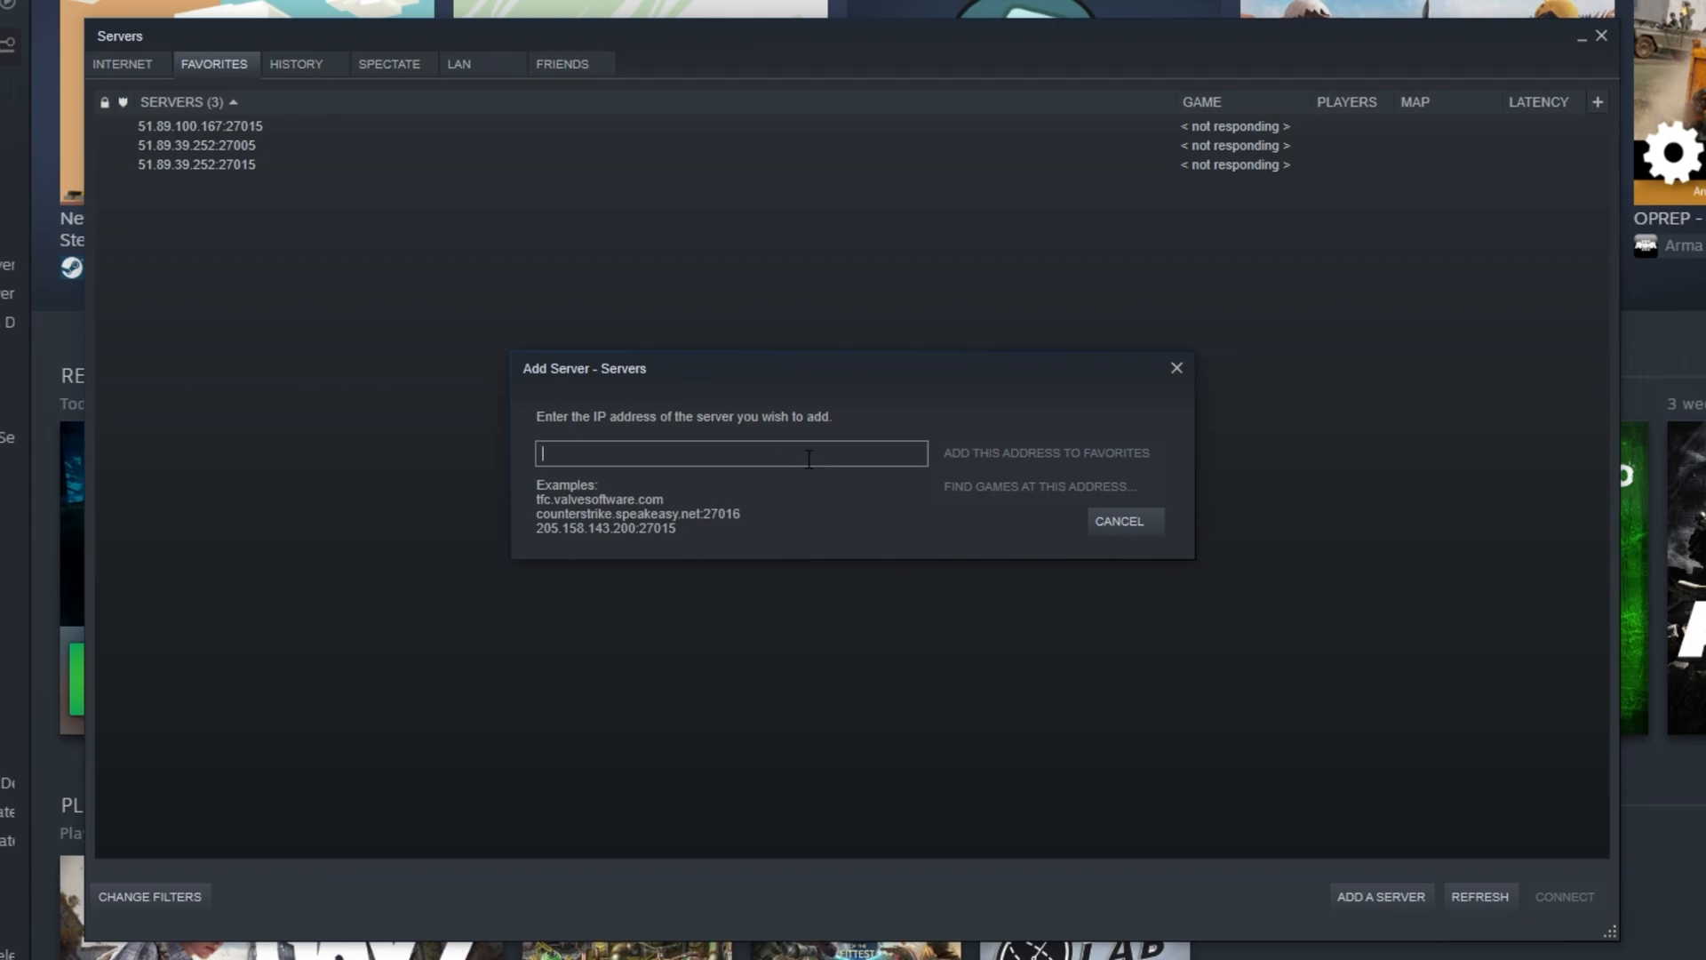
{"action": "type", "text": "tcnotest.mcpro.io:2456"}
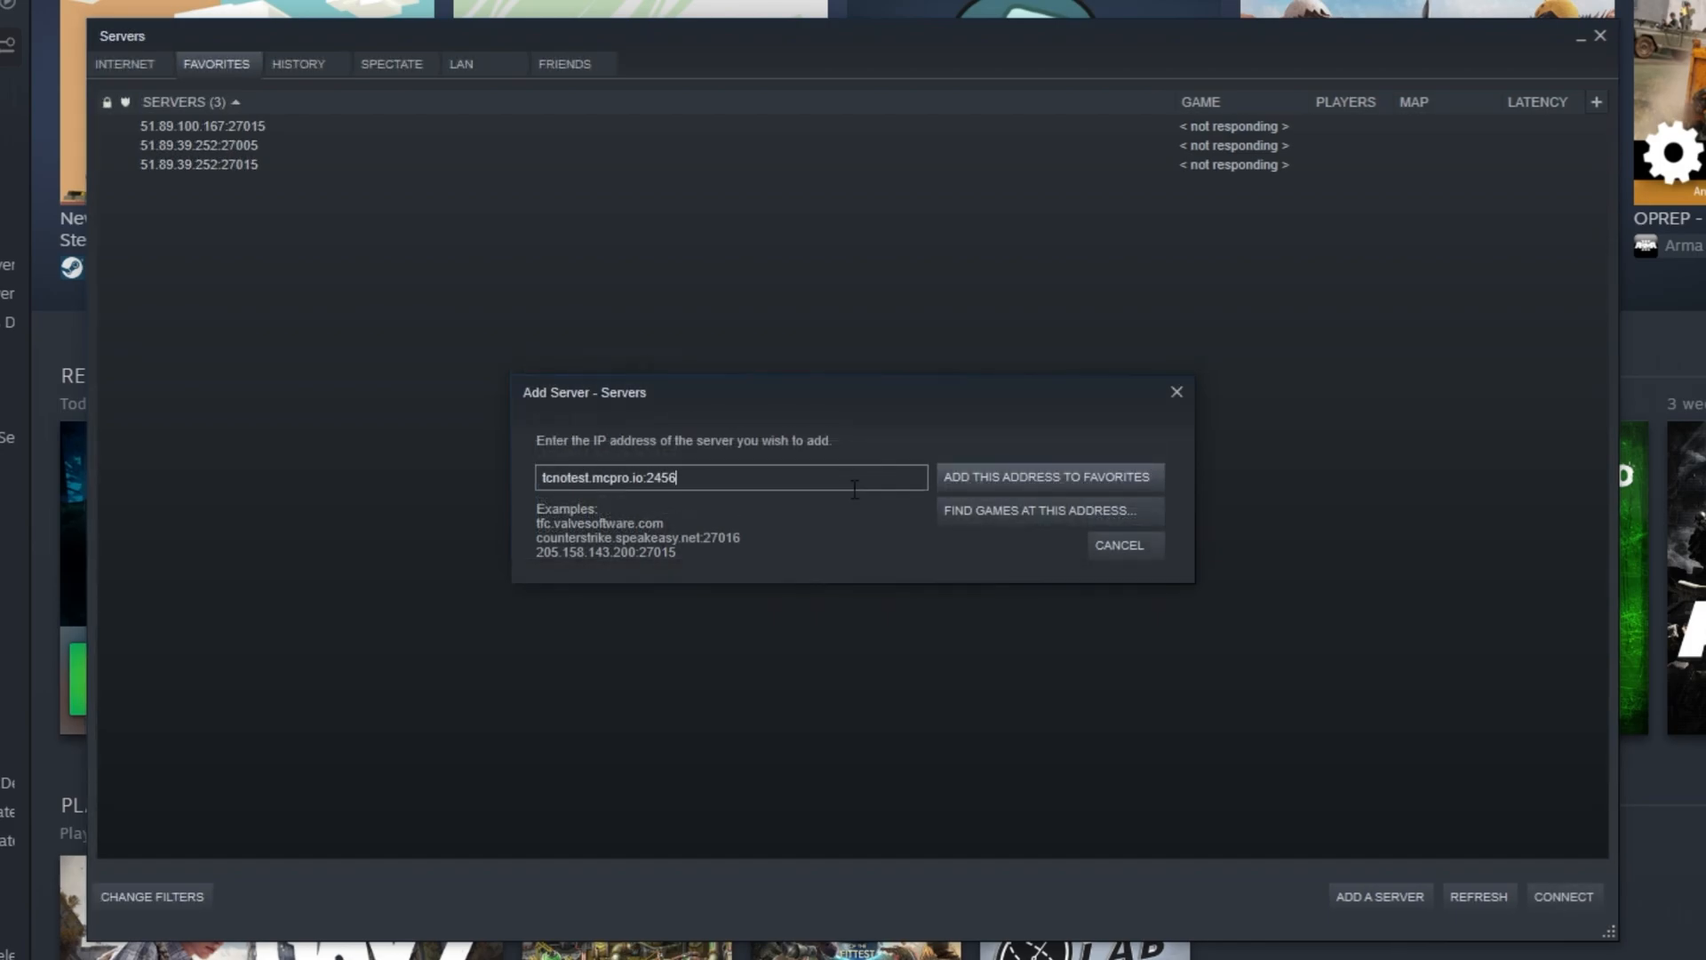
{"action": "mouse_move", "coordinate": [815, 514]}
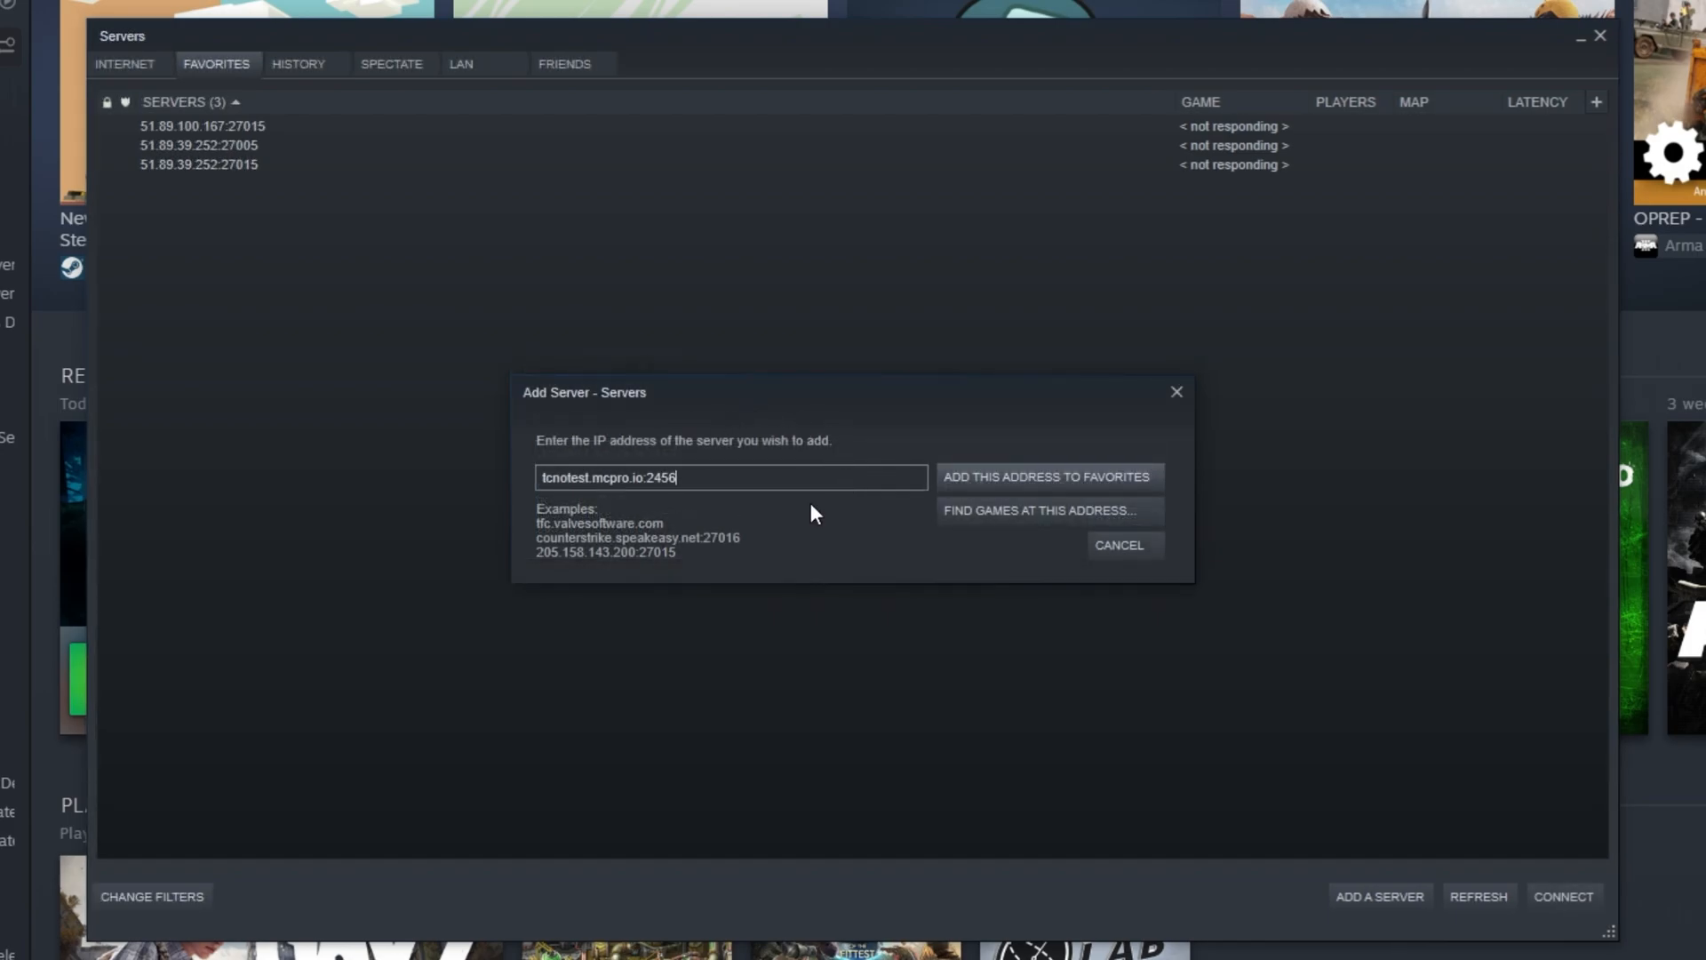
{"action": "type", "text": "7"}
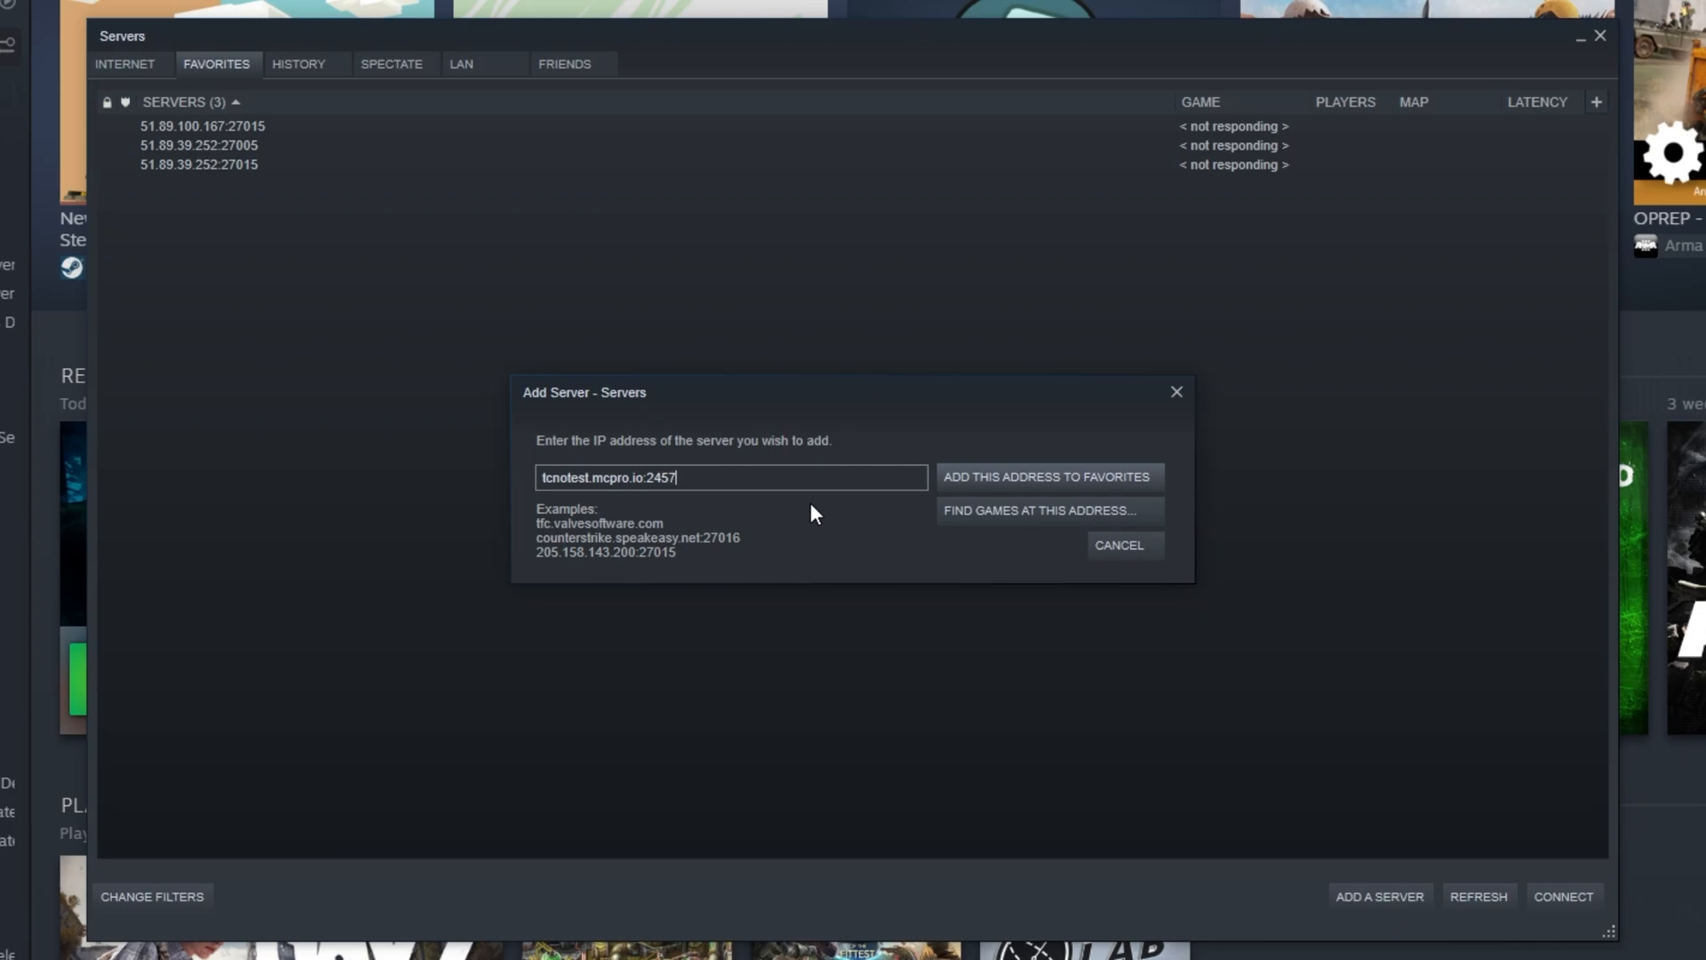
{"action": "left_click", "coordinate": [1038, 510]}
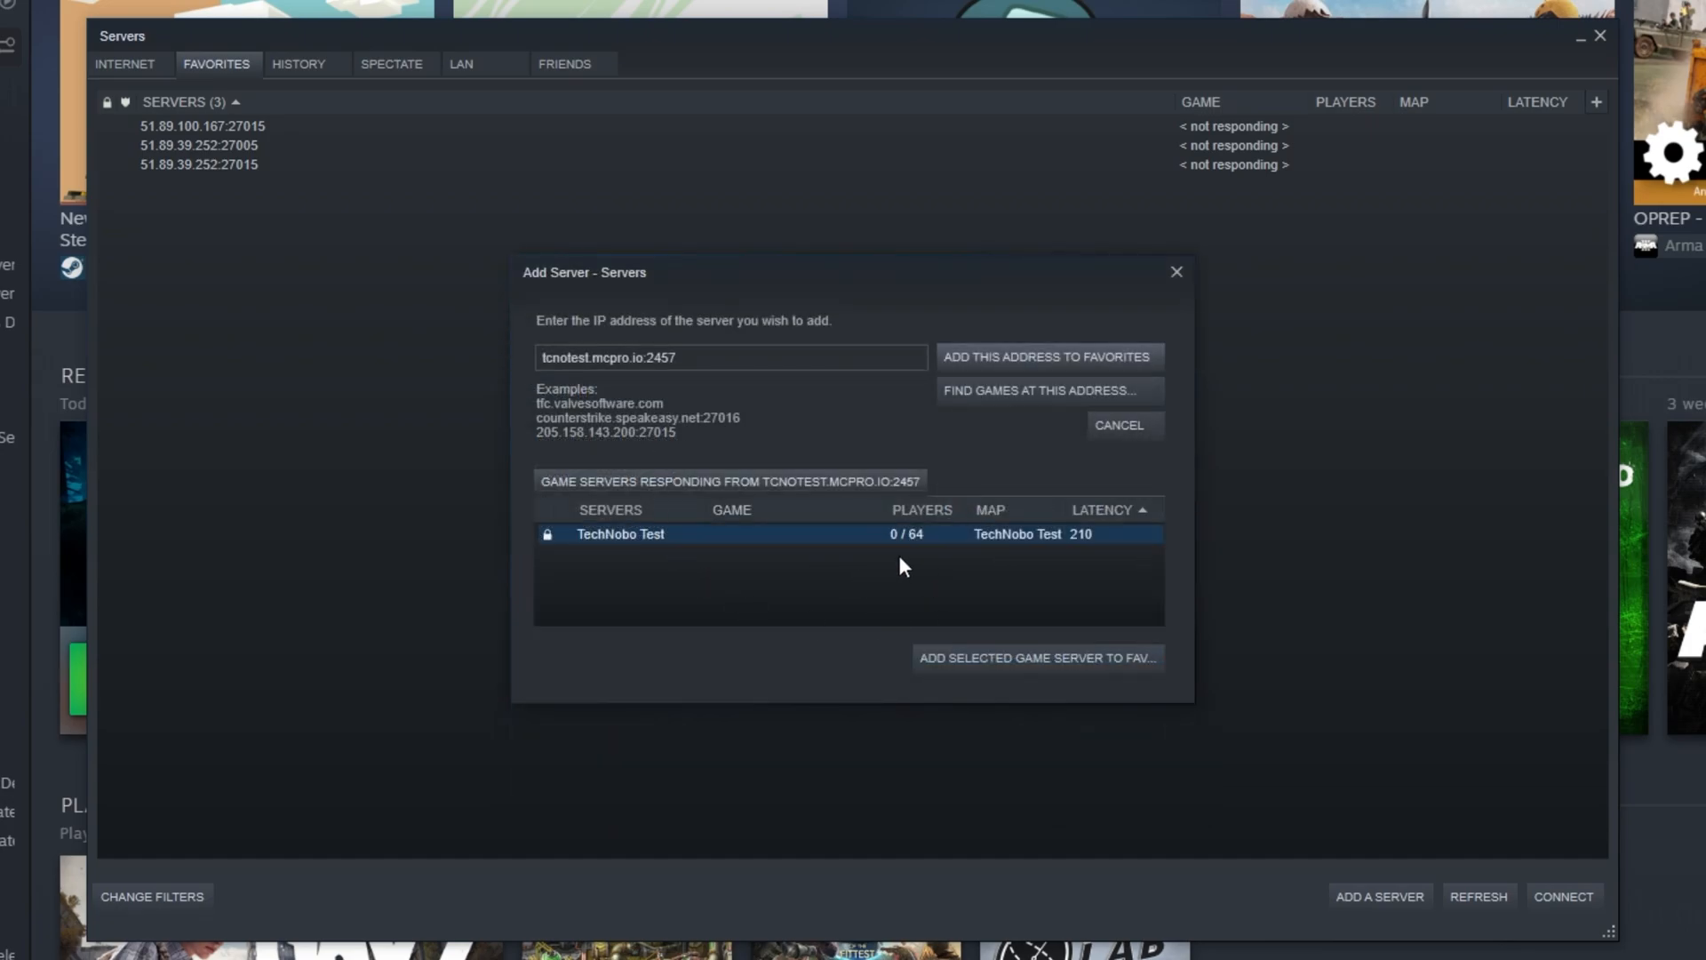
{"action": "mouse_move", "coordinate": [1028, 370]}
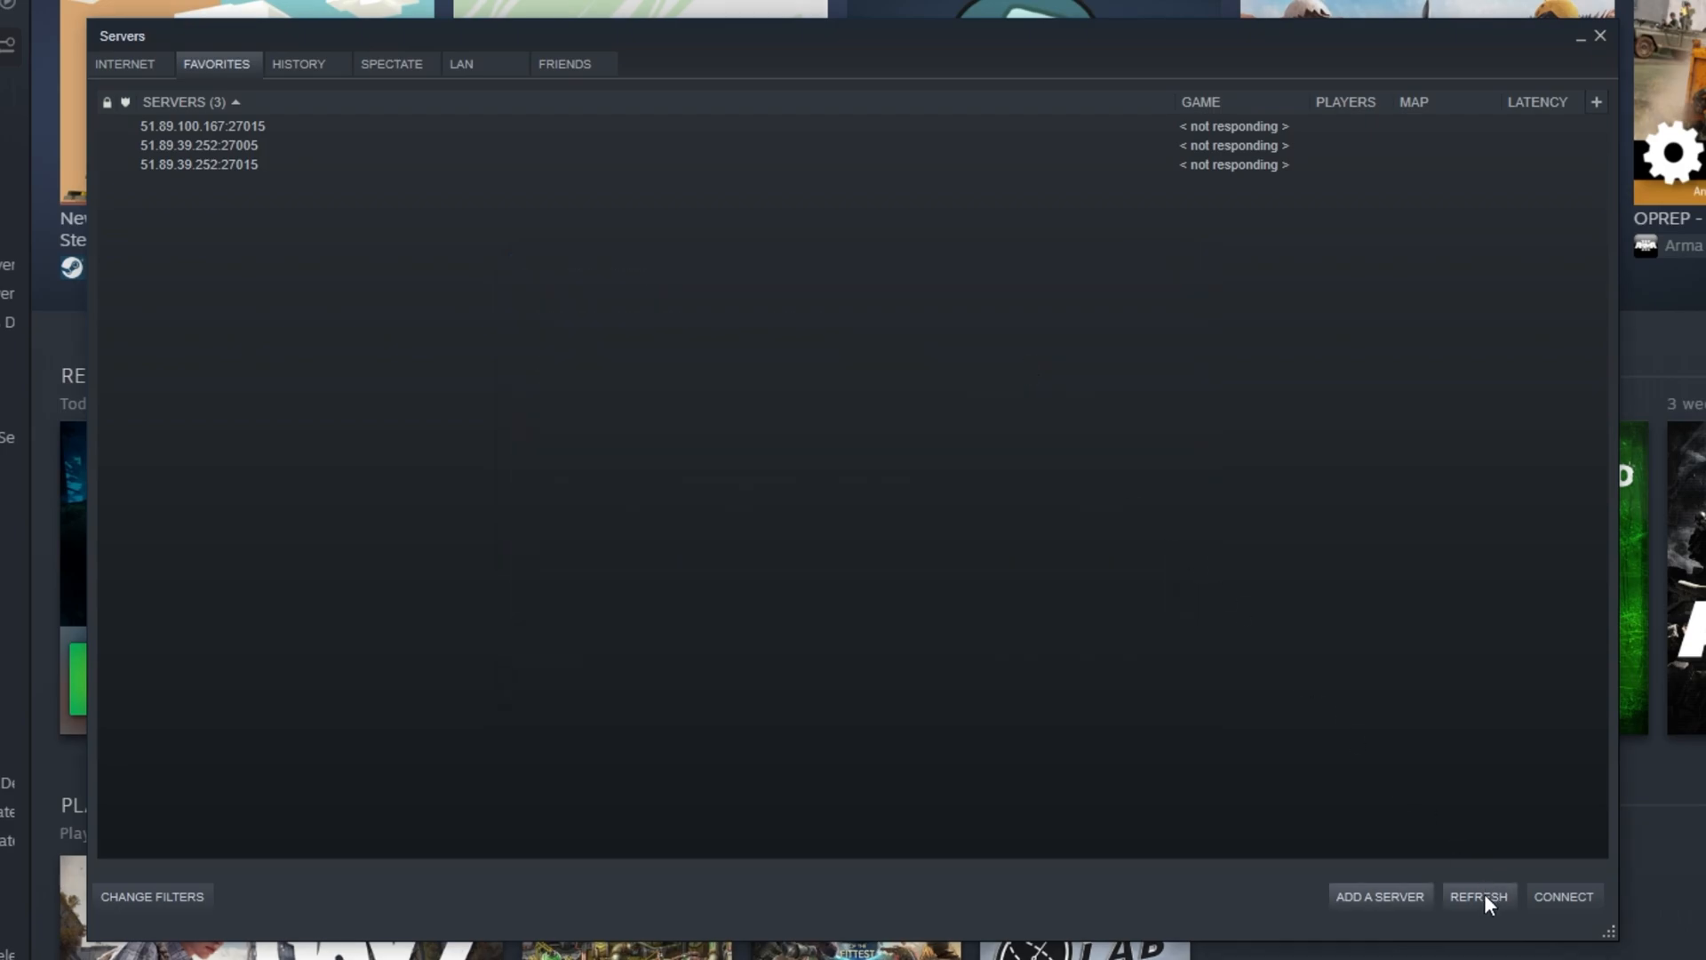
Refresh favourites, join TechNobo Test and connect with its password
{"action": "left_click", "coordinate": [1478, 895]}
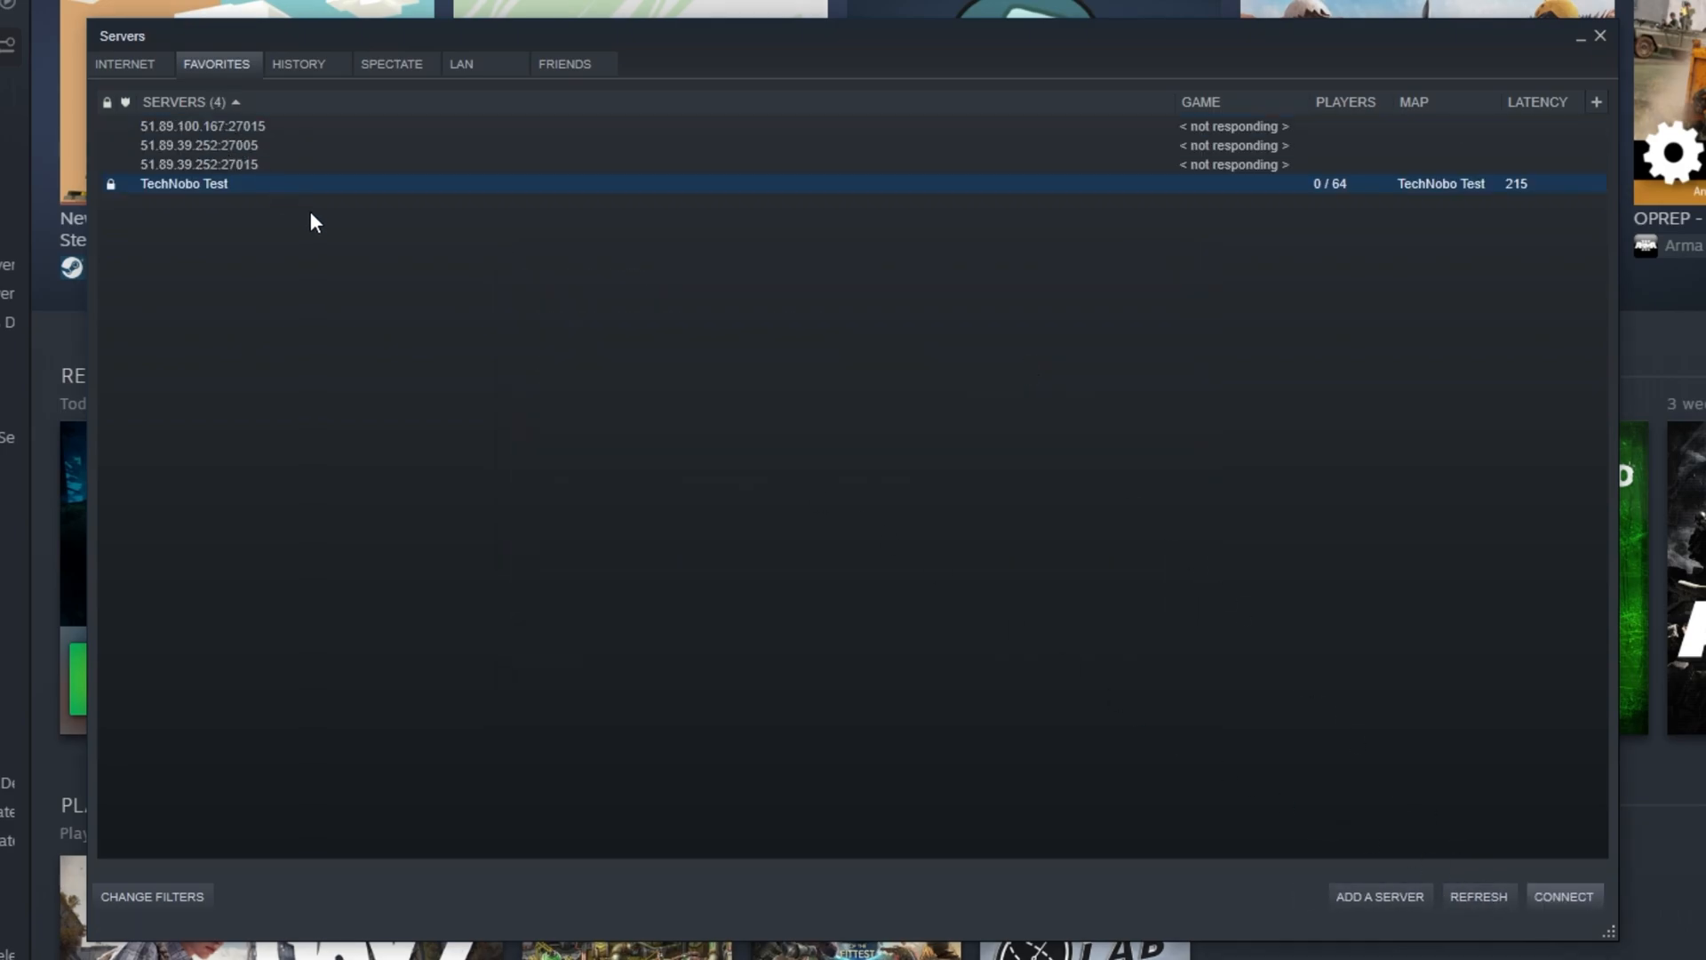
{"action": "mouse_move", "coordinate": [587, 199]}
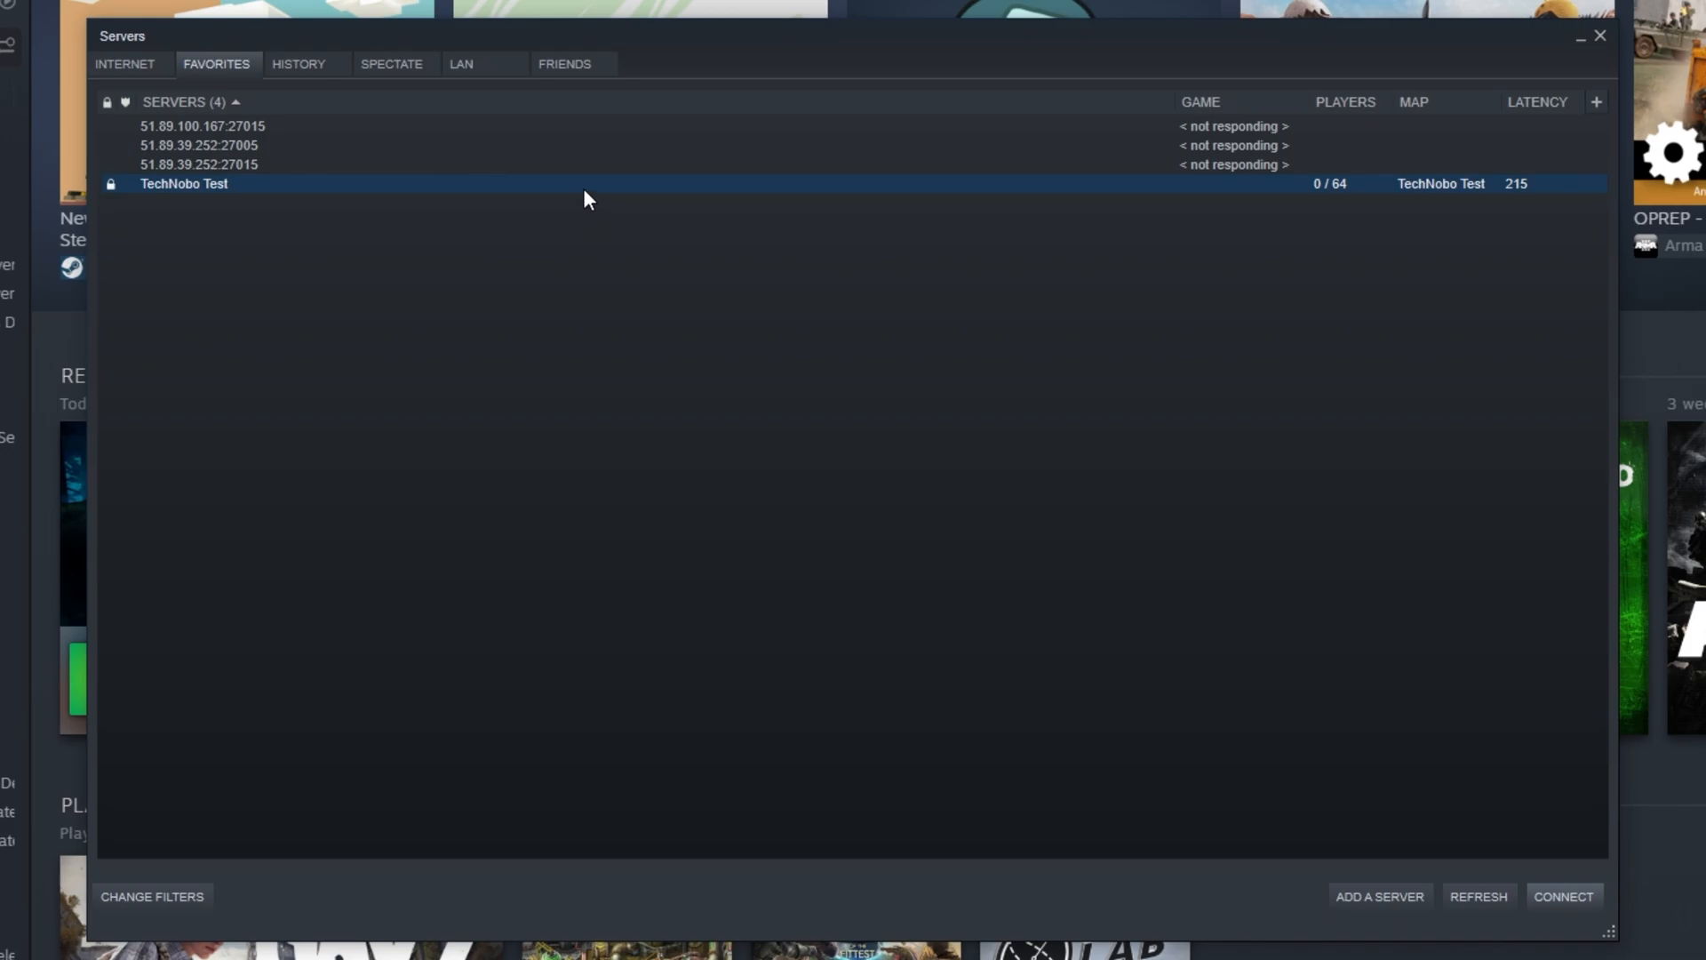
{"action": "mouse_move", "coordinate": [472, 456]}
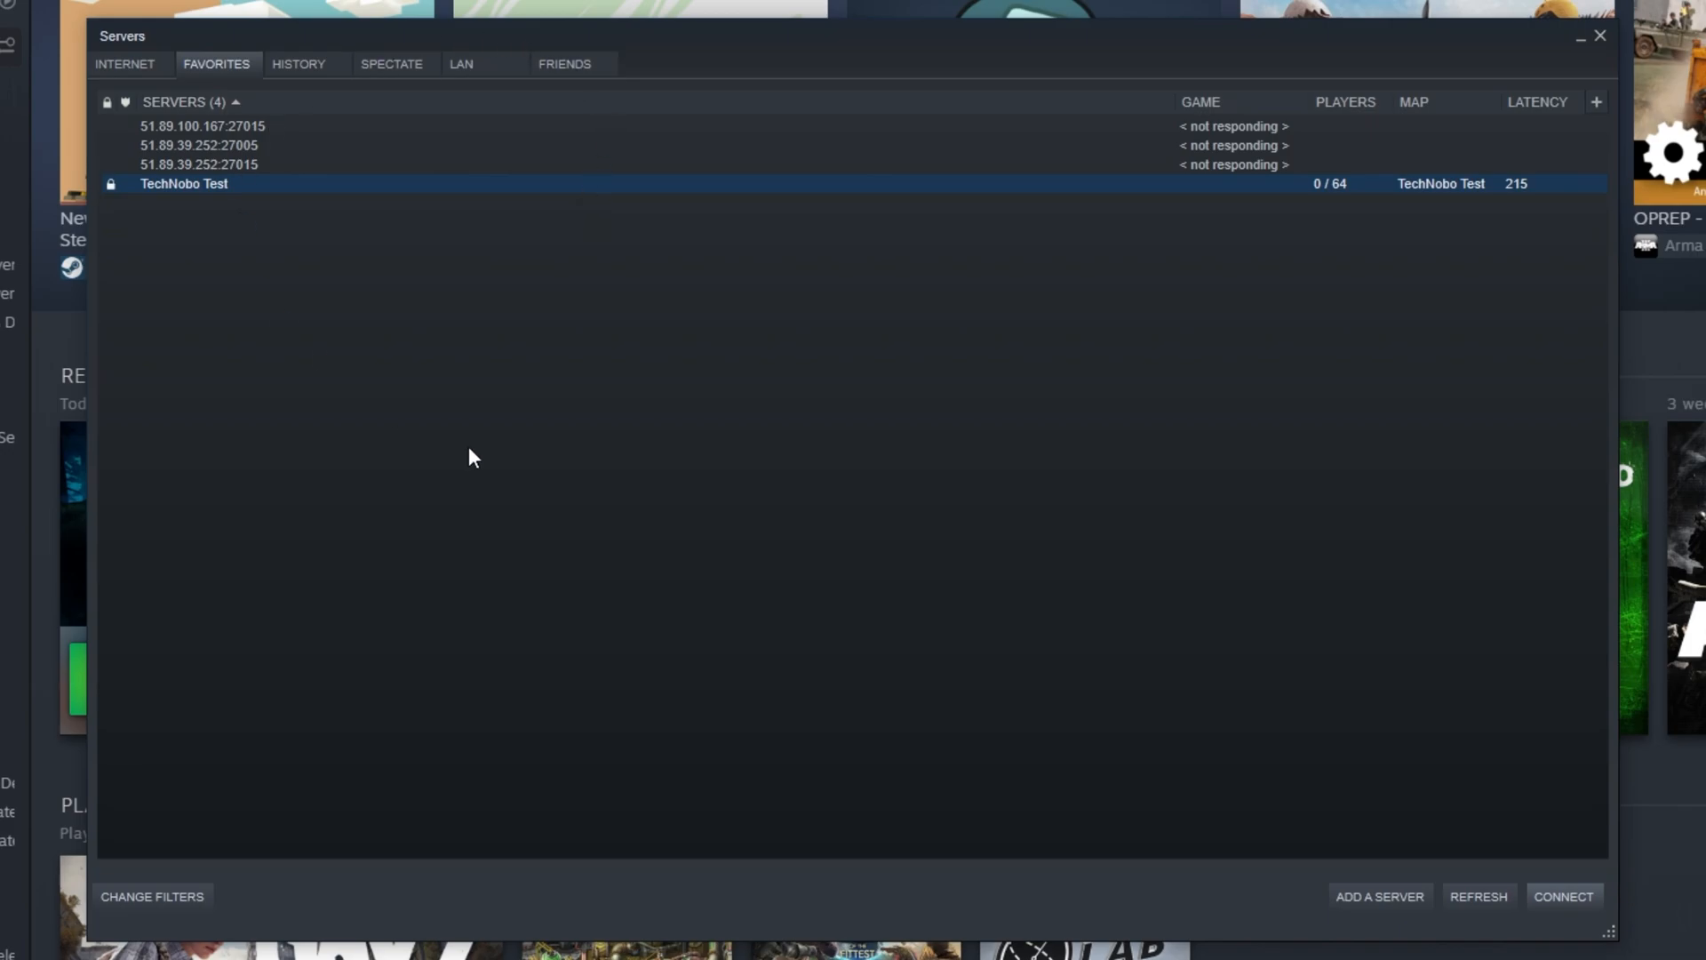
{"action": "mouse_move", "coordinate": [272, 152]}
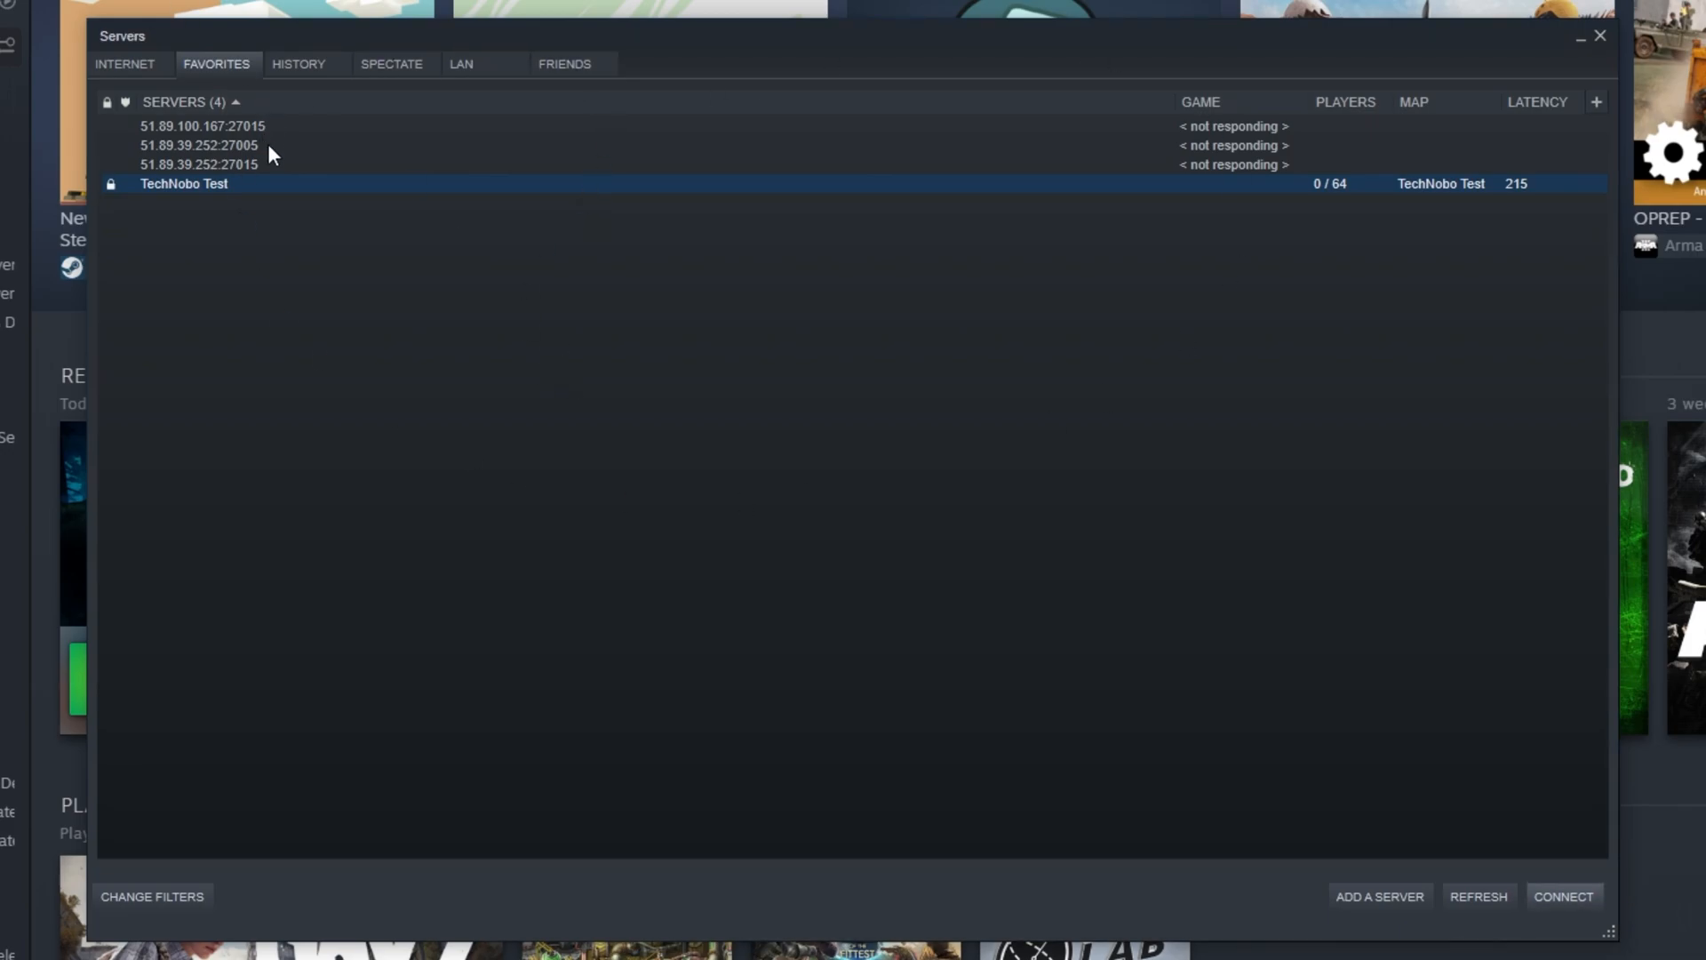
{"action": "double_click", "coordinate": [184, 183]}
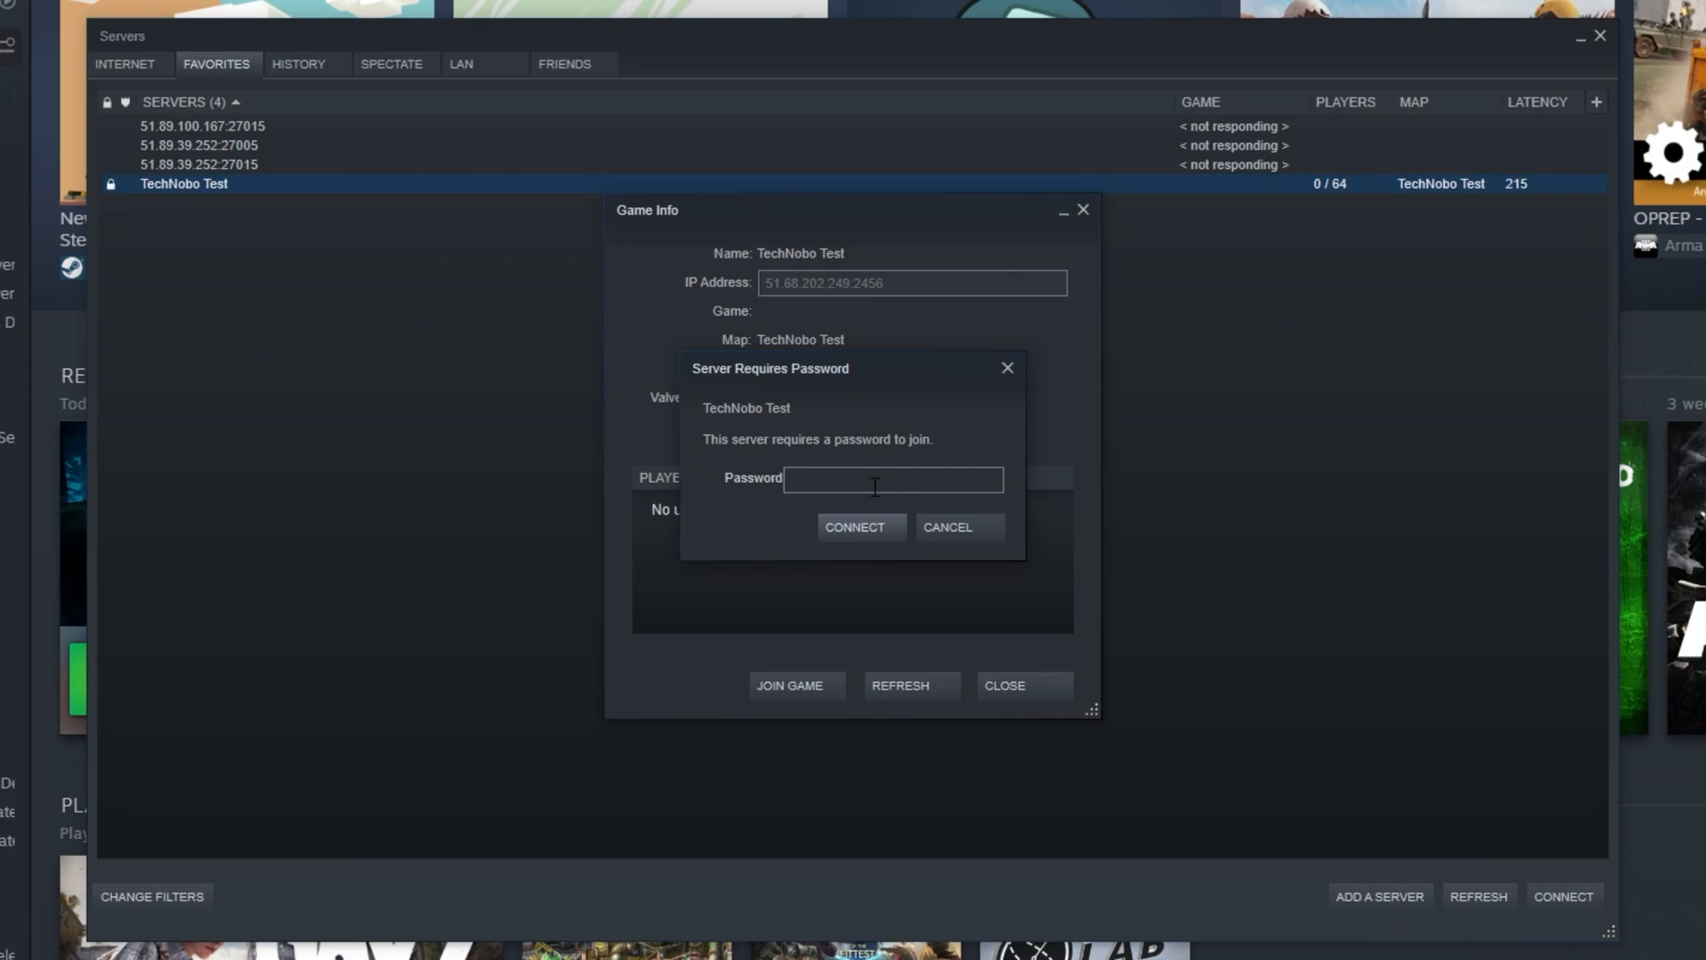
{"action": "type", "text": "*"}
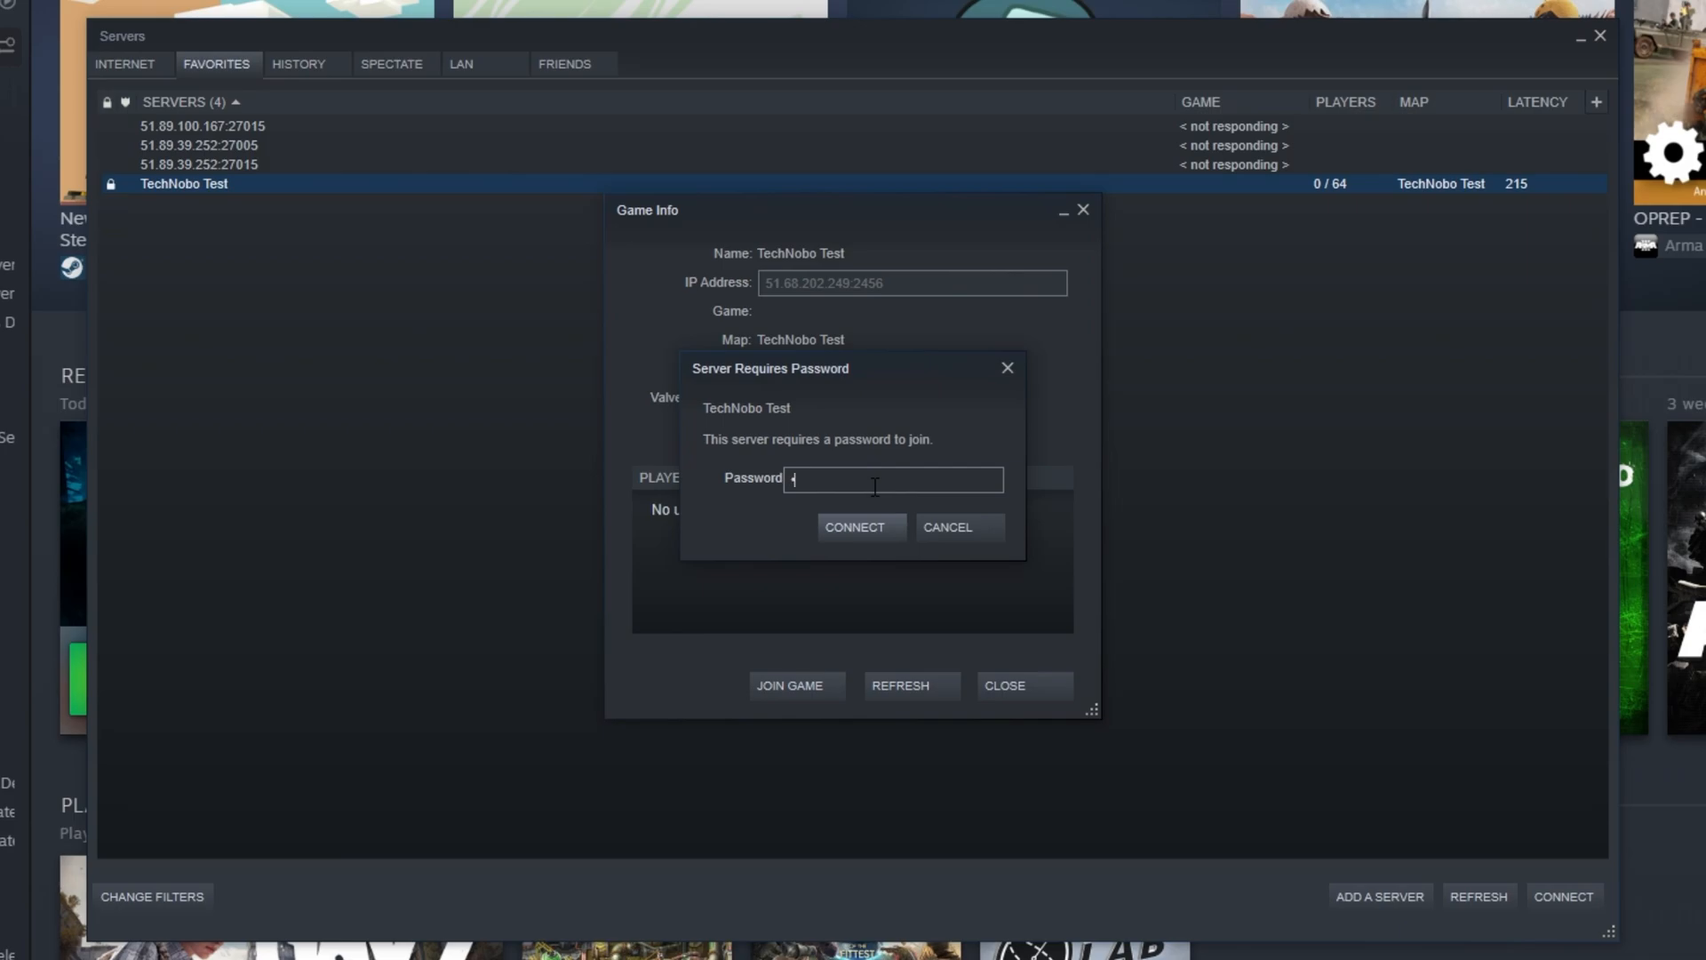
{"action": "left_click", "coordinate": [859, 527]}
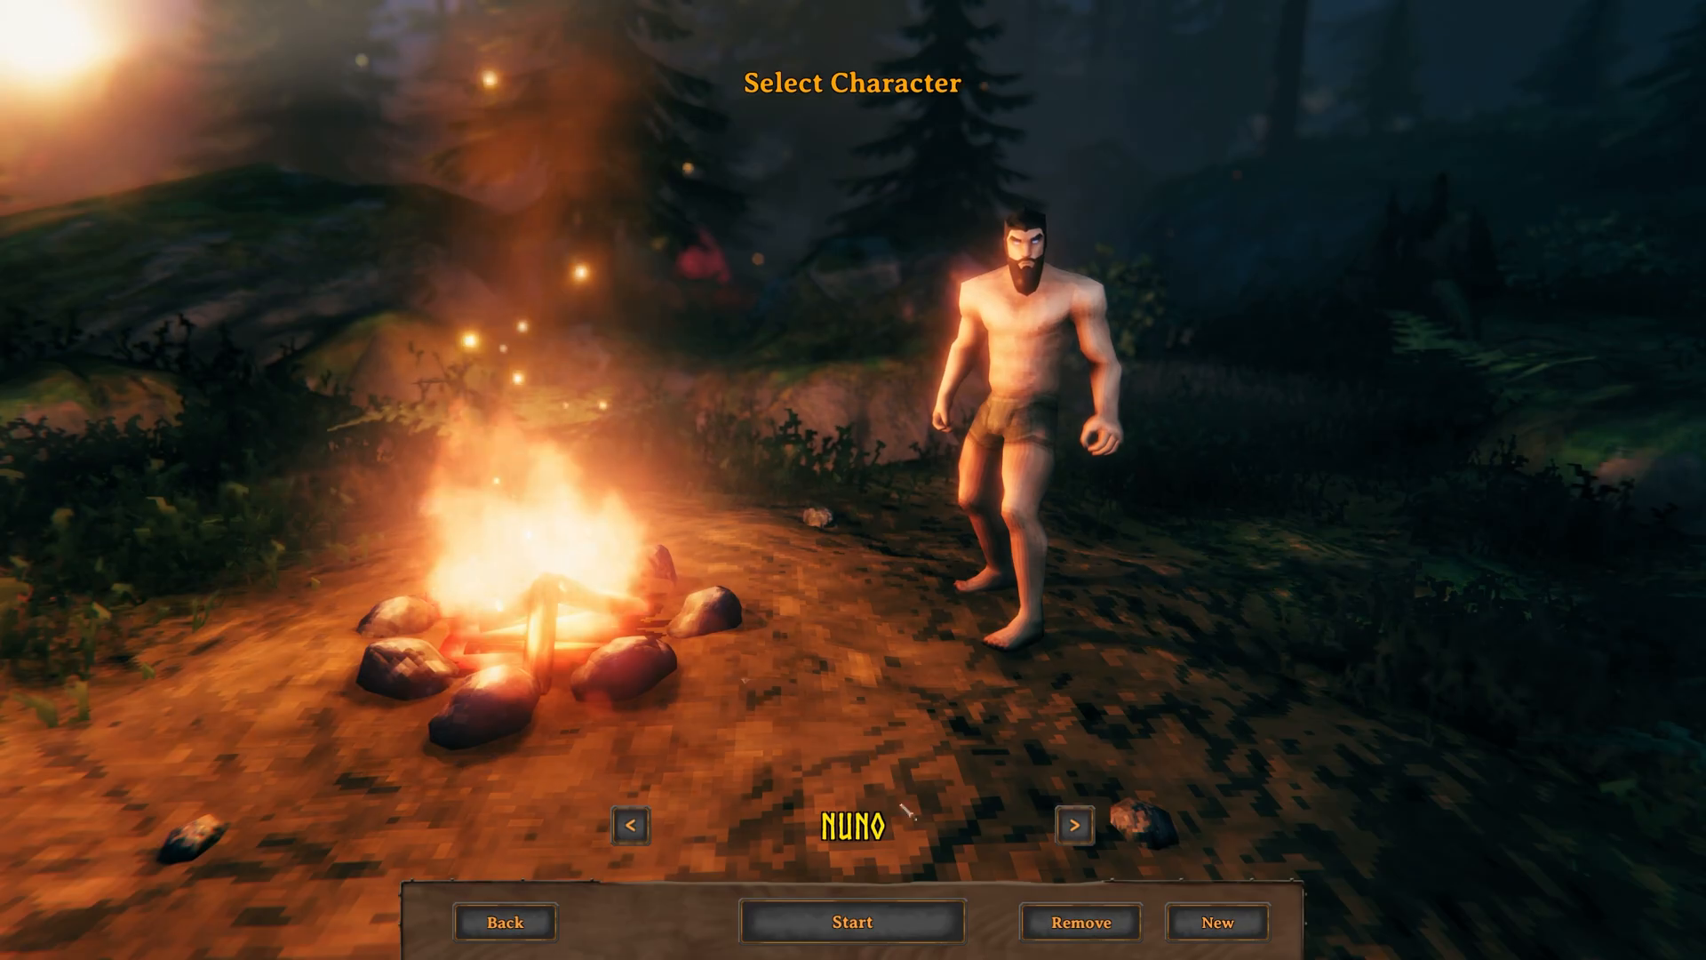
Start the character, submit the server password and enter the Meadows
{"action": "left_click", "coordinate": [853, 921]}
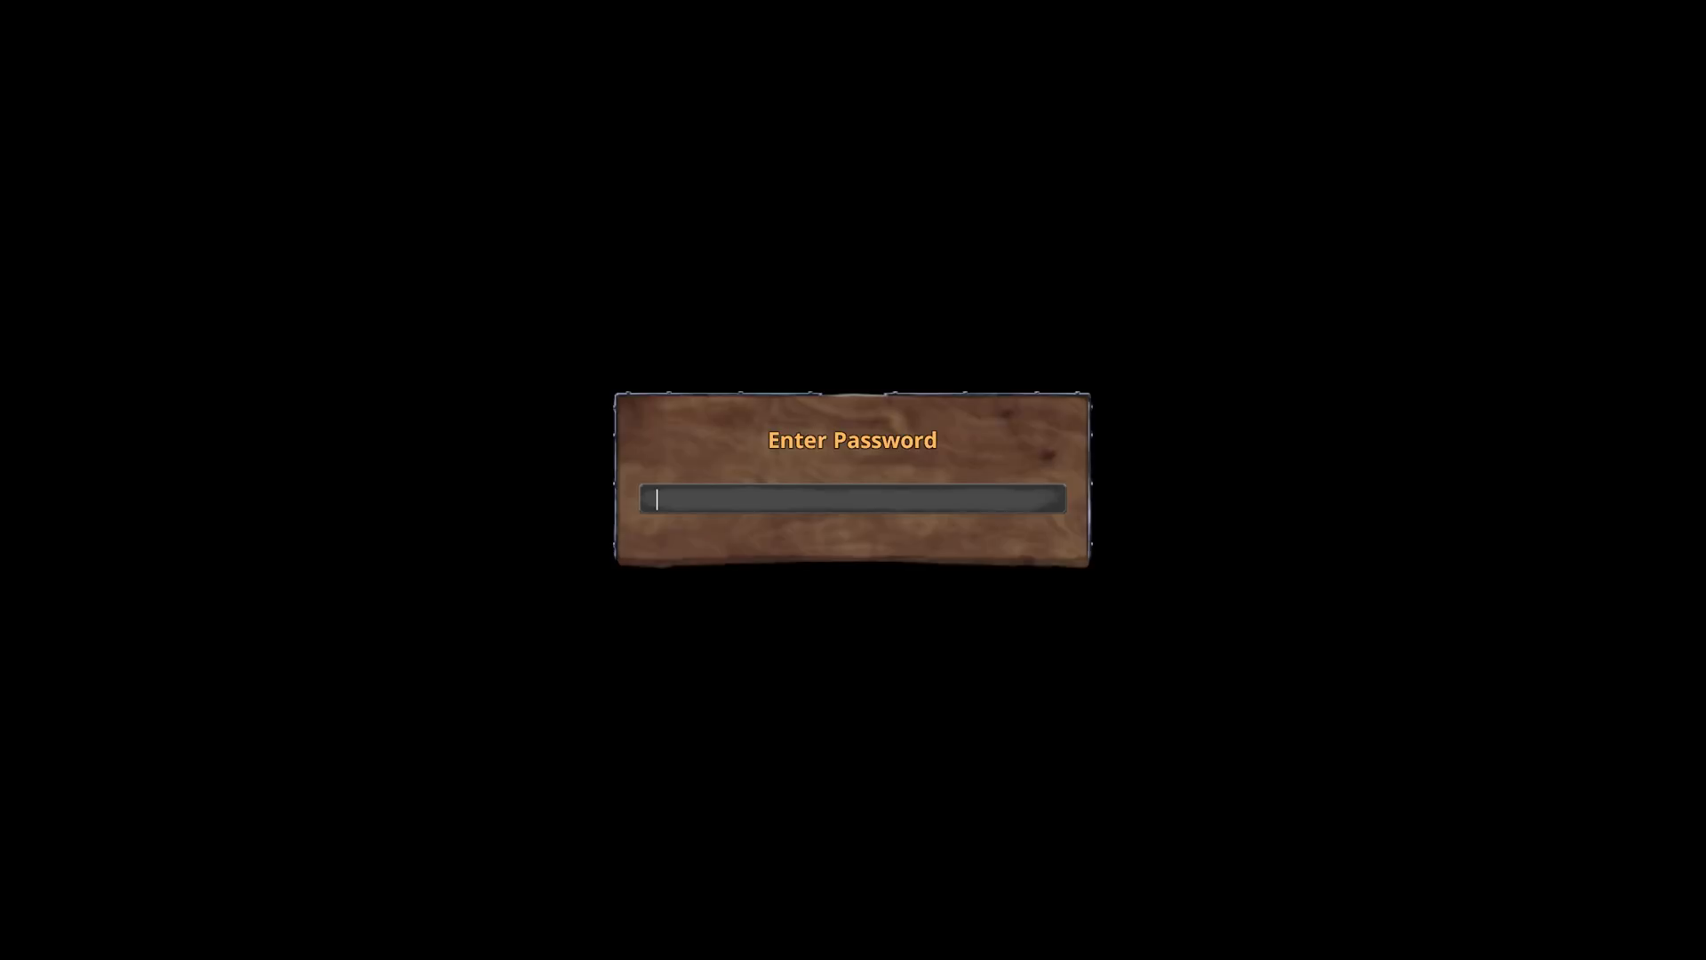
{"action": "type", "text": "password"}
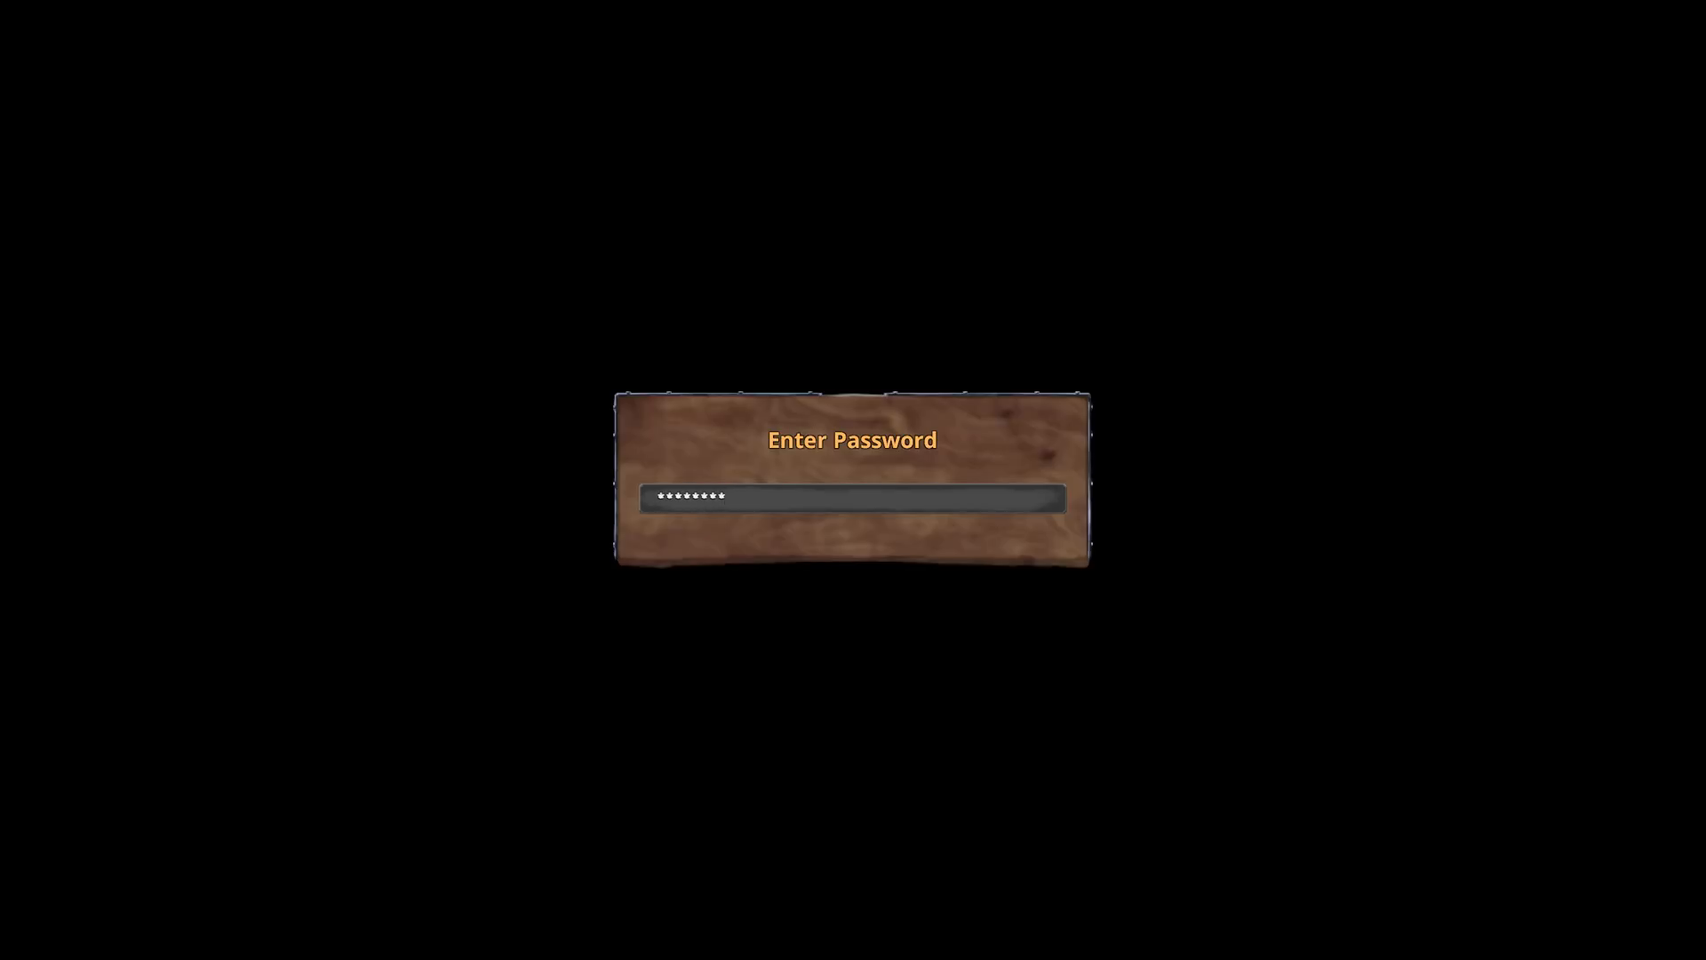
{"action": "key", "text": "Return"}
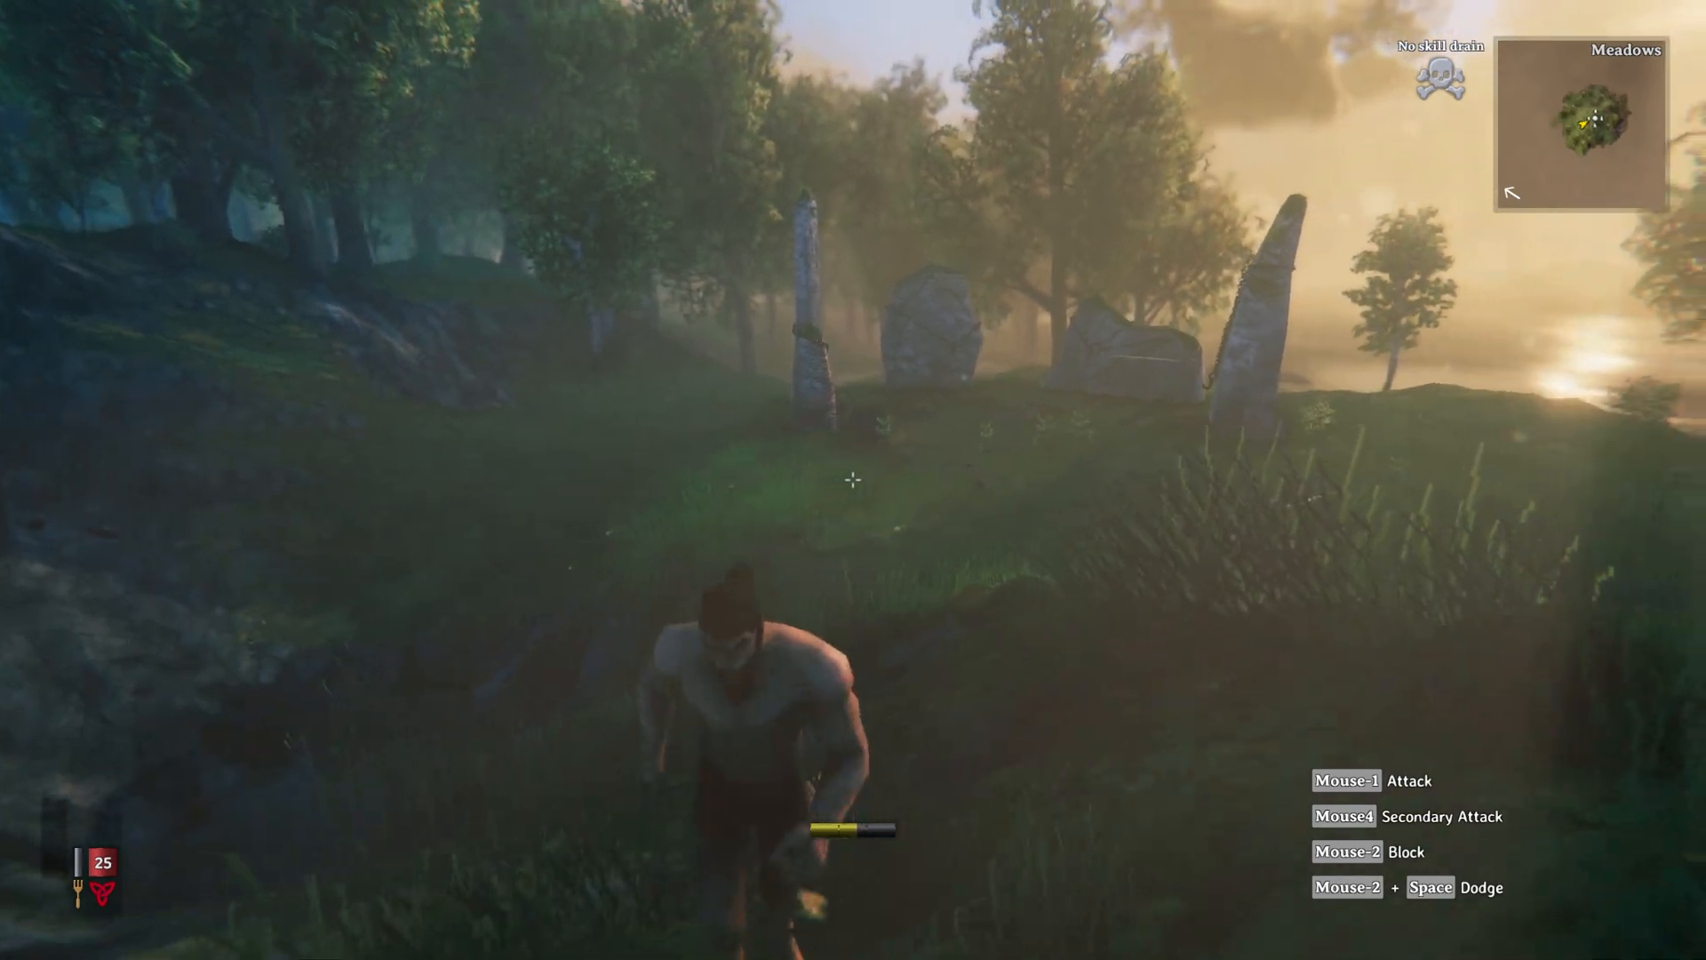
{"action": "key", "text": "w"}
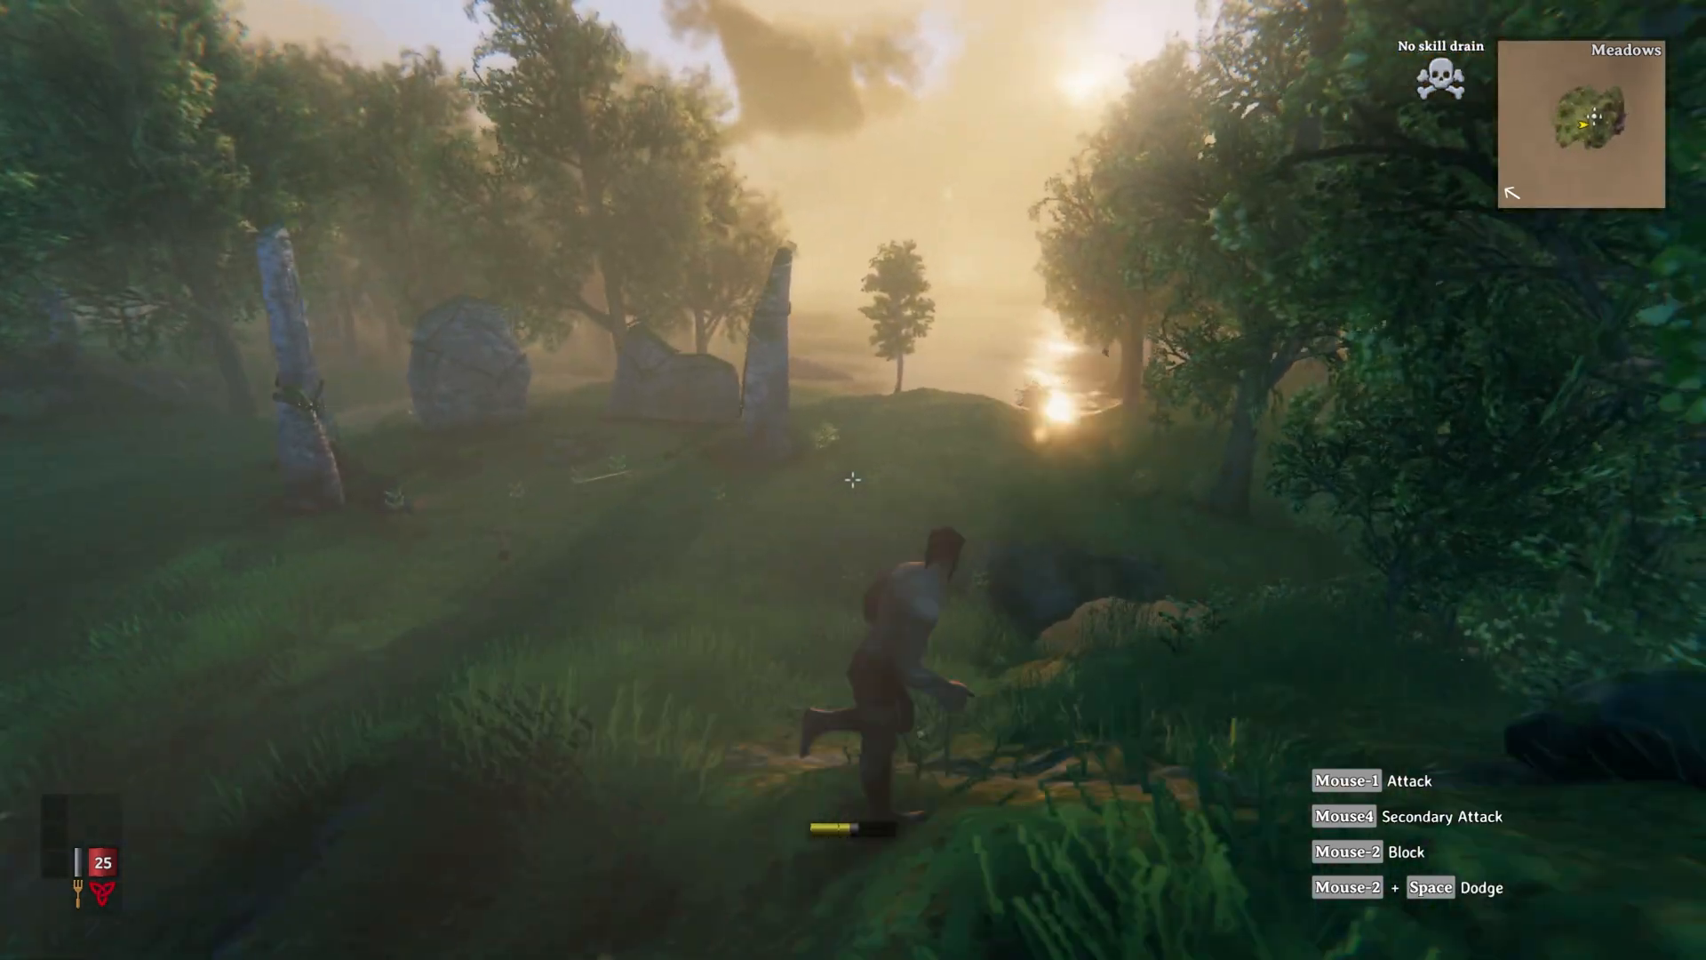